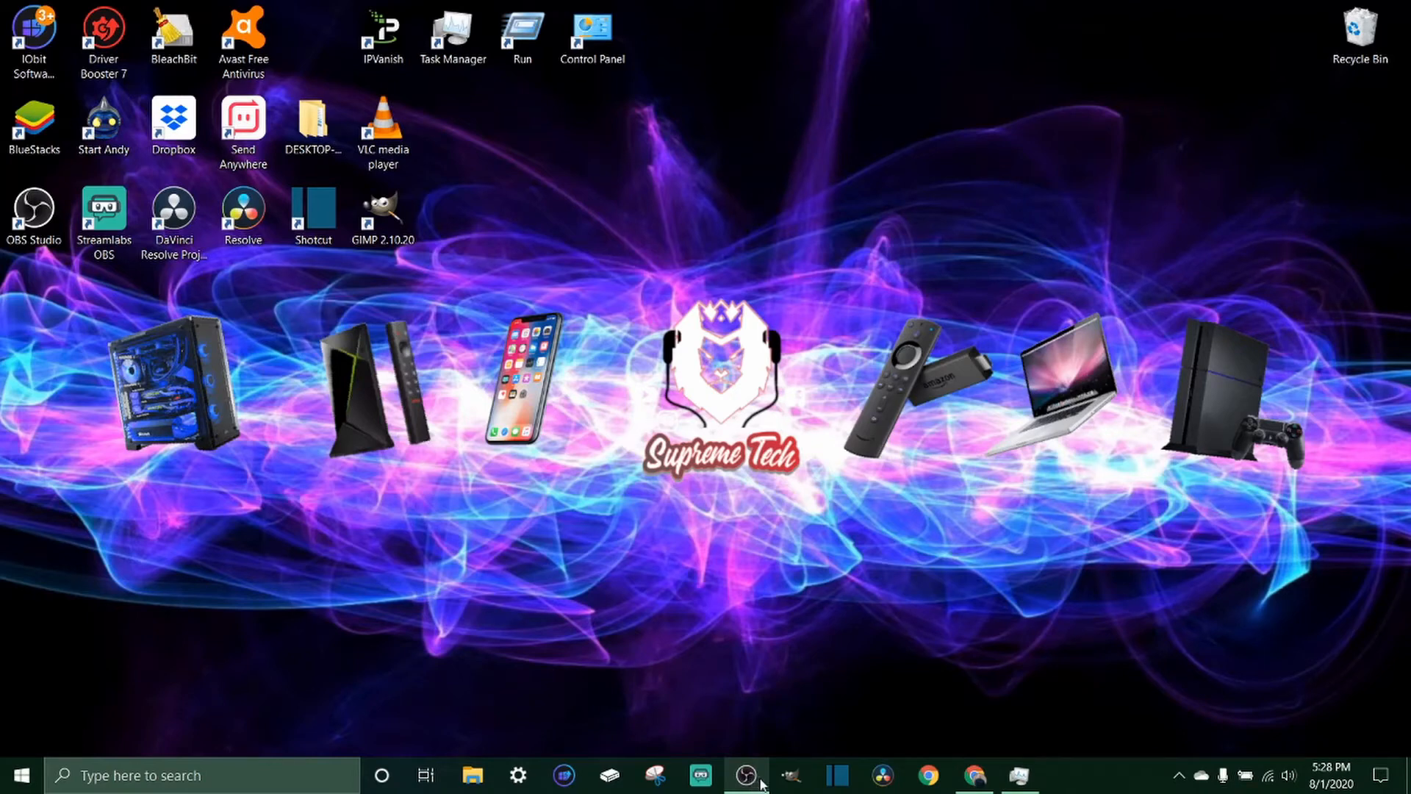
pyautogui.moveTo(788, 732)
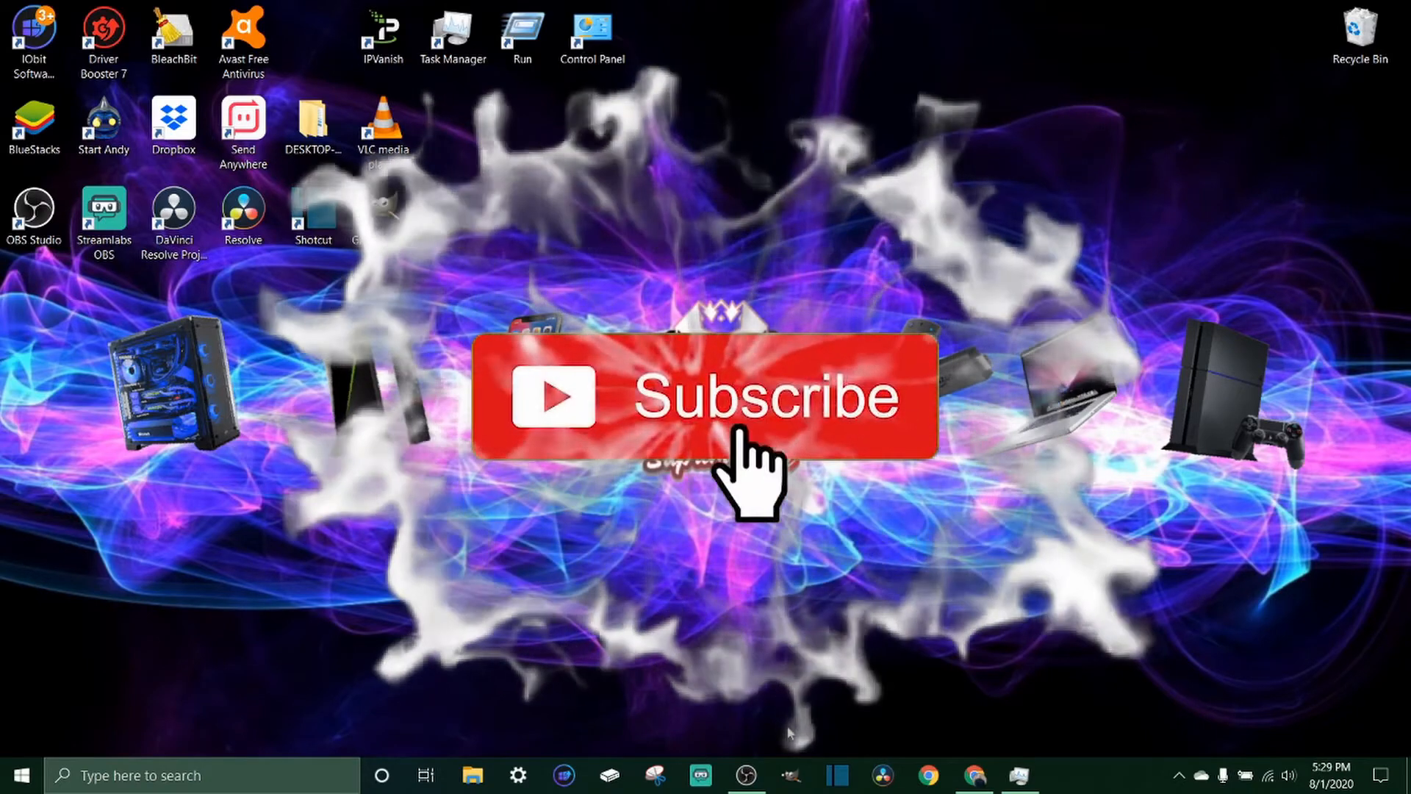
# Bring up and dismiss the taskbar shortcut list without launching Task Manager.
pyautogui.click(703, 396)
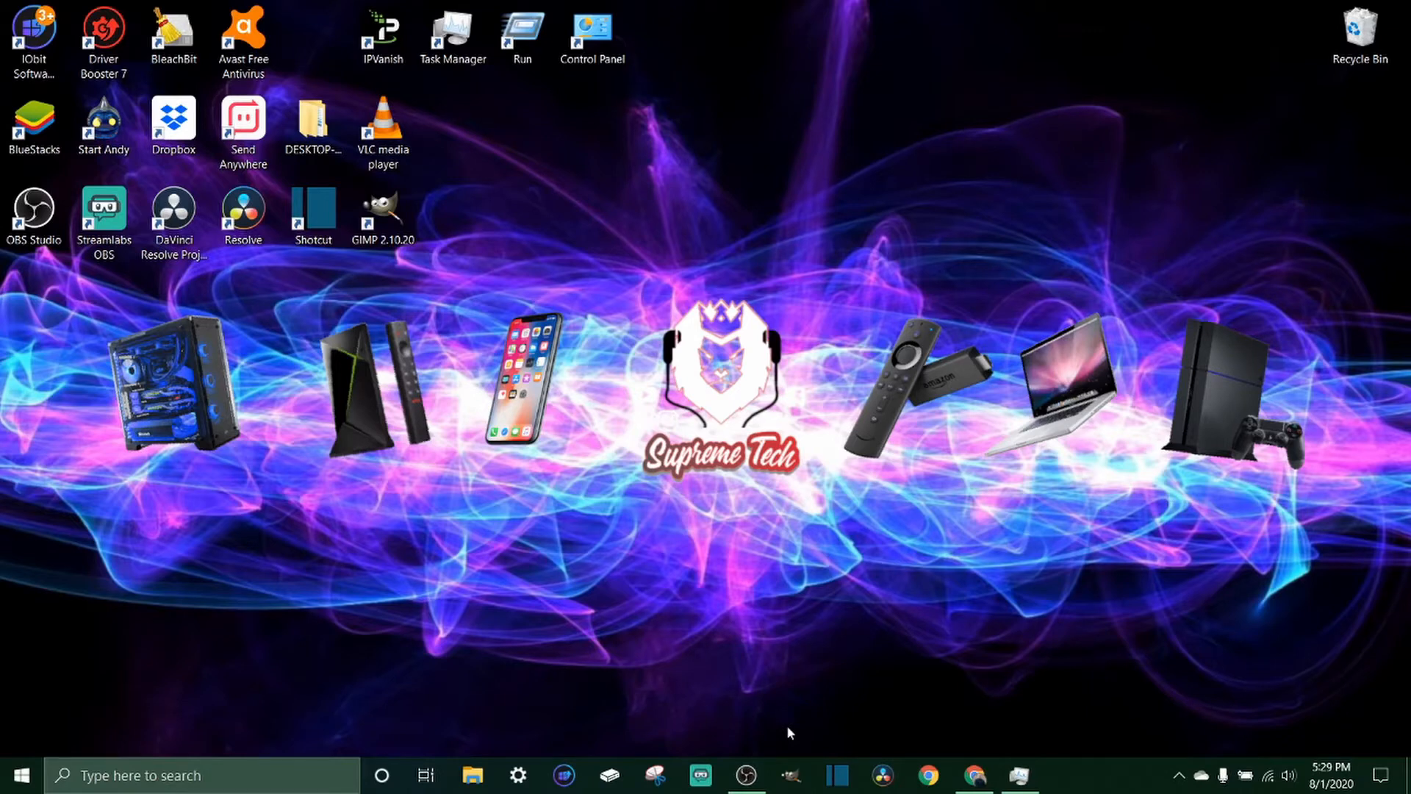
pyautogui.moveTo(676, 644)
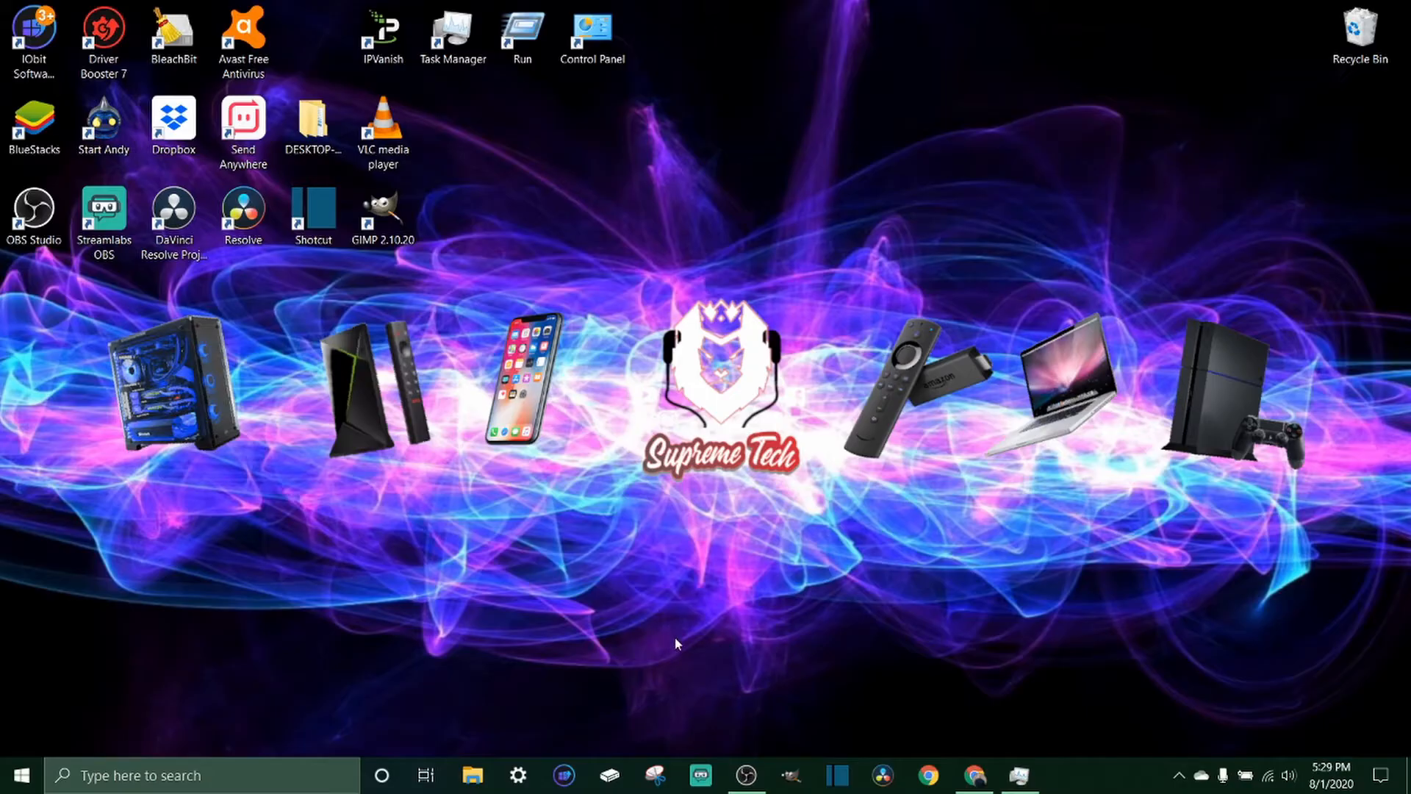
pyautogui.moveTo(1099, 660)
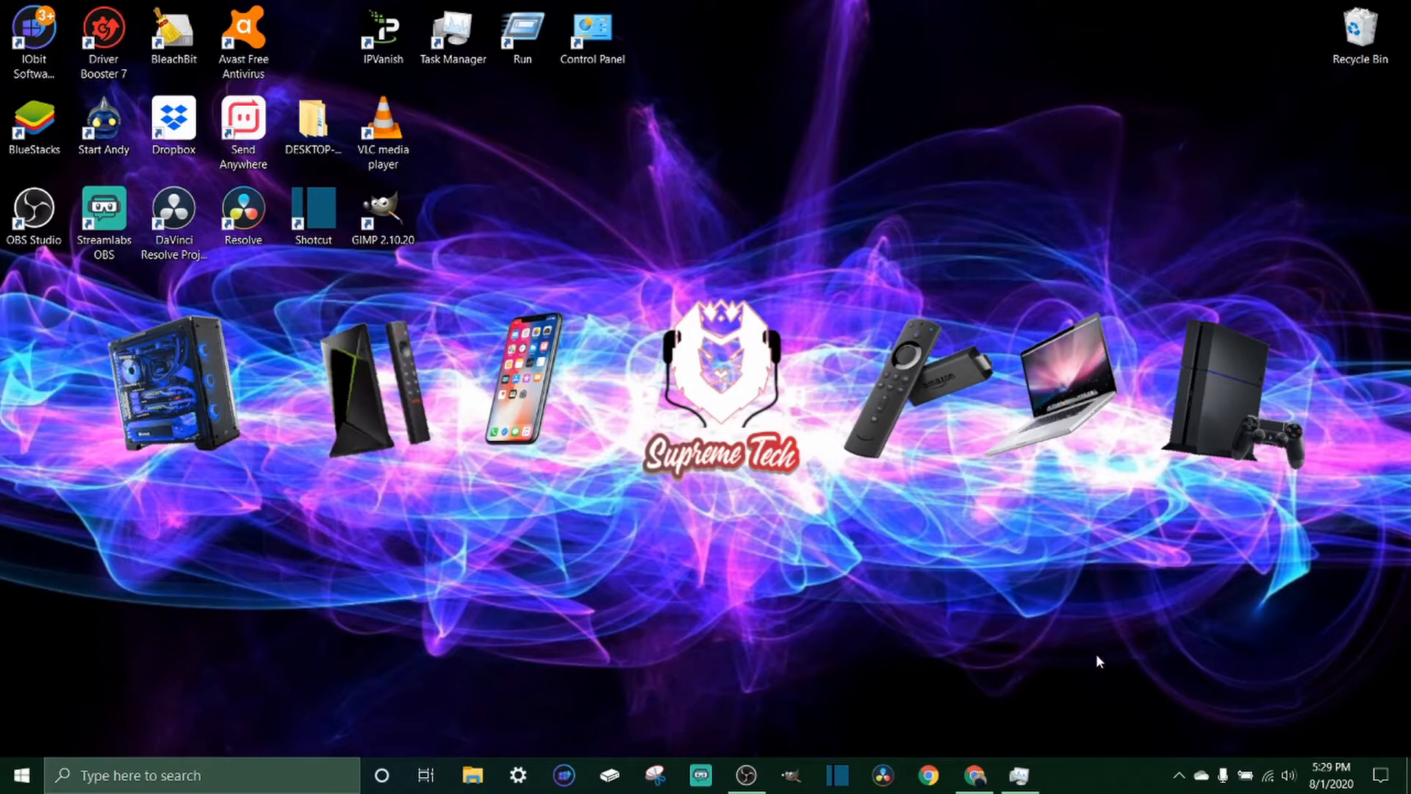
pyautogui.moveTo(976, 638)
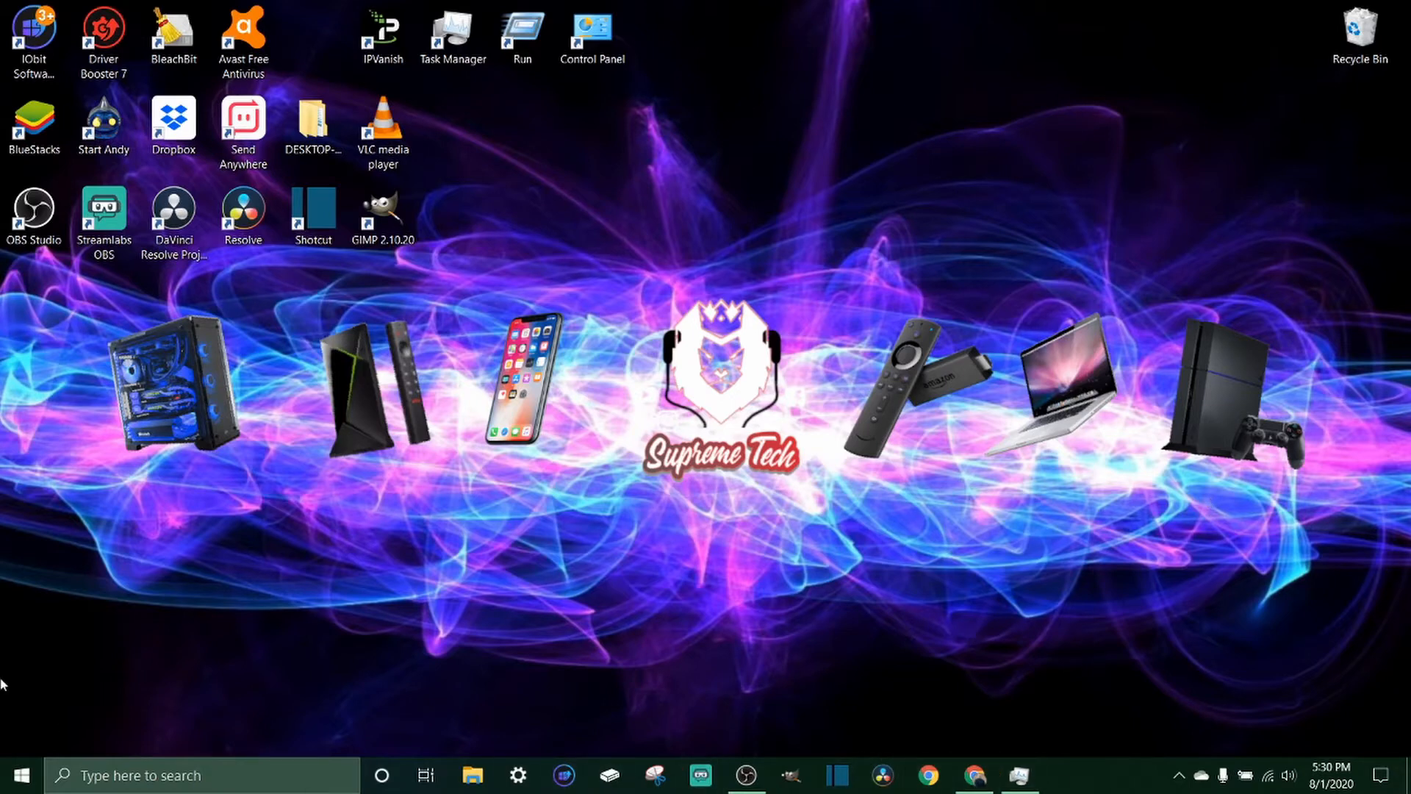
pyautogui.moveTo(483, 666)
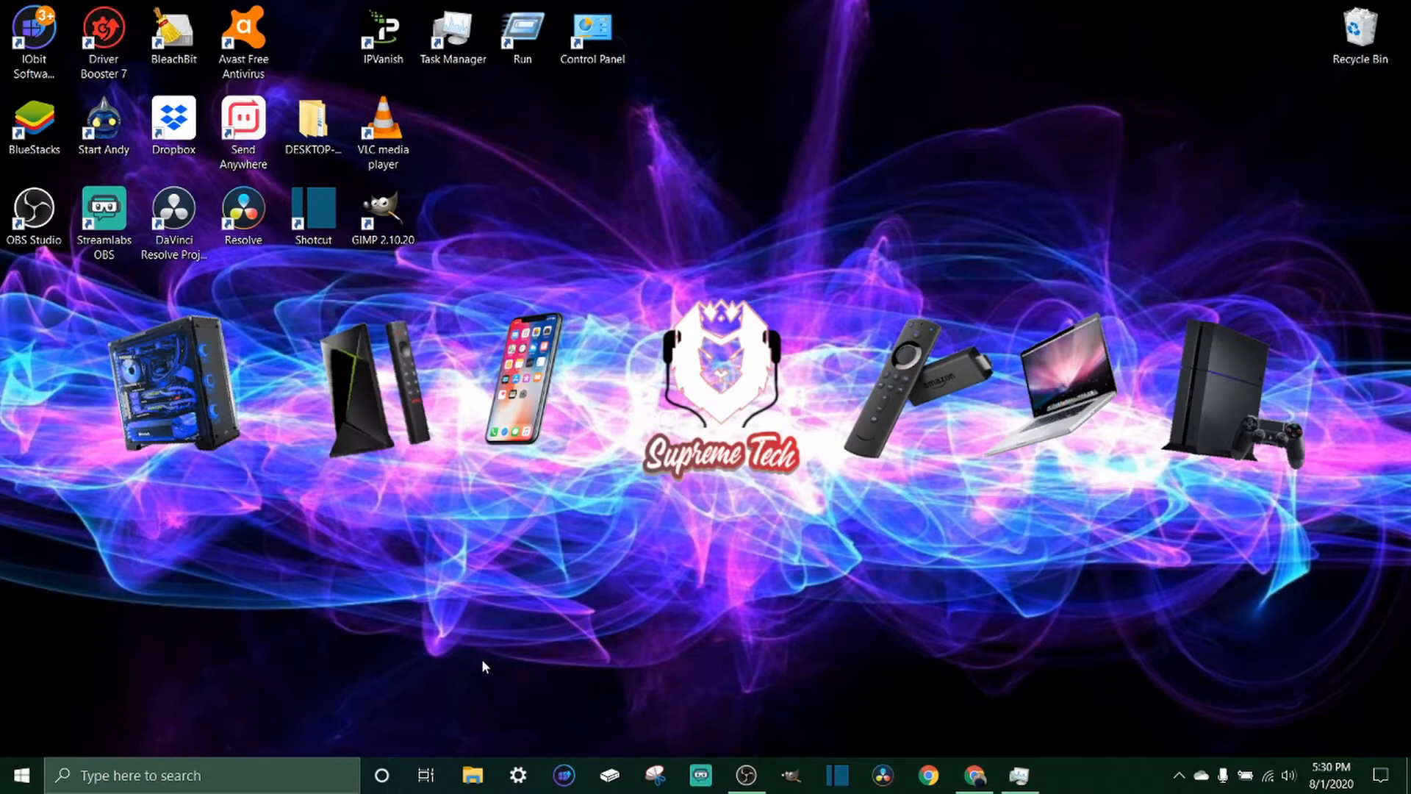
pyautogui.moveTo(410, 551)
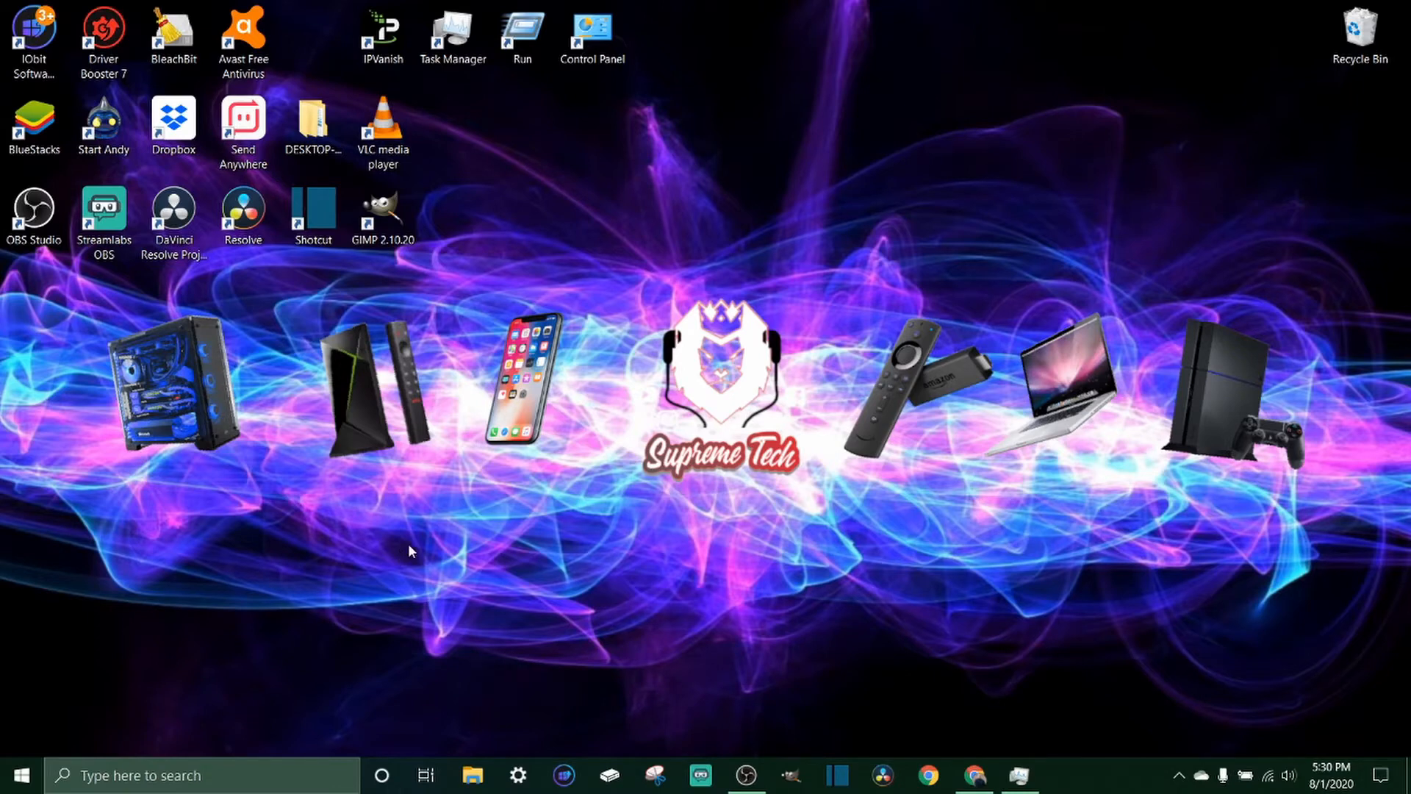
pyautogui.moveTo(682, 676)
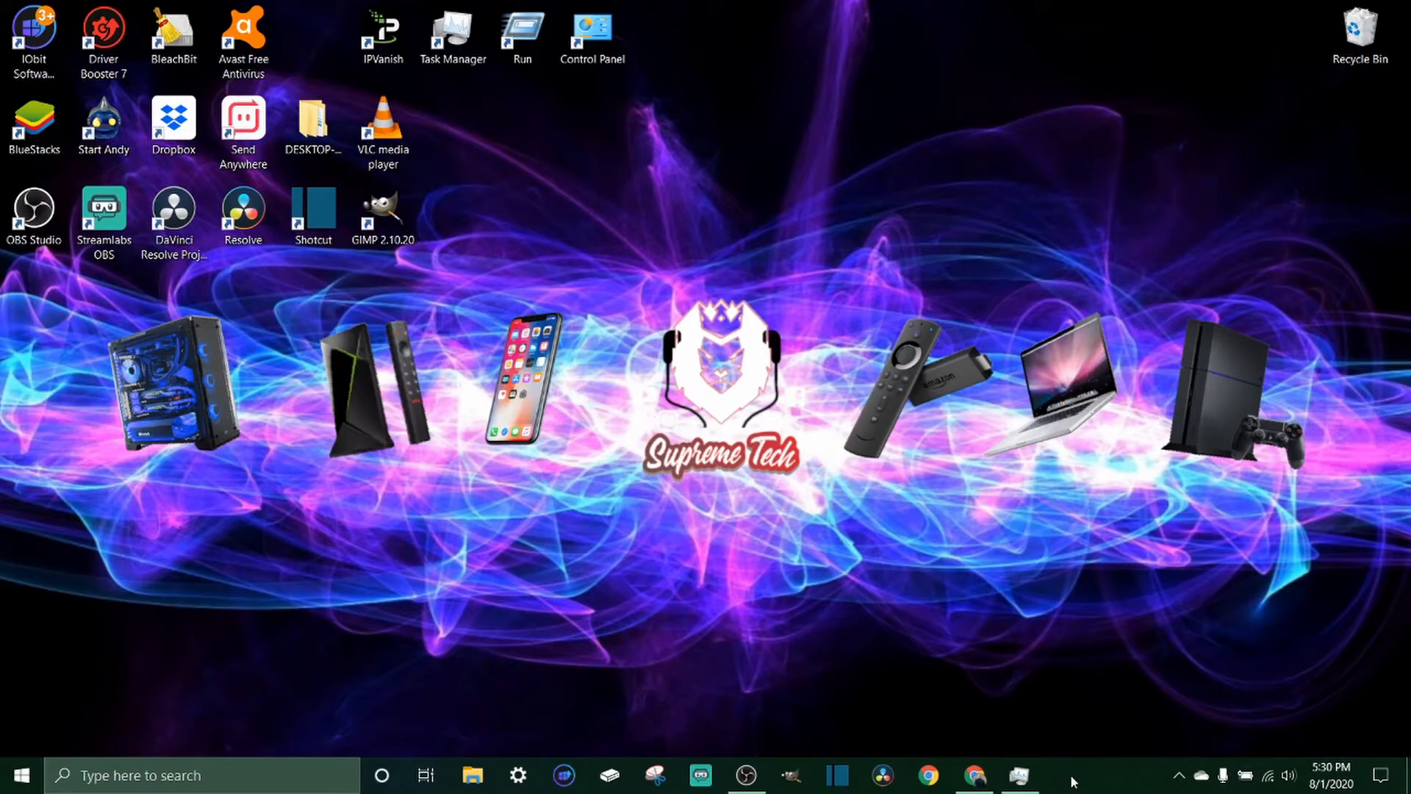
pyautogui.rightClick(1071, 775)
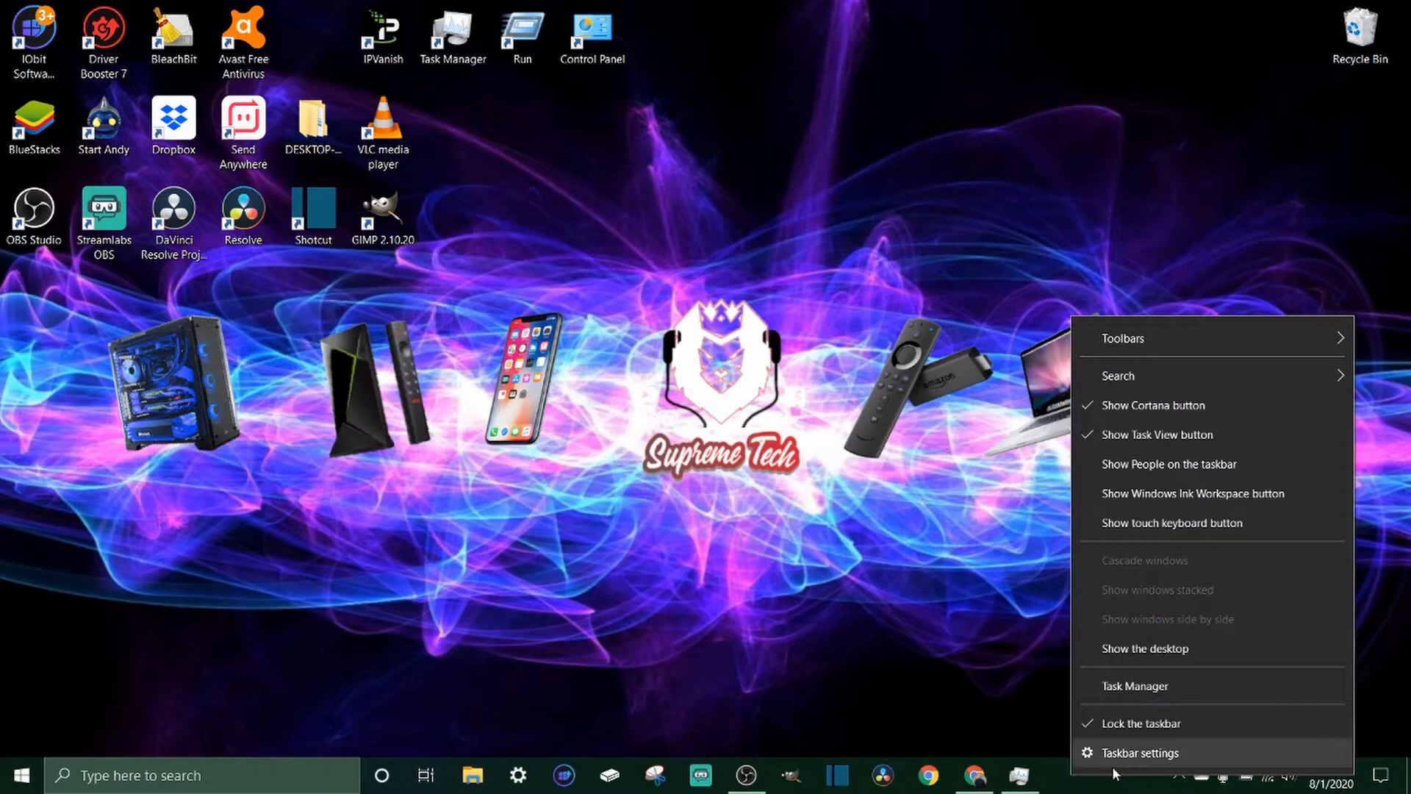
pyautogui.moveTo(1135, 685)
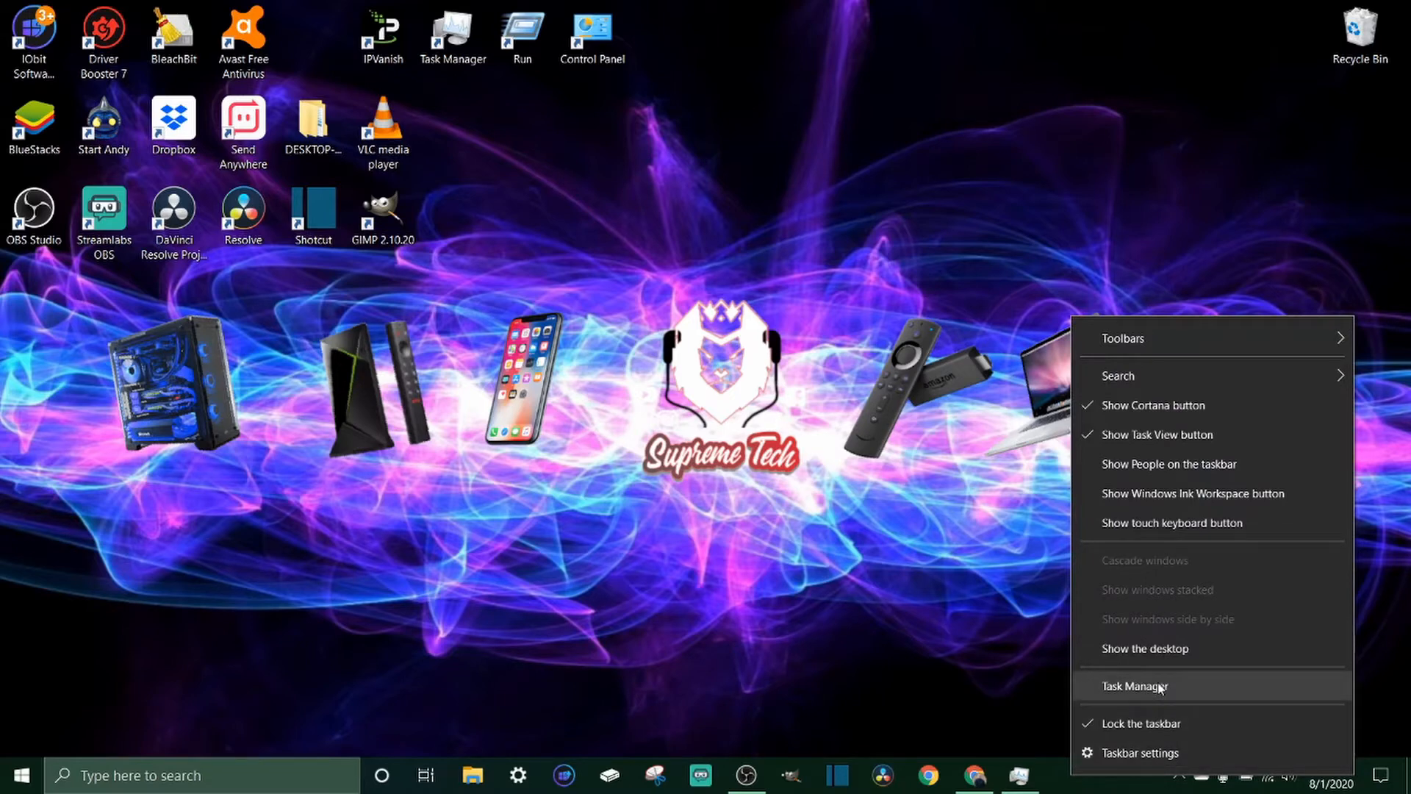
pyautogui.click(35, 709)
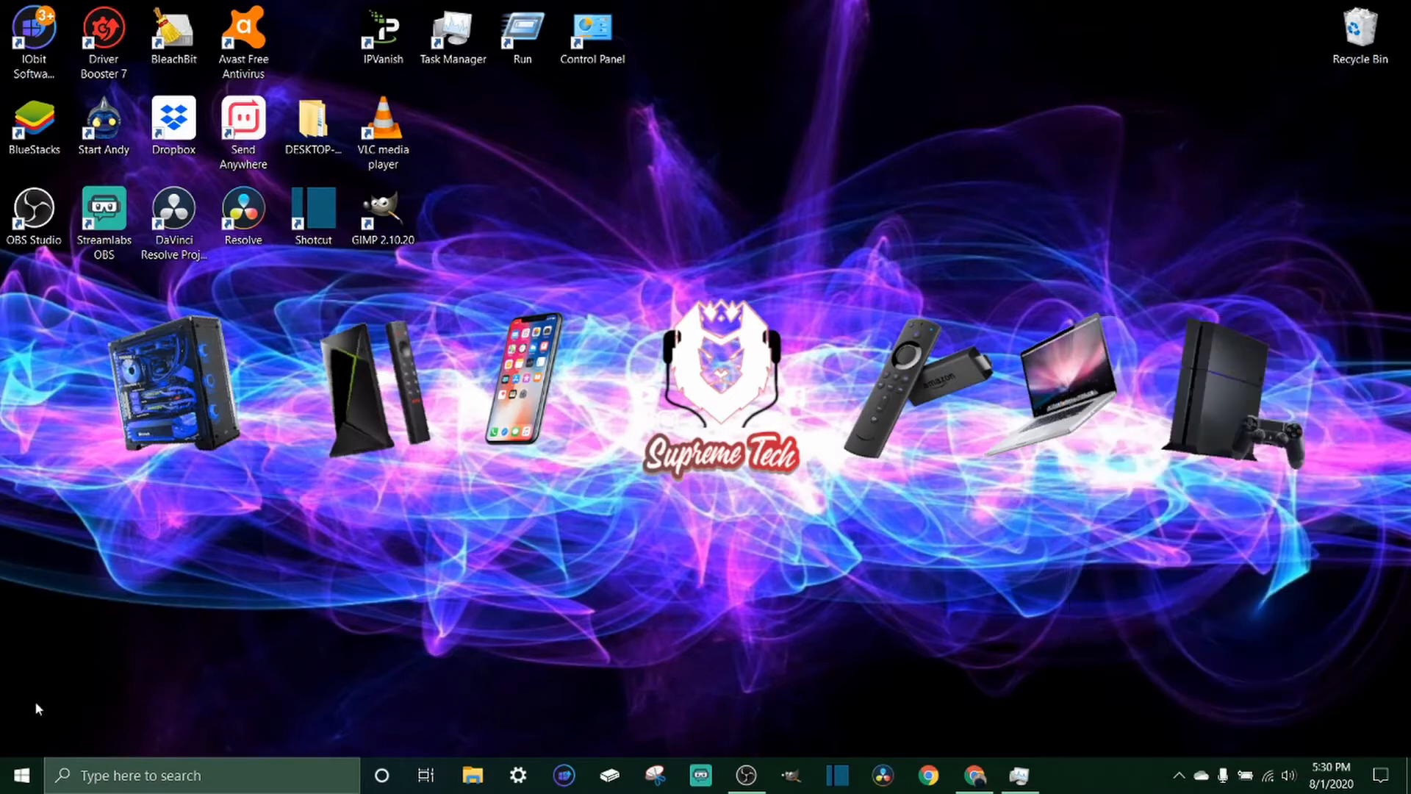
pyautogui.moveTo(17, 775)
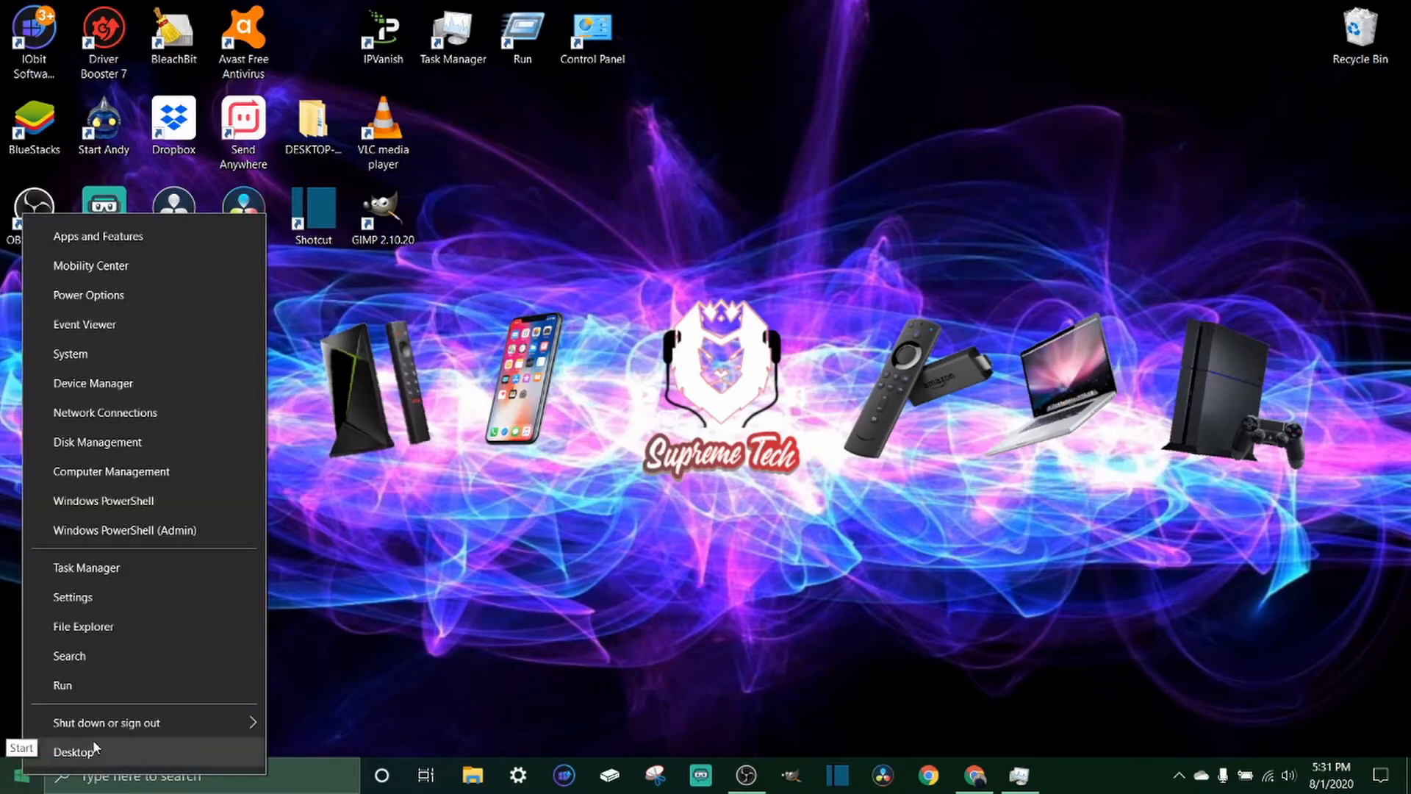
pyautogui.moveTo(667, 491)
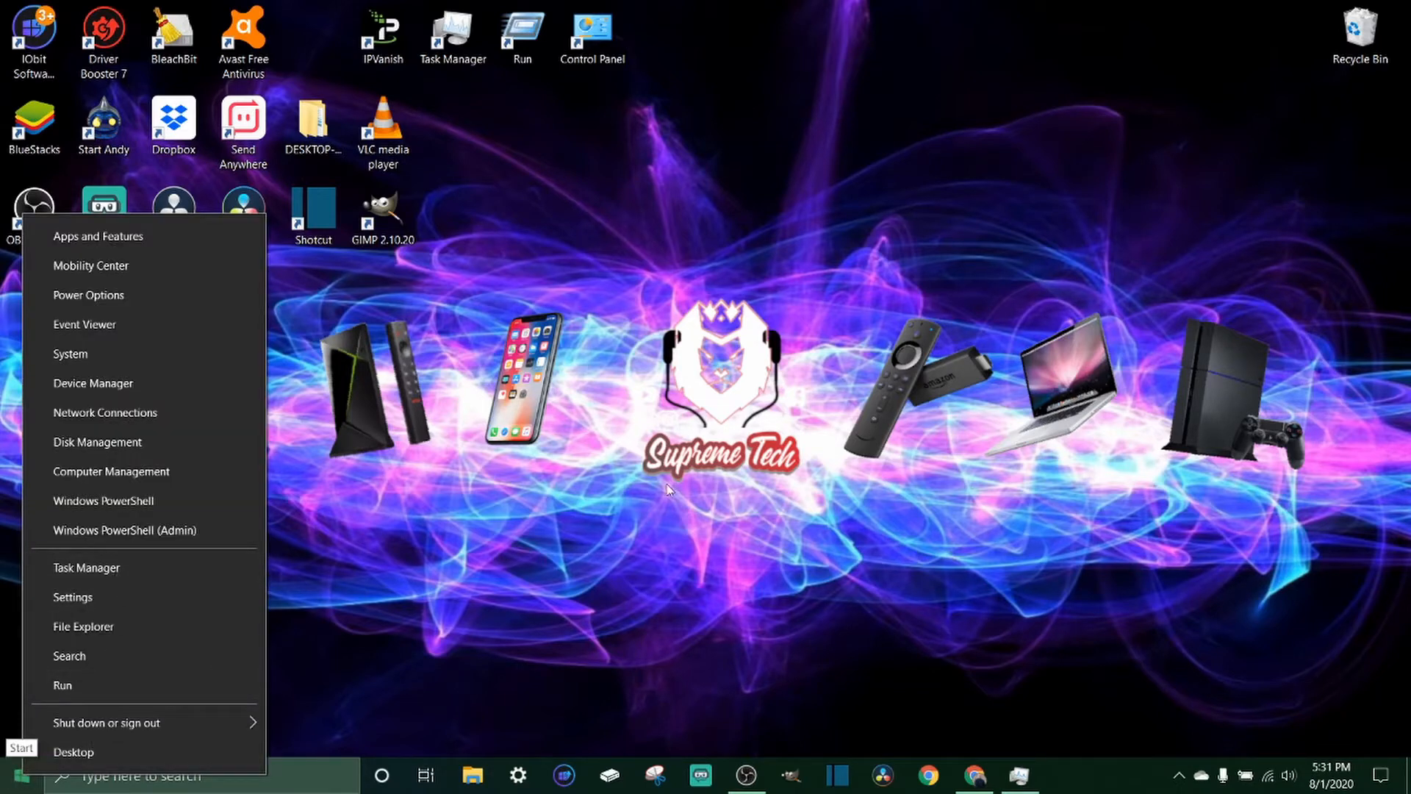
pyautogui.click(666, 488)
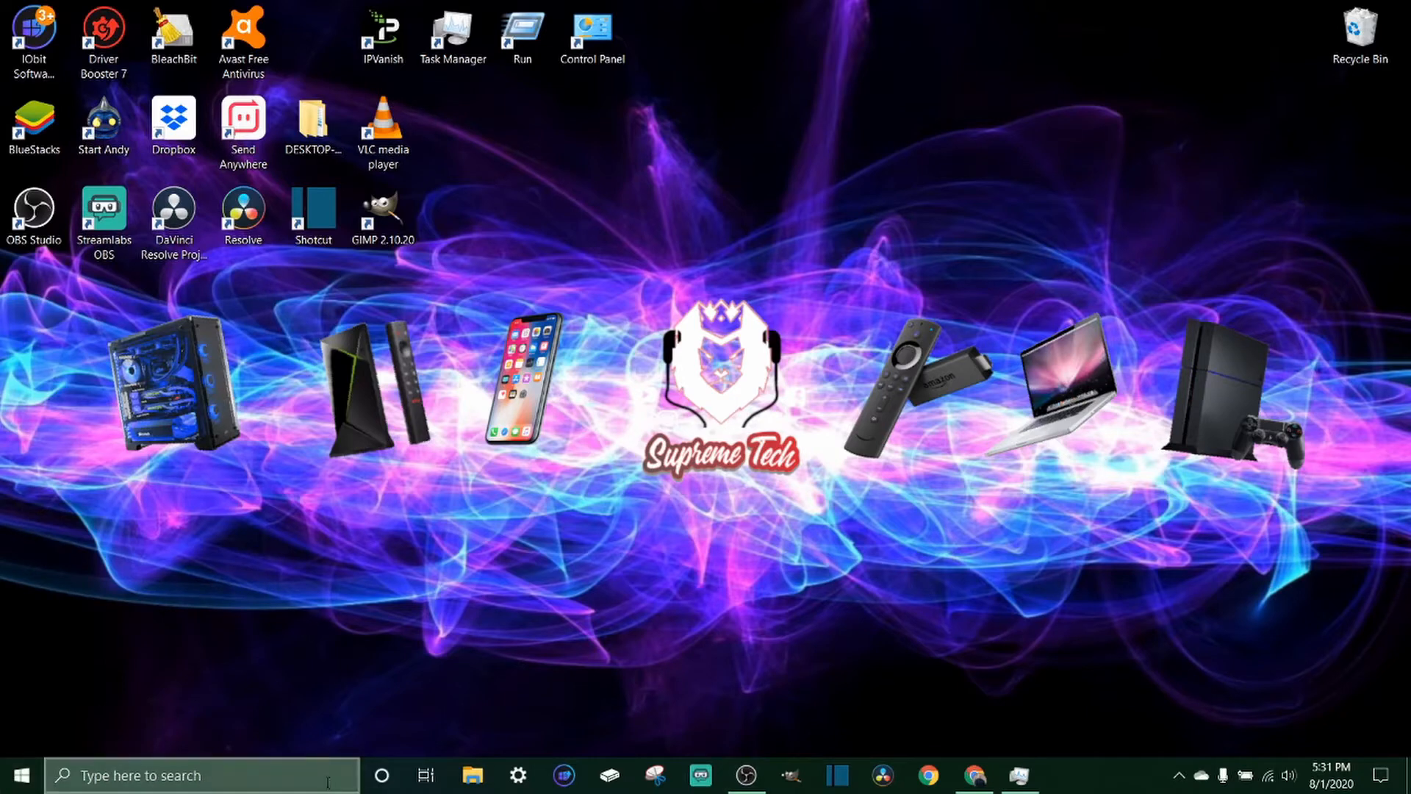
pyautogui.moveTo(804, 655)
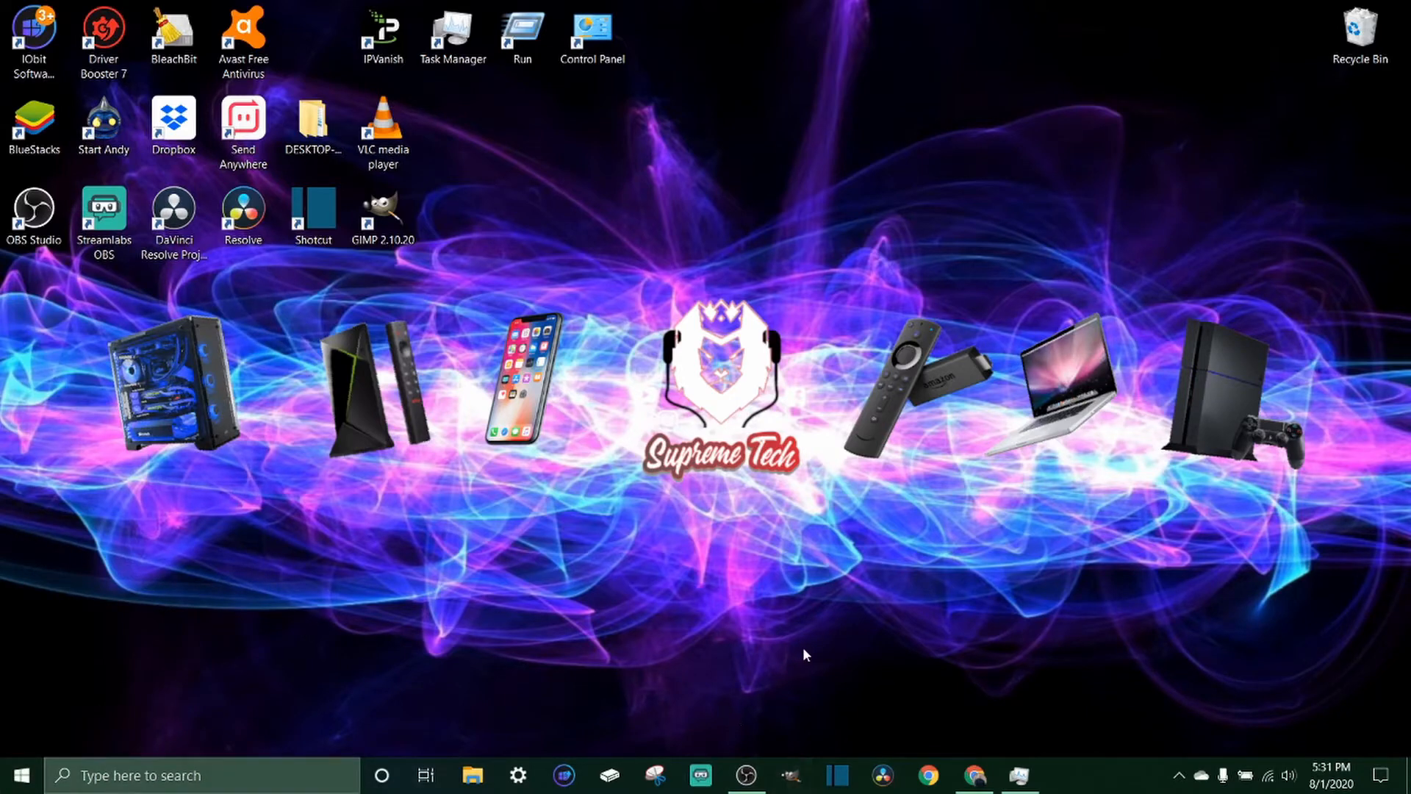
pyautogui.moveTo(551, 375)
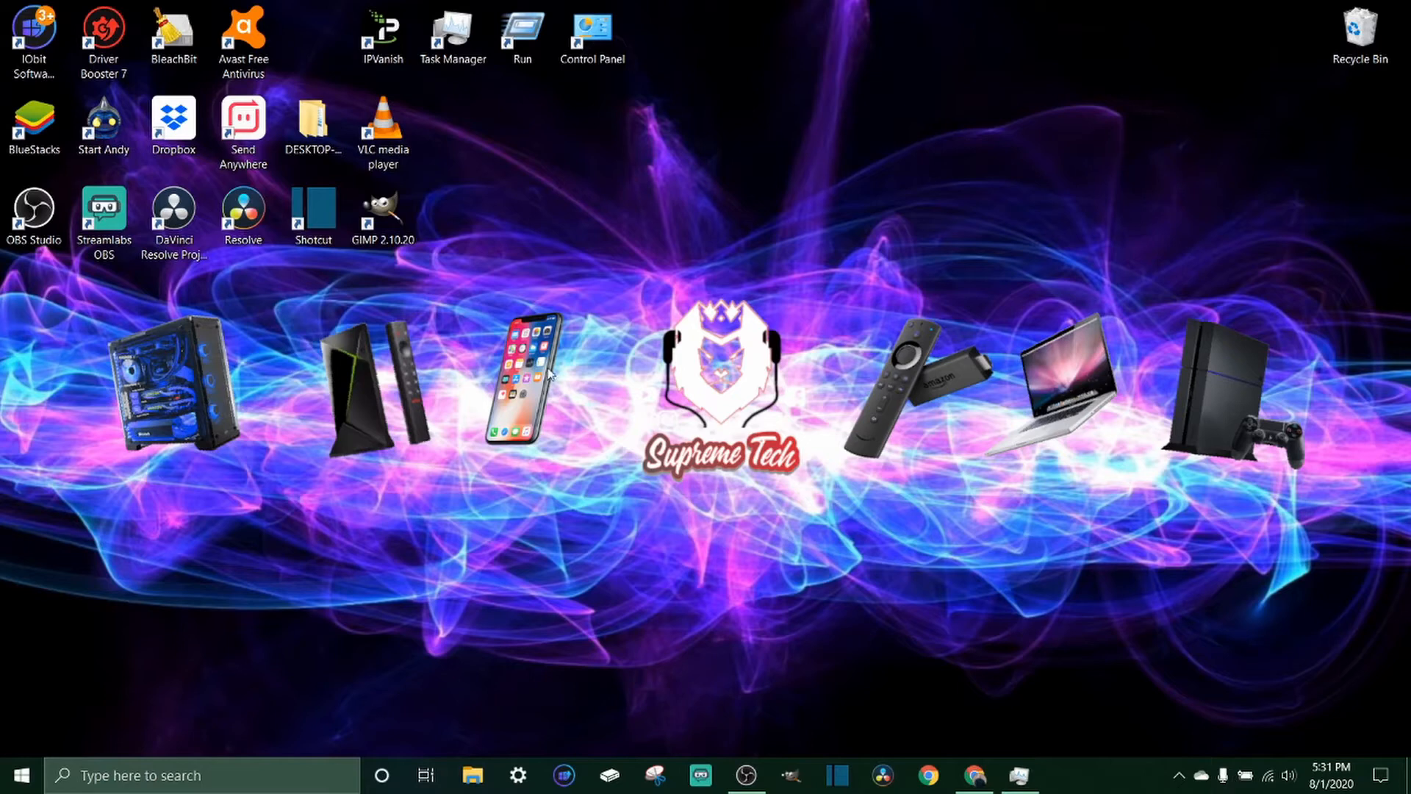
pyautogui.moveTo(670, 660)
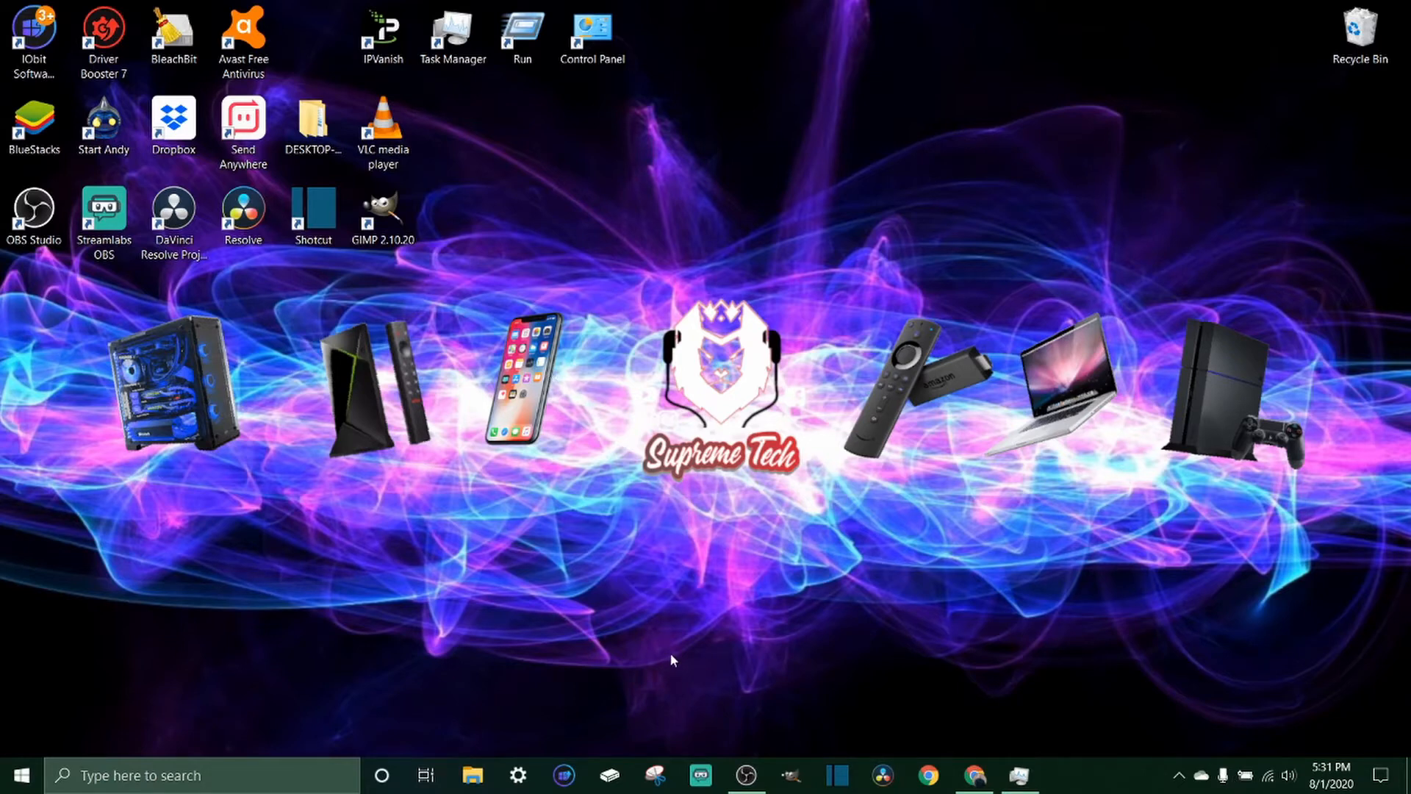
pyautogui.moveTo(637, 619)
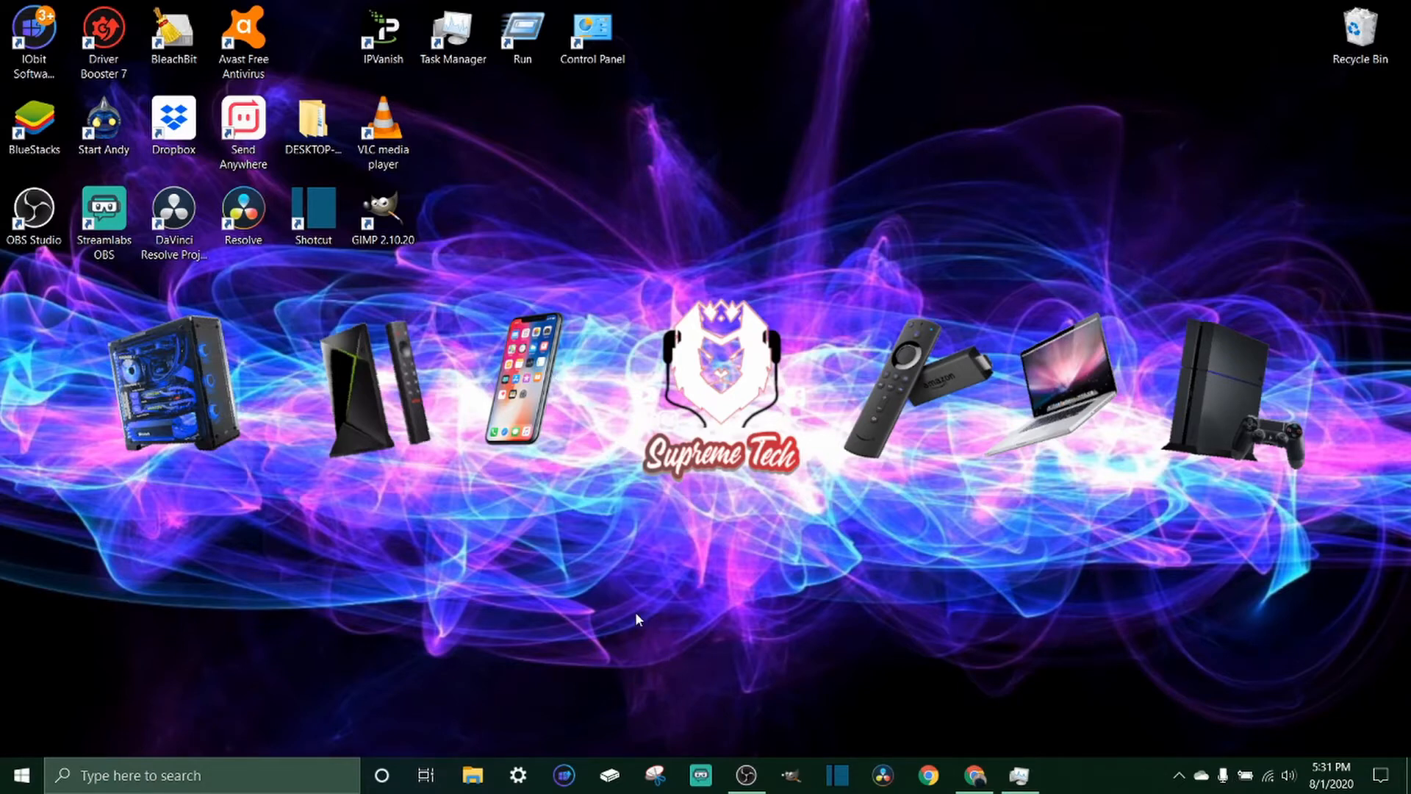
# Launch Task Manager from the Ctrl+Alt+Delete security screen in compact view.
pyautogui.press('ctrl+alt+delete')
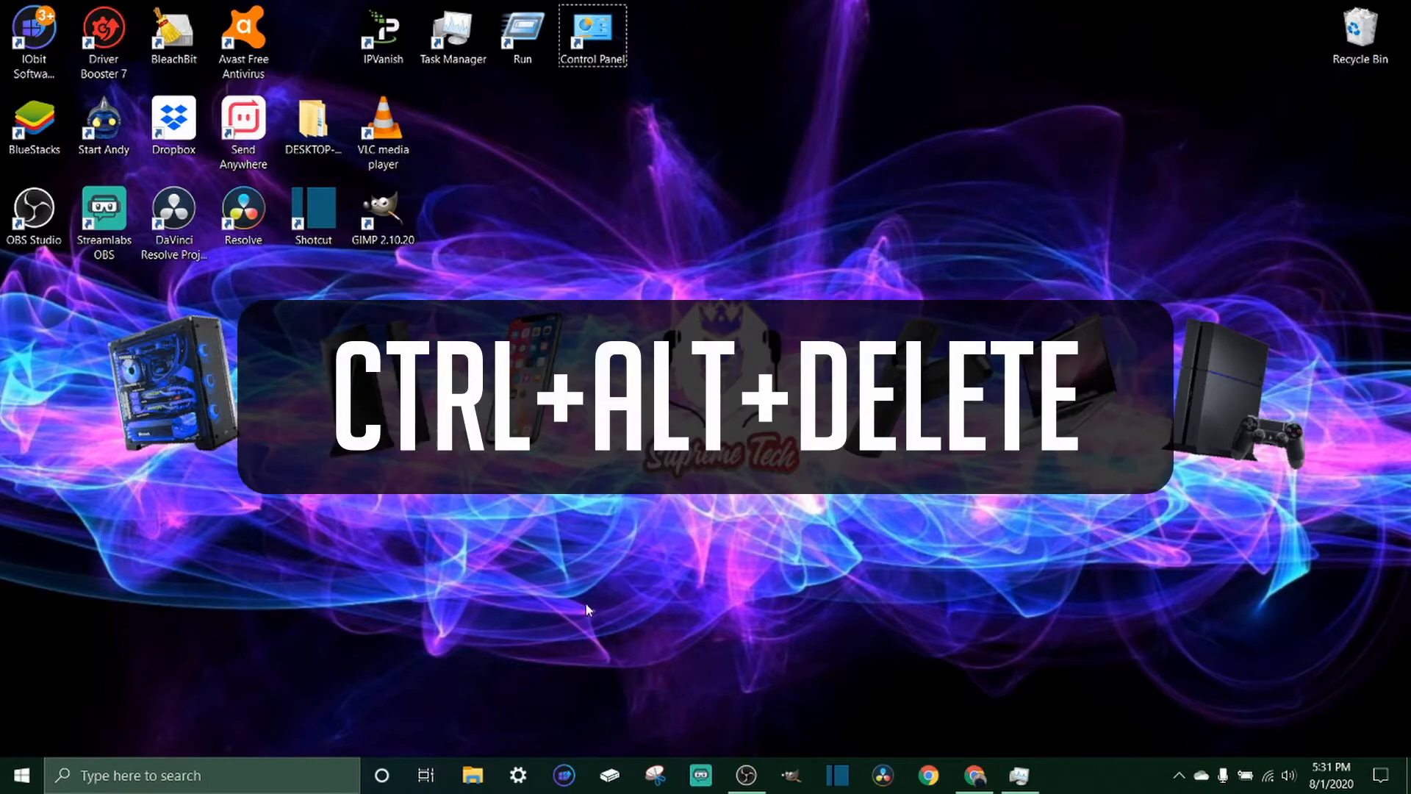
pyautogui.press('ctrl+alt+delete')
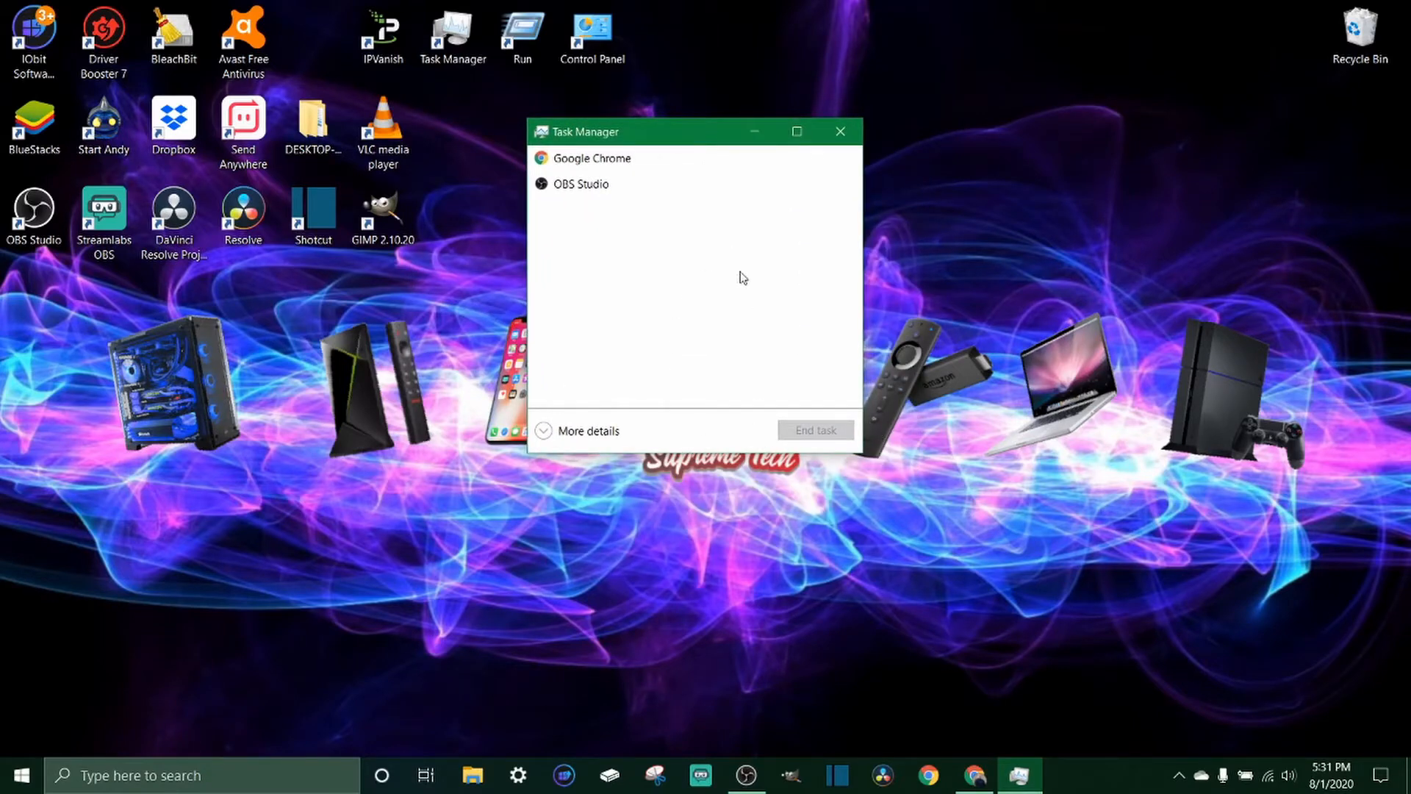
pyautogui.moveTo(519, 441)
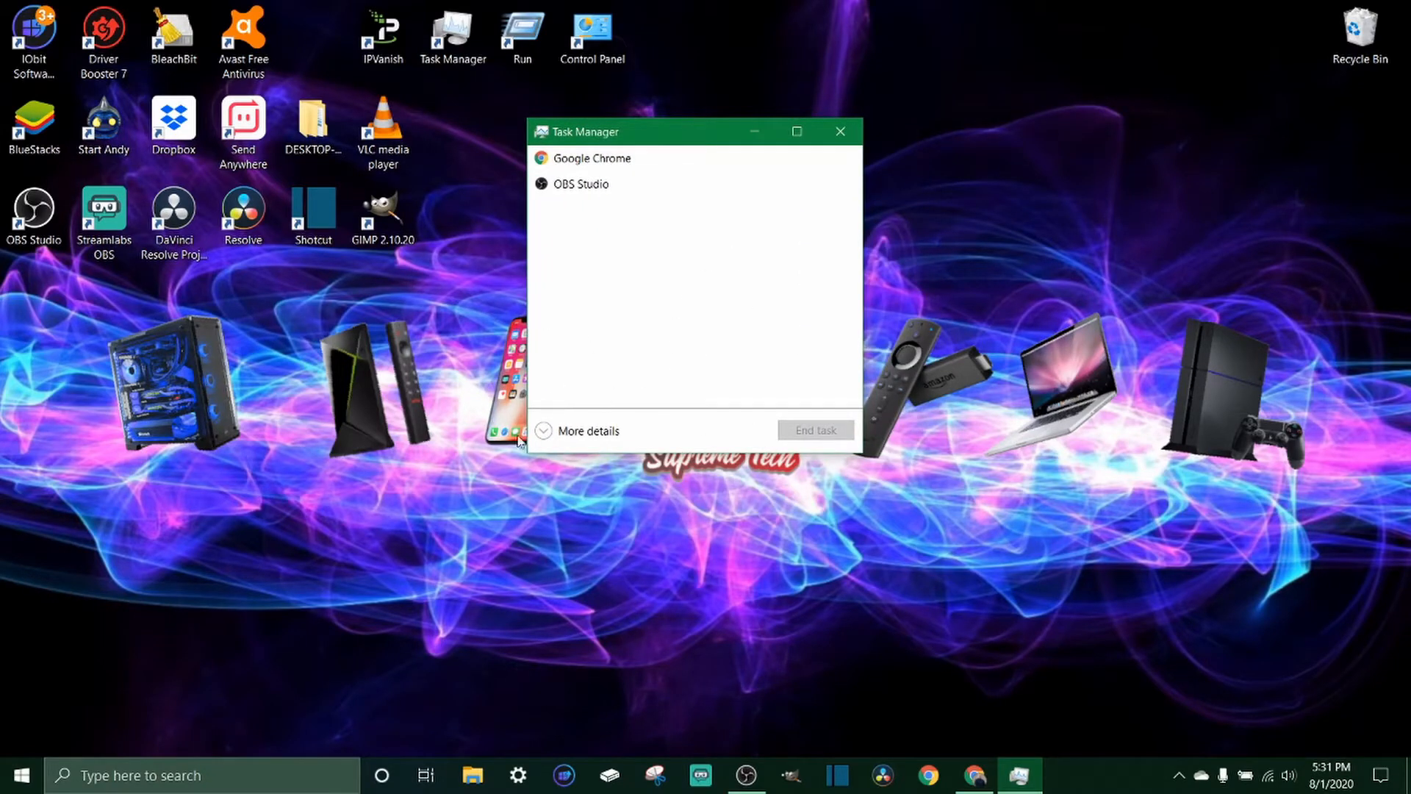
# Expand to full details and select the Google Chrome and Task Manager app entries.
pyautogui.click(587, 430)
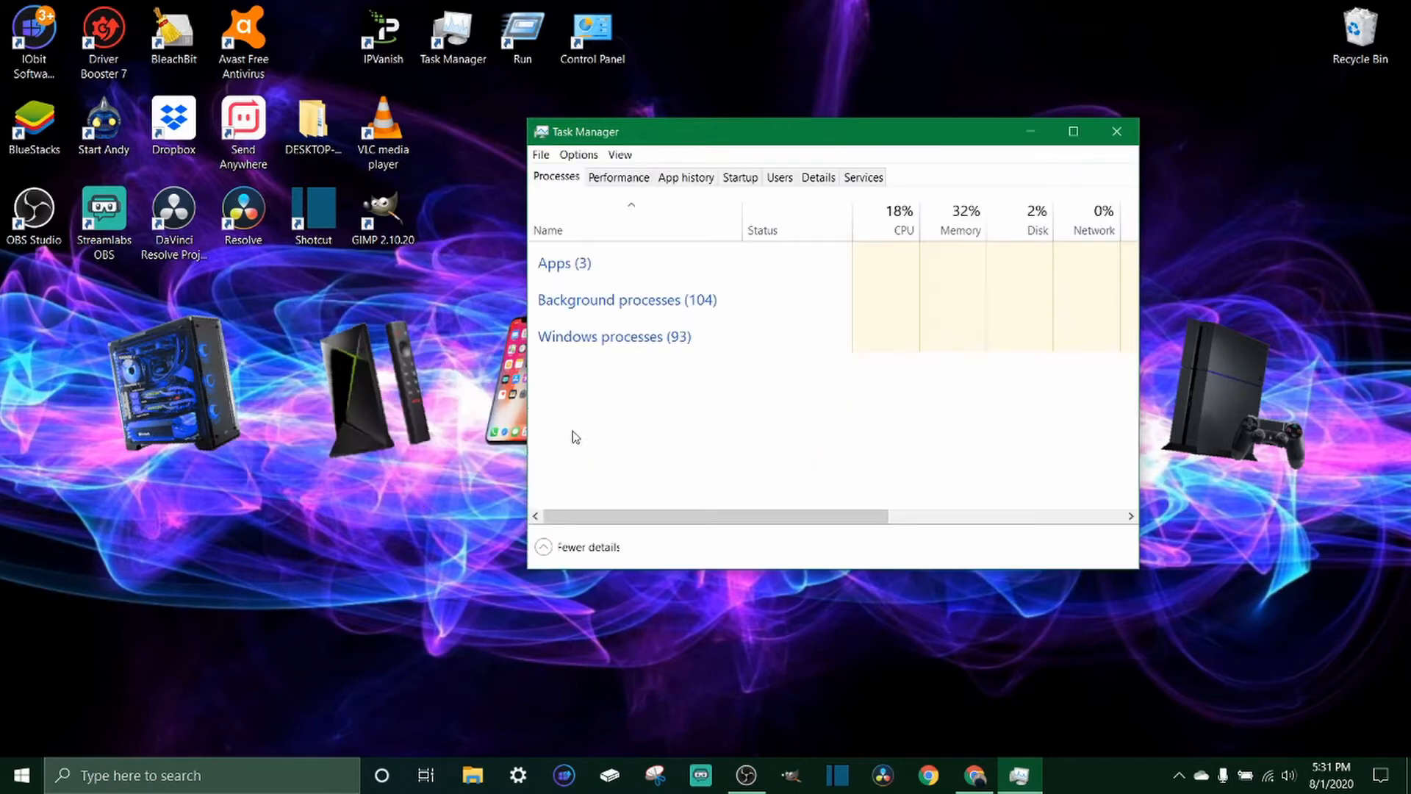
pyautogui.click(554, 263)
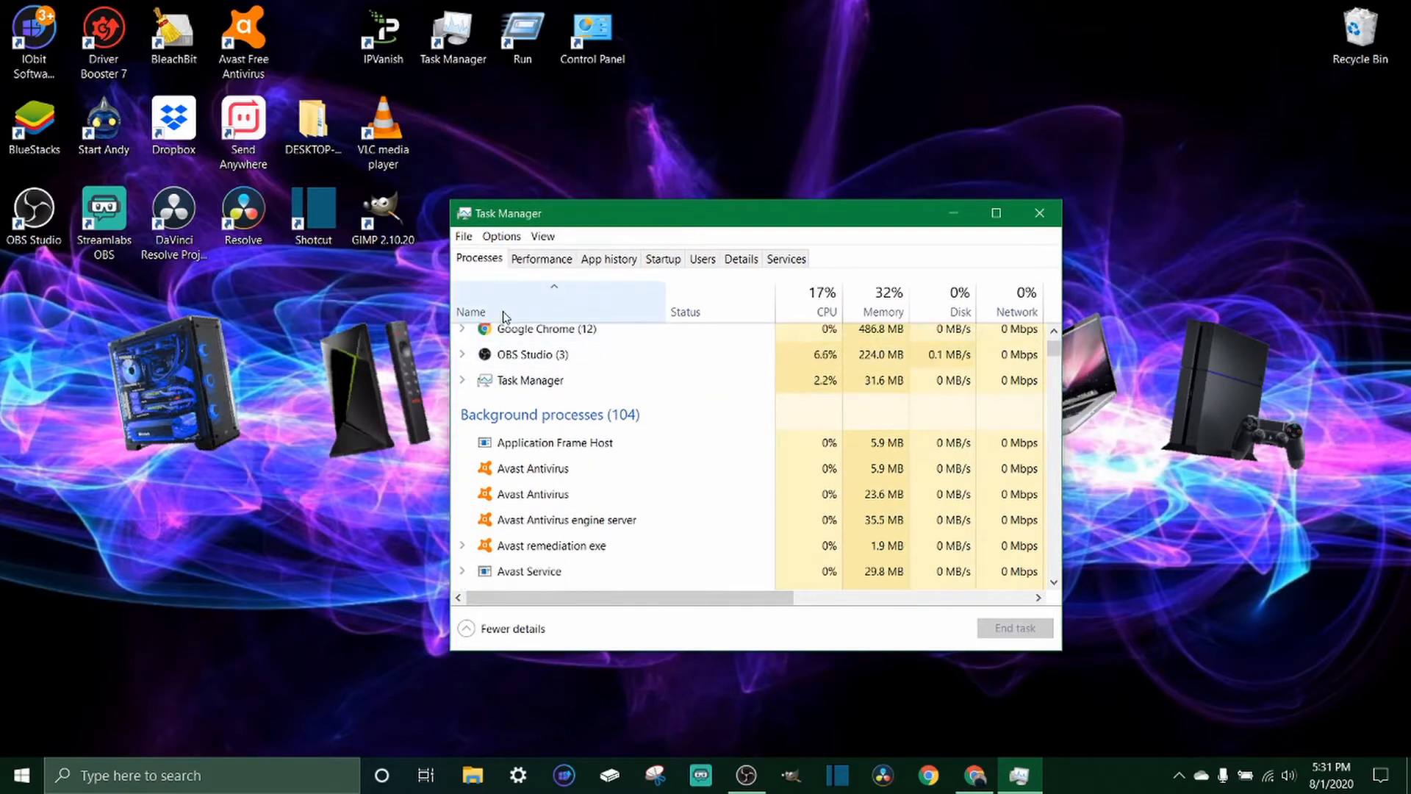
pyautogui.scroll(3)
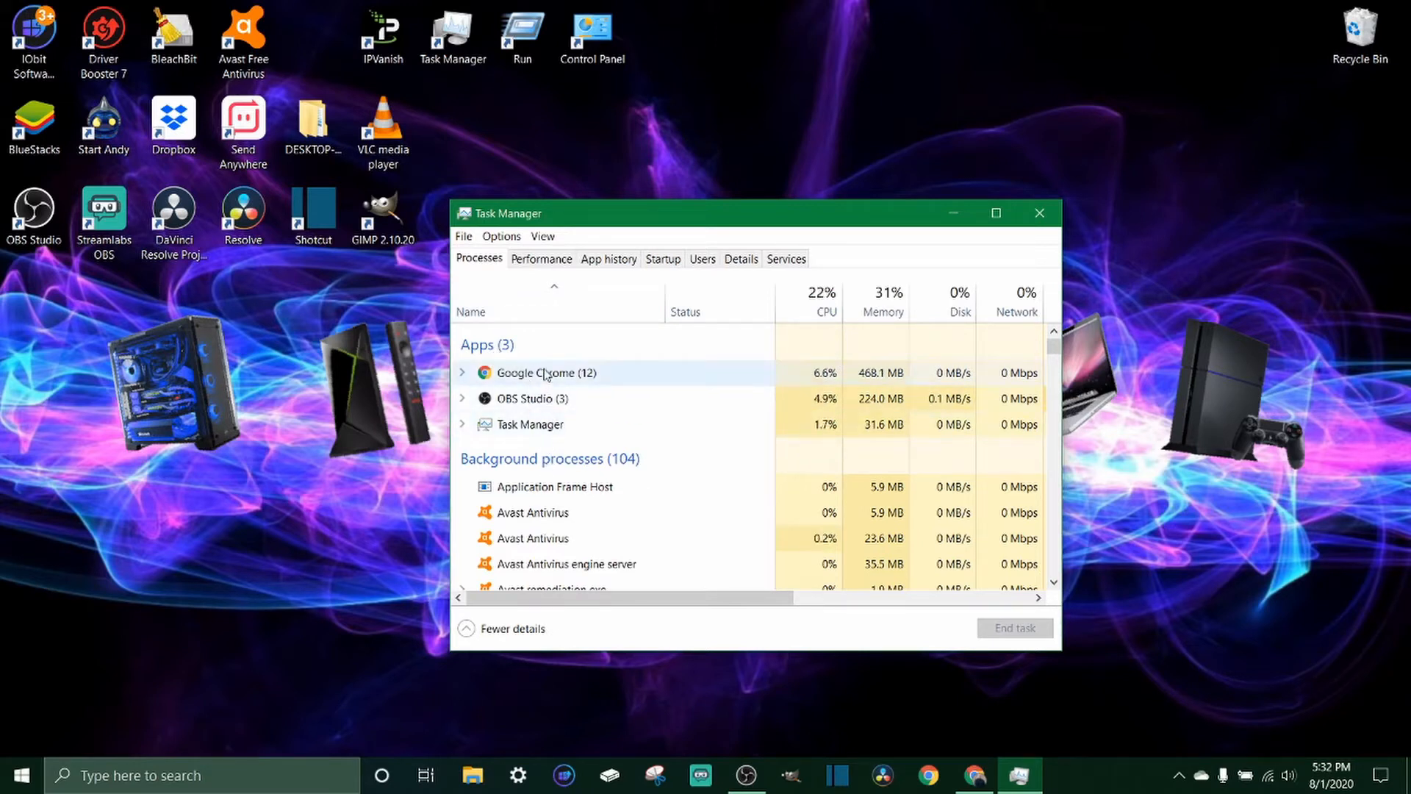
pyautogui.click(533, 399)
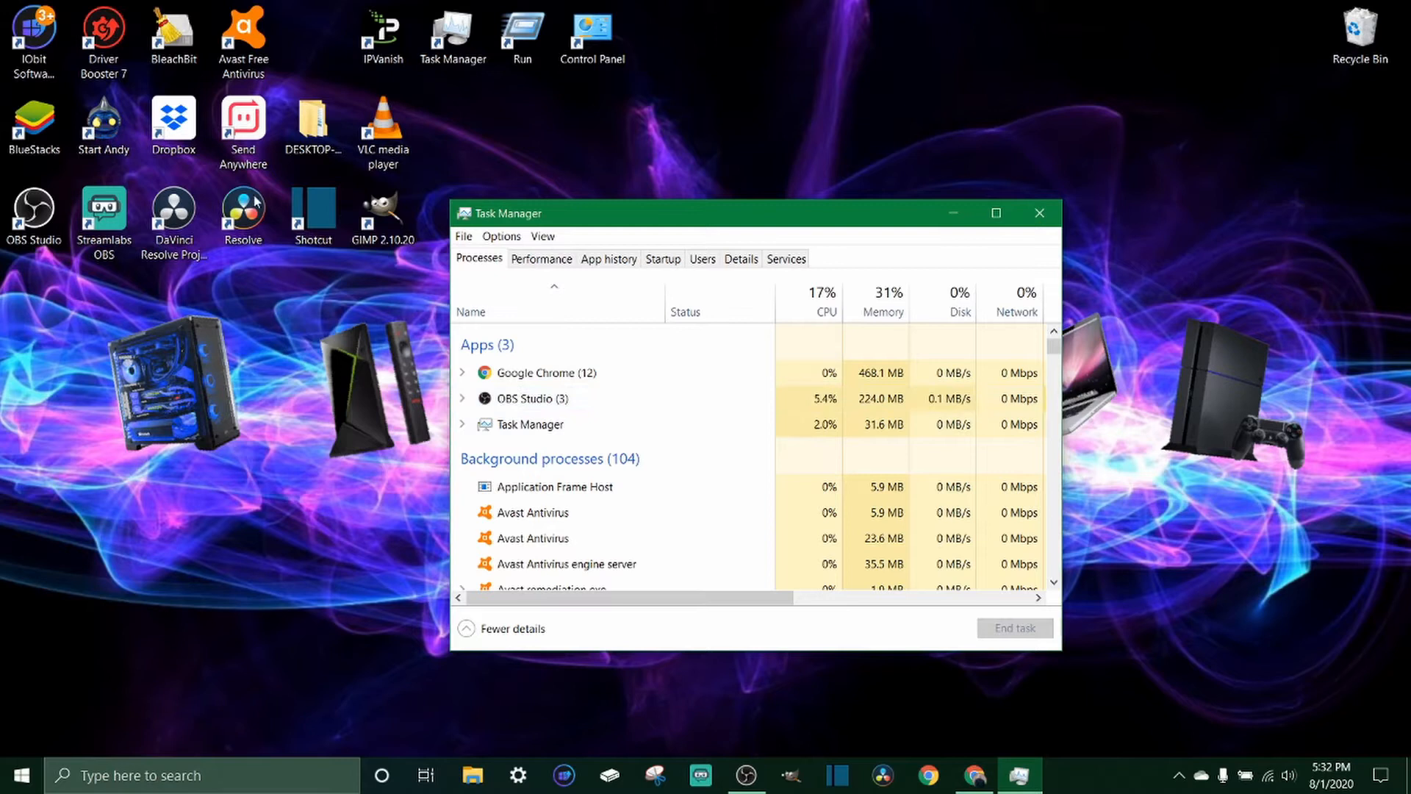
pyautogui.click(531, 424)
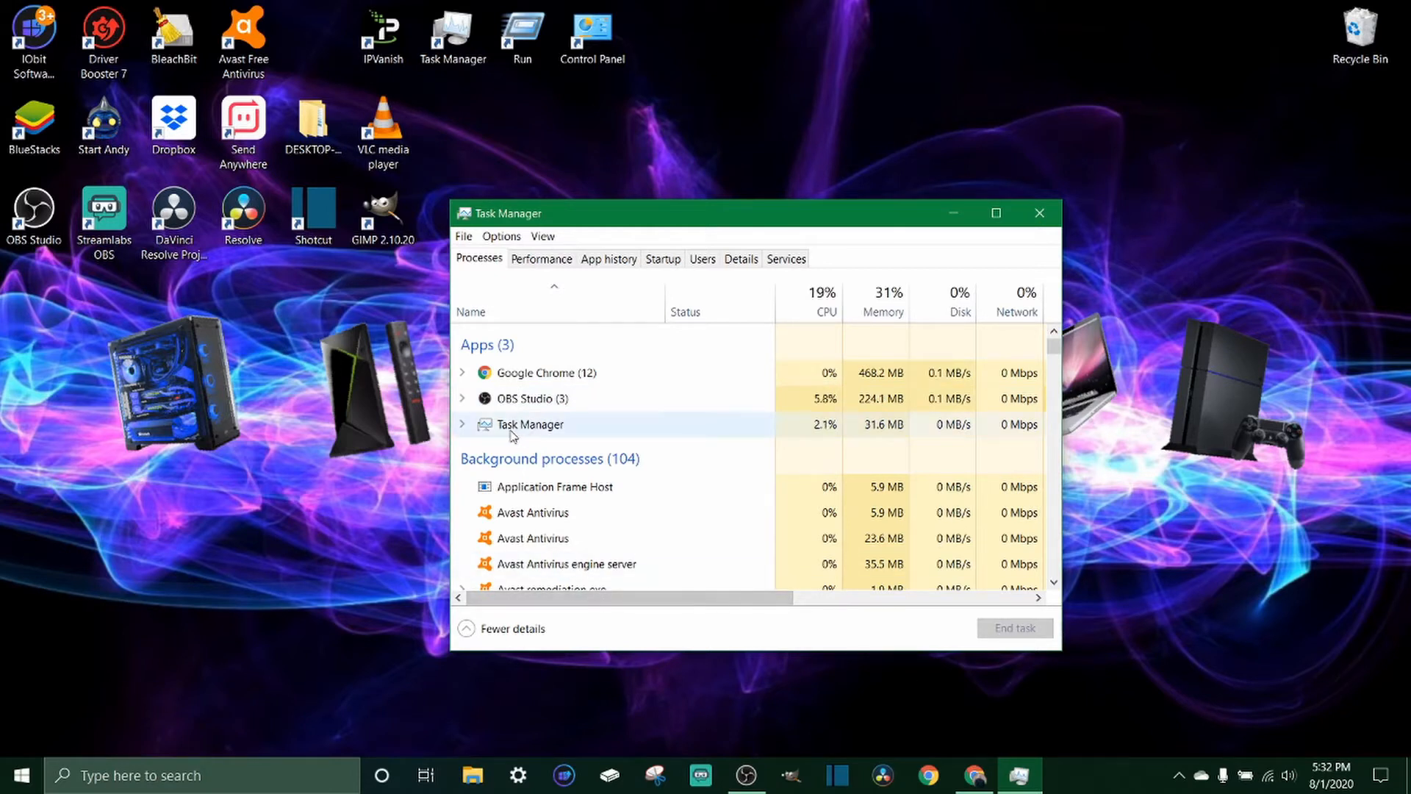
pyautogui.moveTo(583, 430)
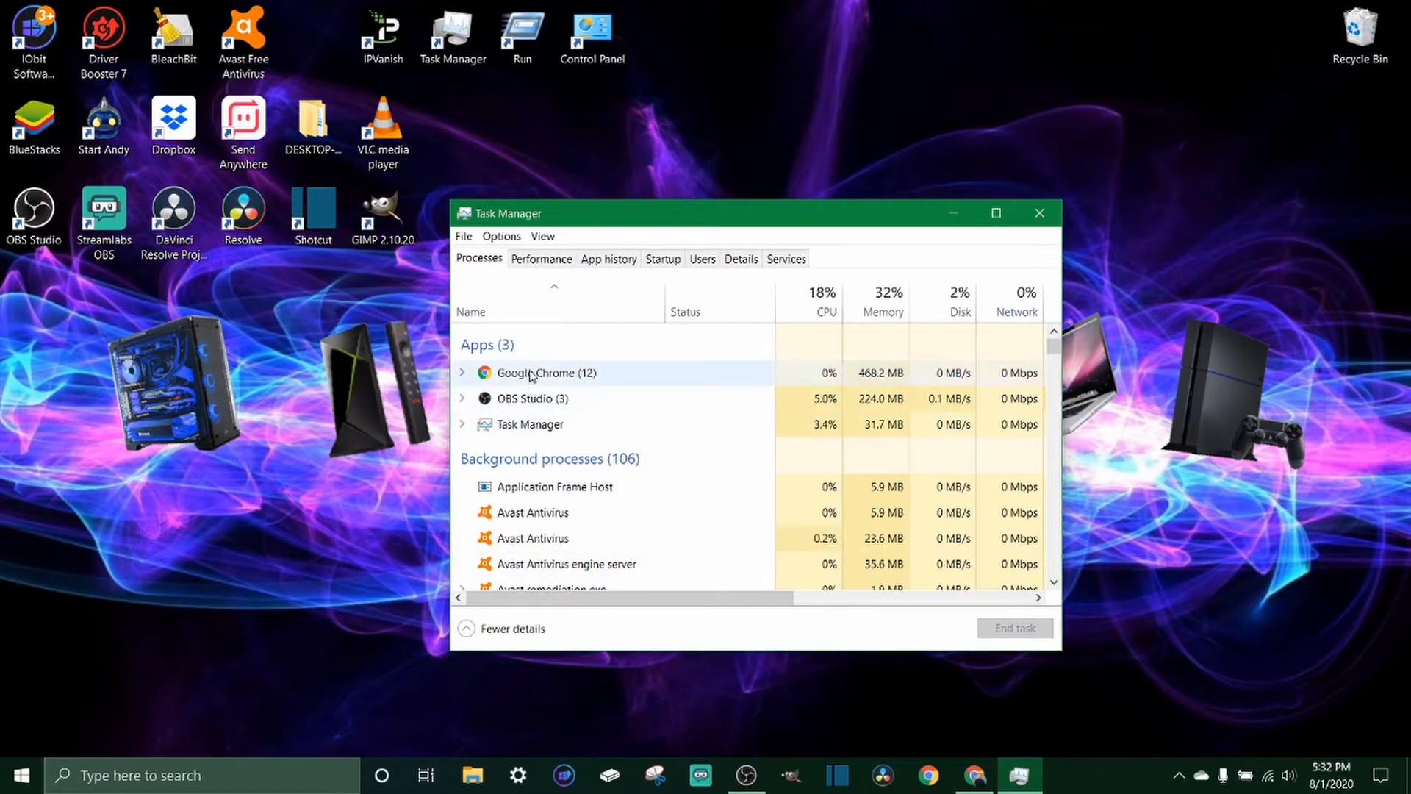
pyautogui.rightClick(536, 372)
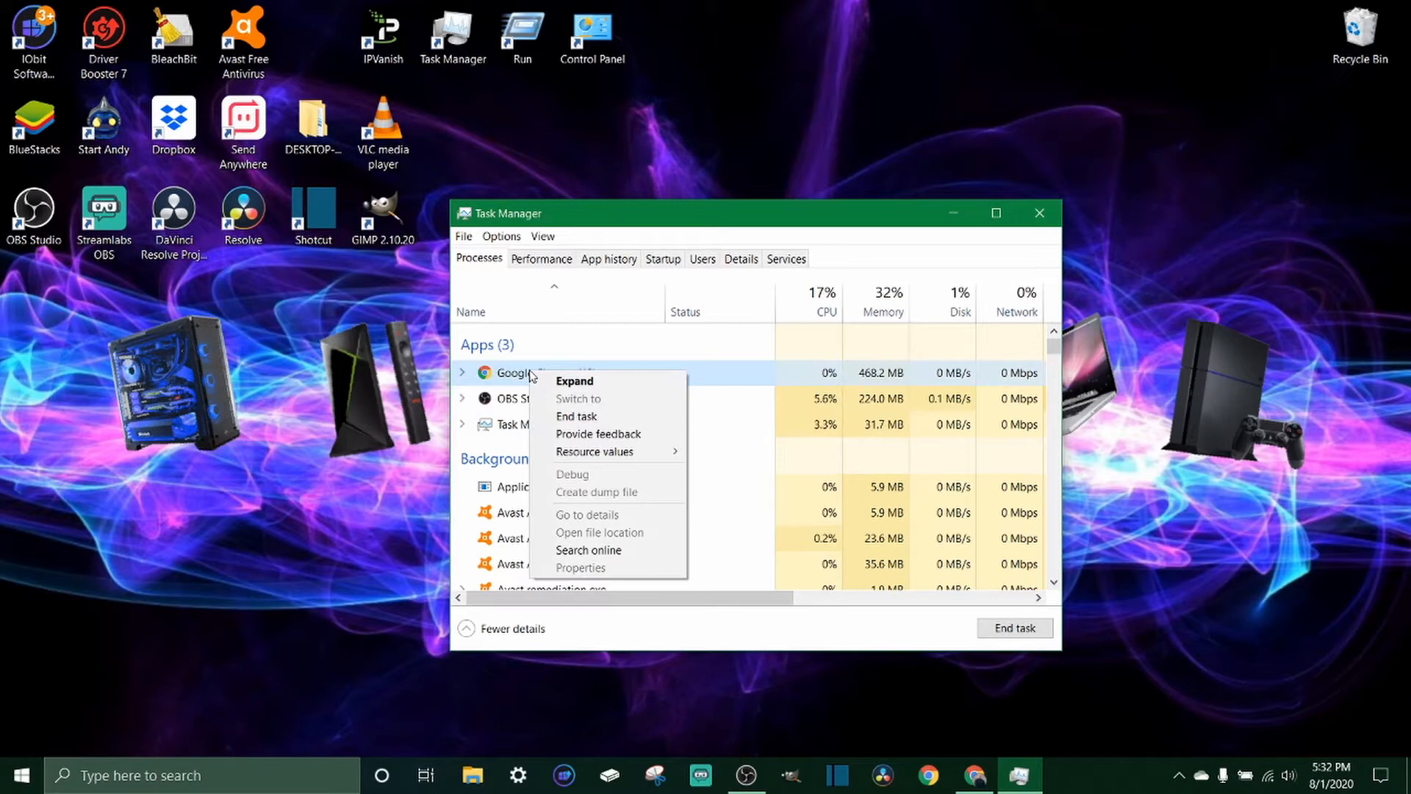
pyautogui.moveTo(596, 416)
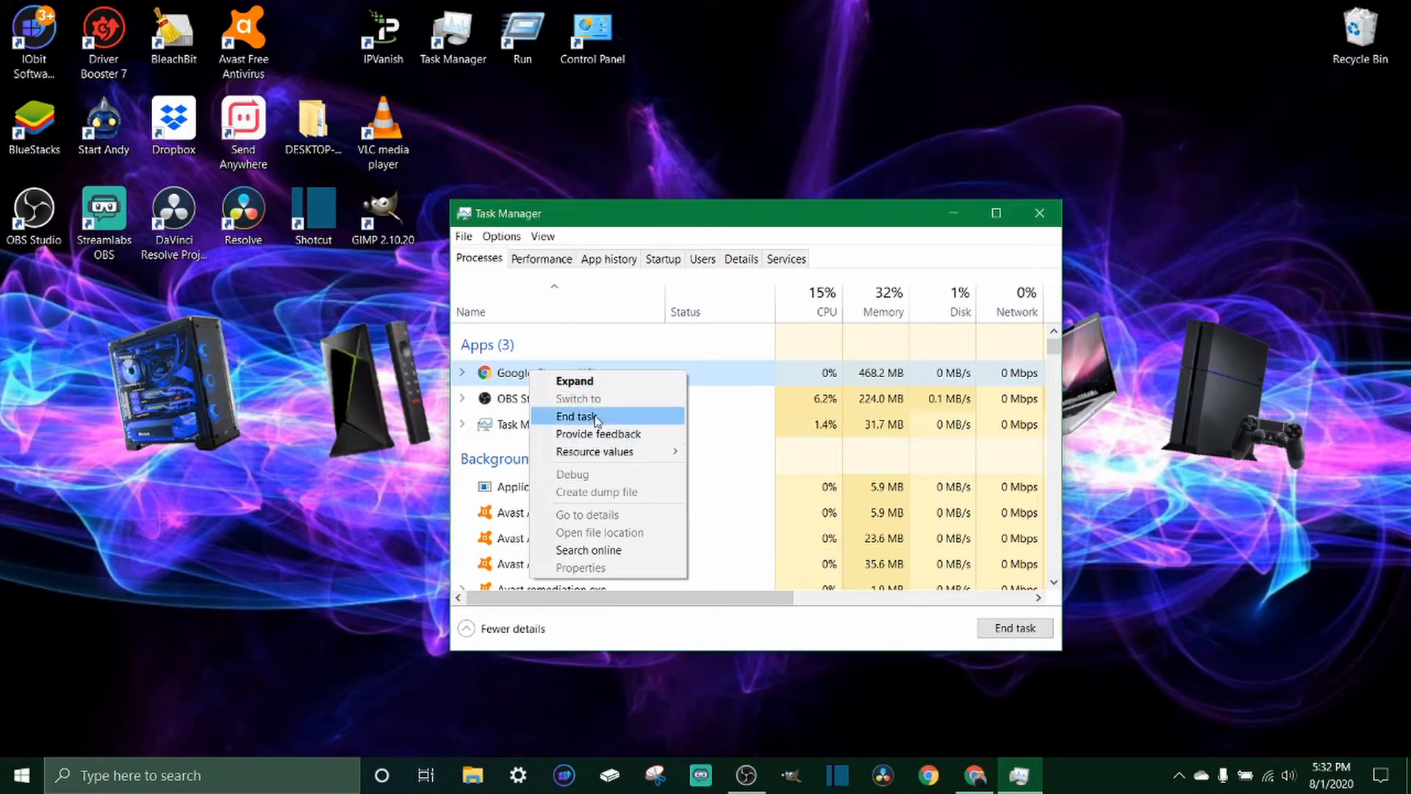
pyautogui.moveTo(568, 336)
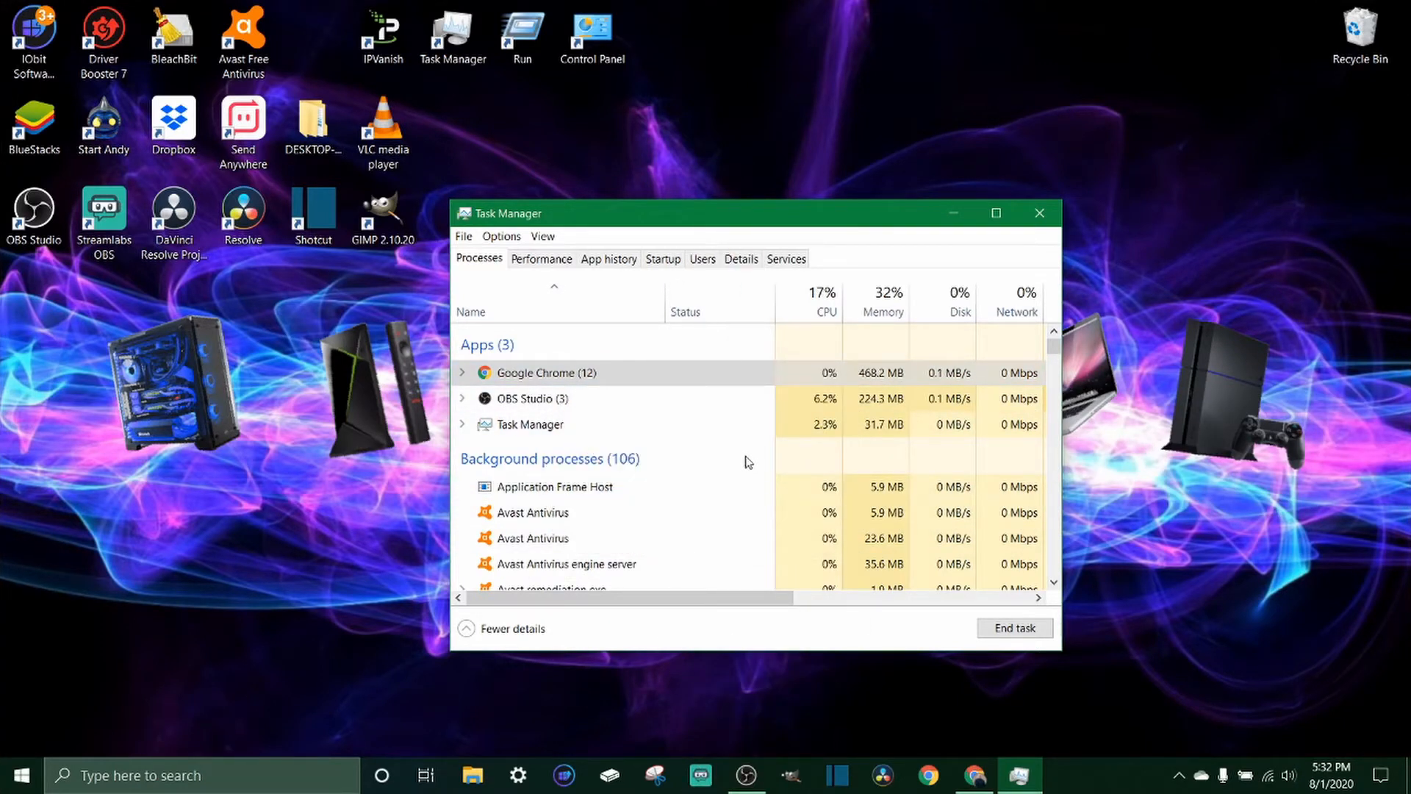
pyautogui.moveTo(738, 466)
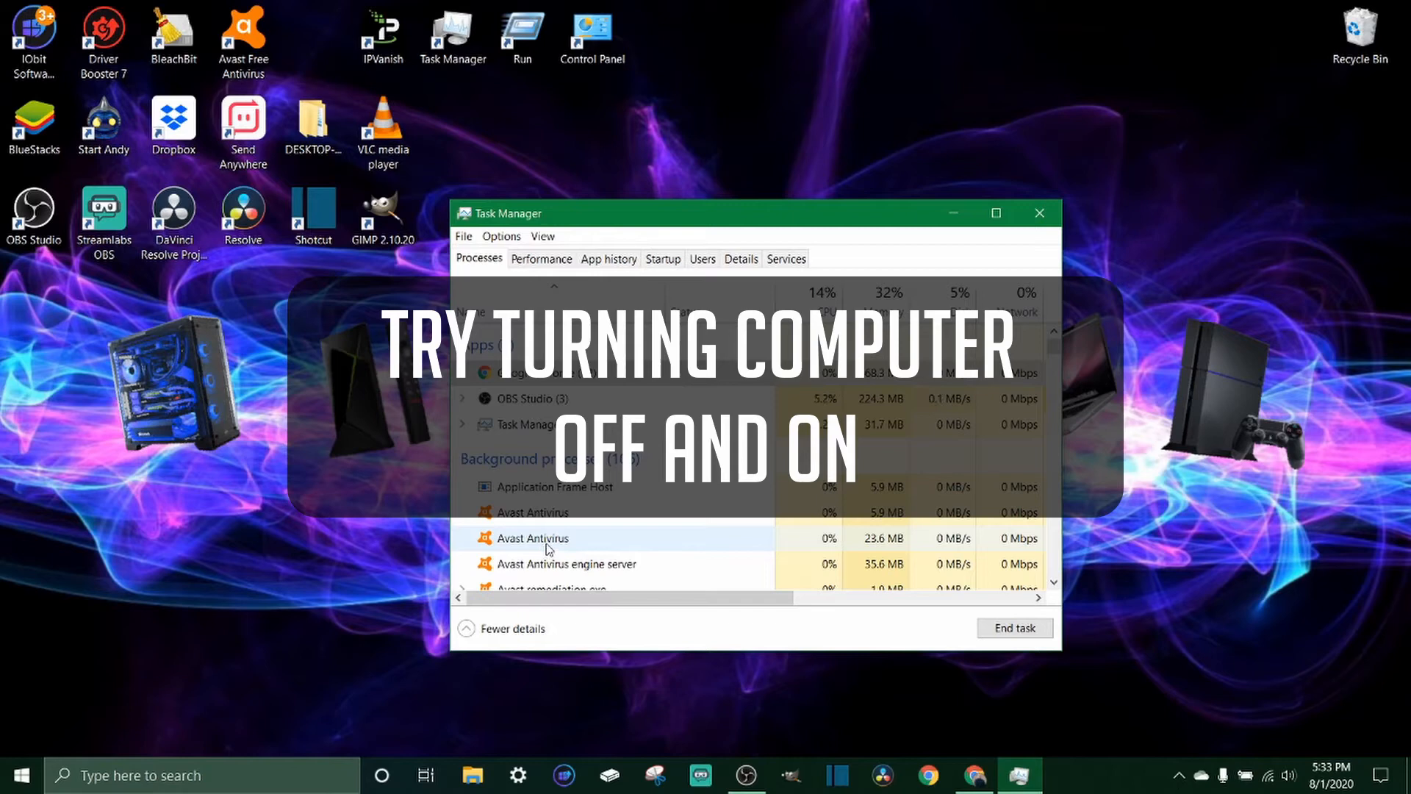
pyautogui.moveTo(525, 563)
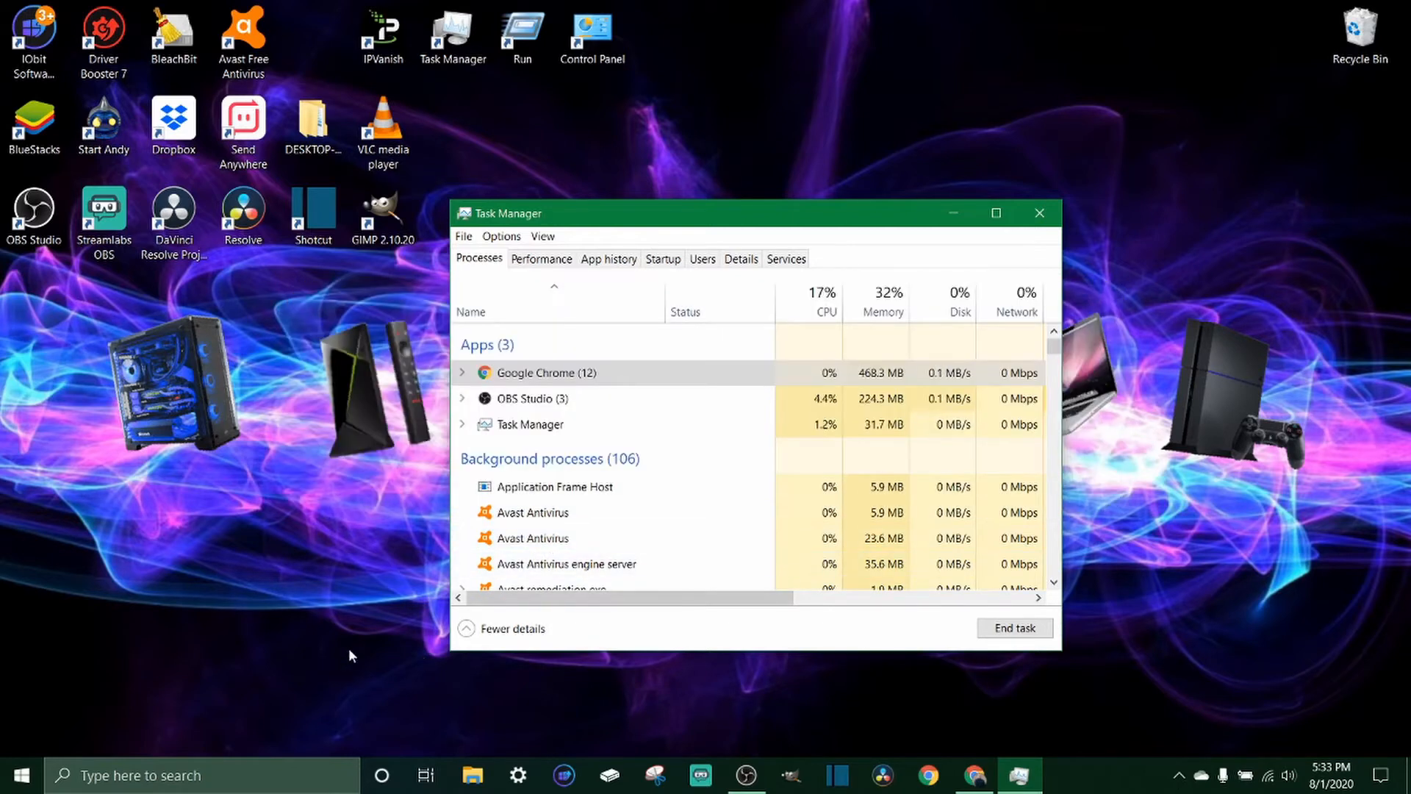
pyautogui.moveTo(250, 642)
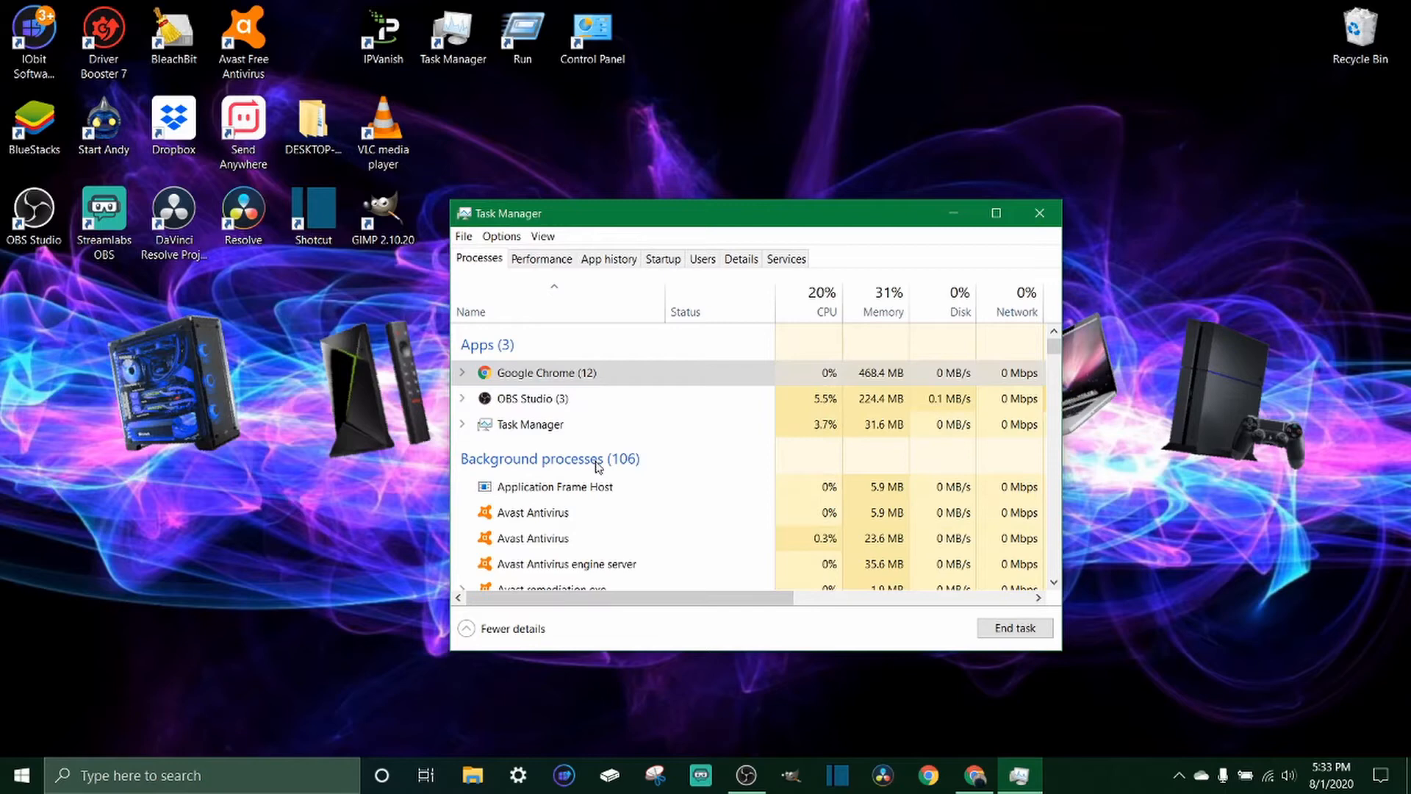
pyautogui.scroll(-3)
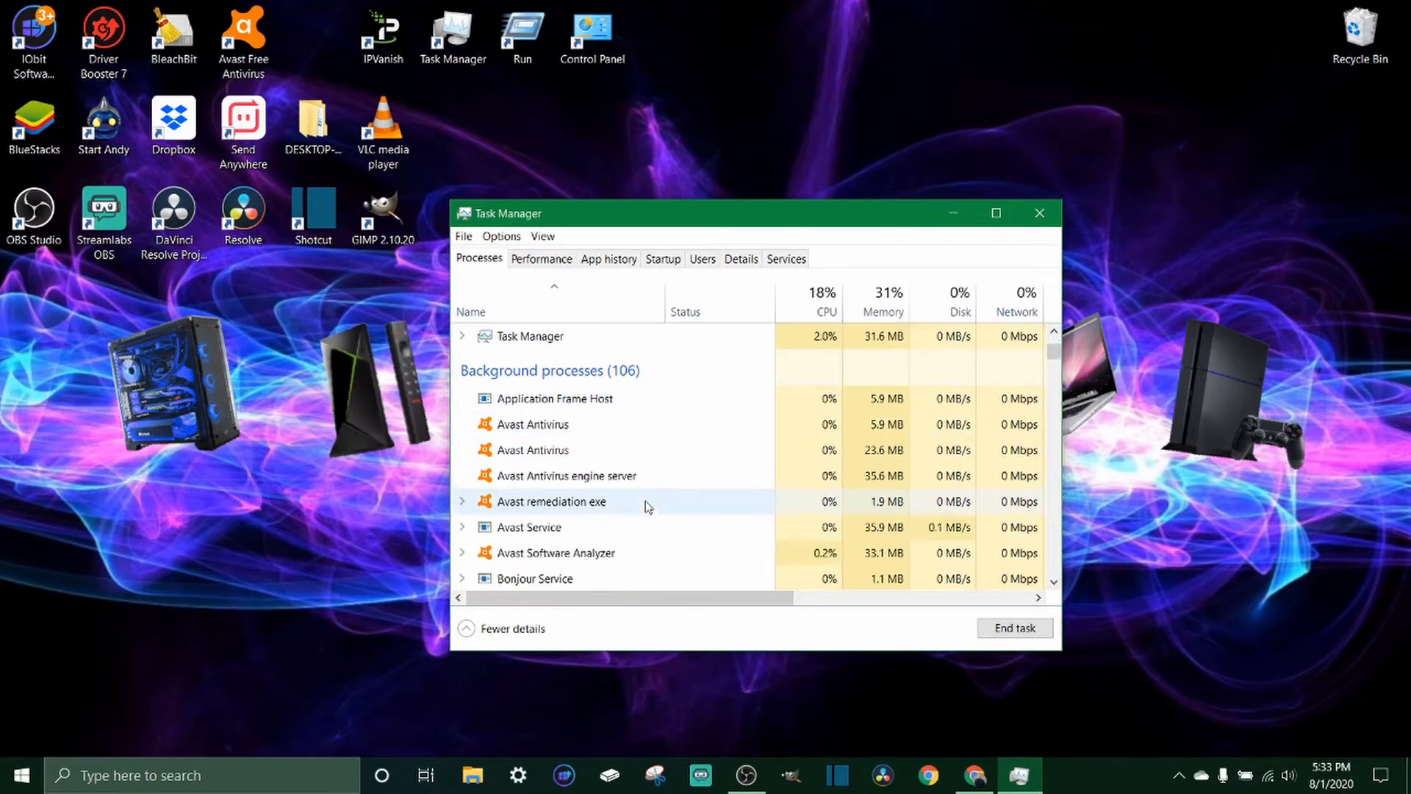
pyautogui.scroll(-3)
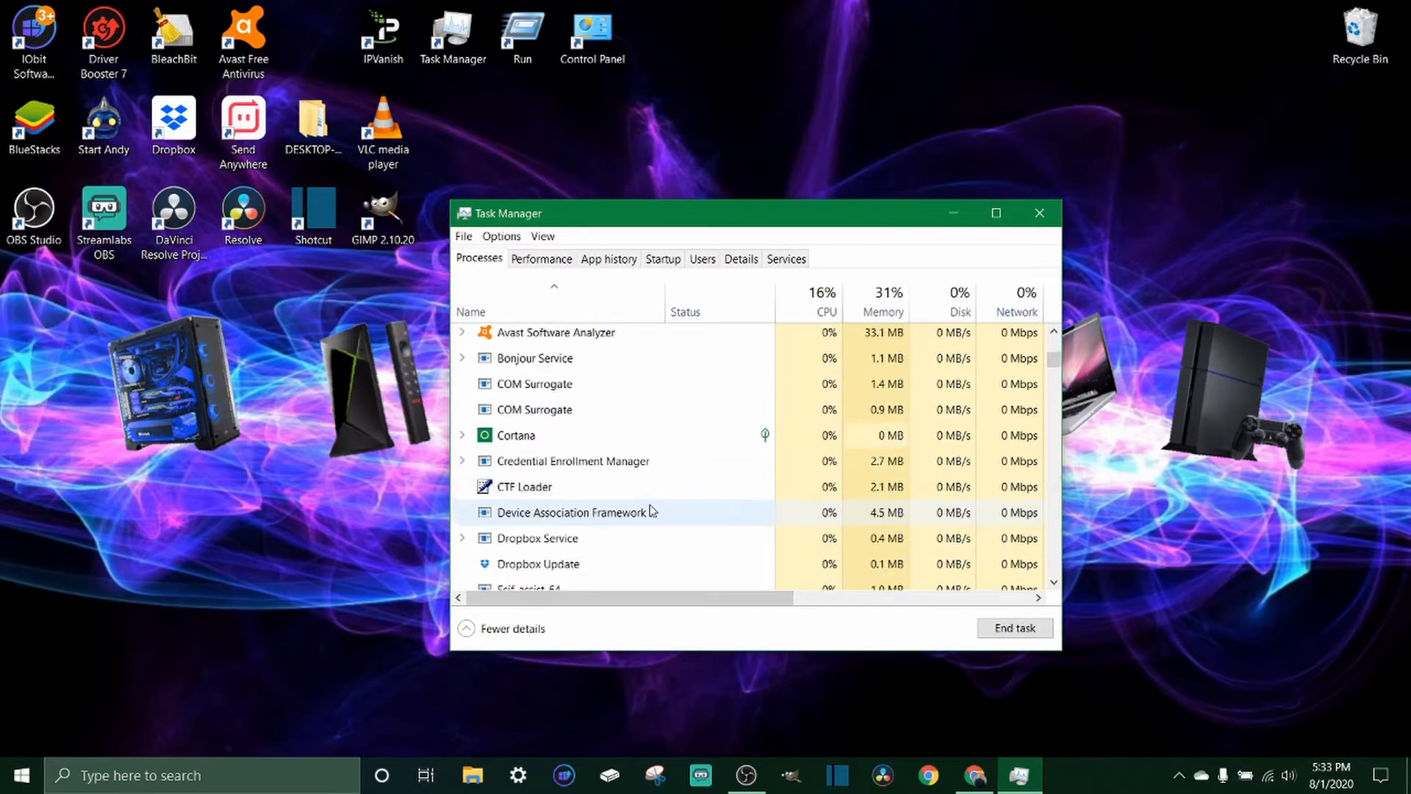
pyautogui.scroll(-3)
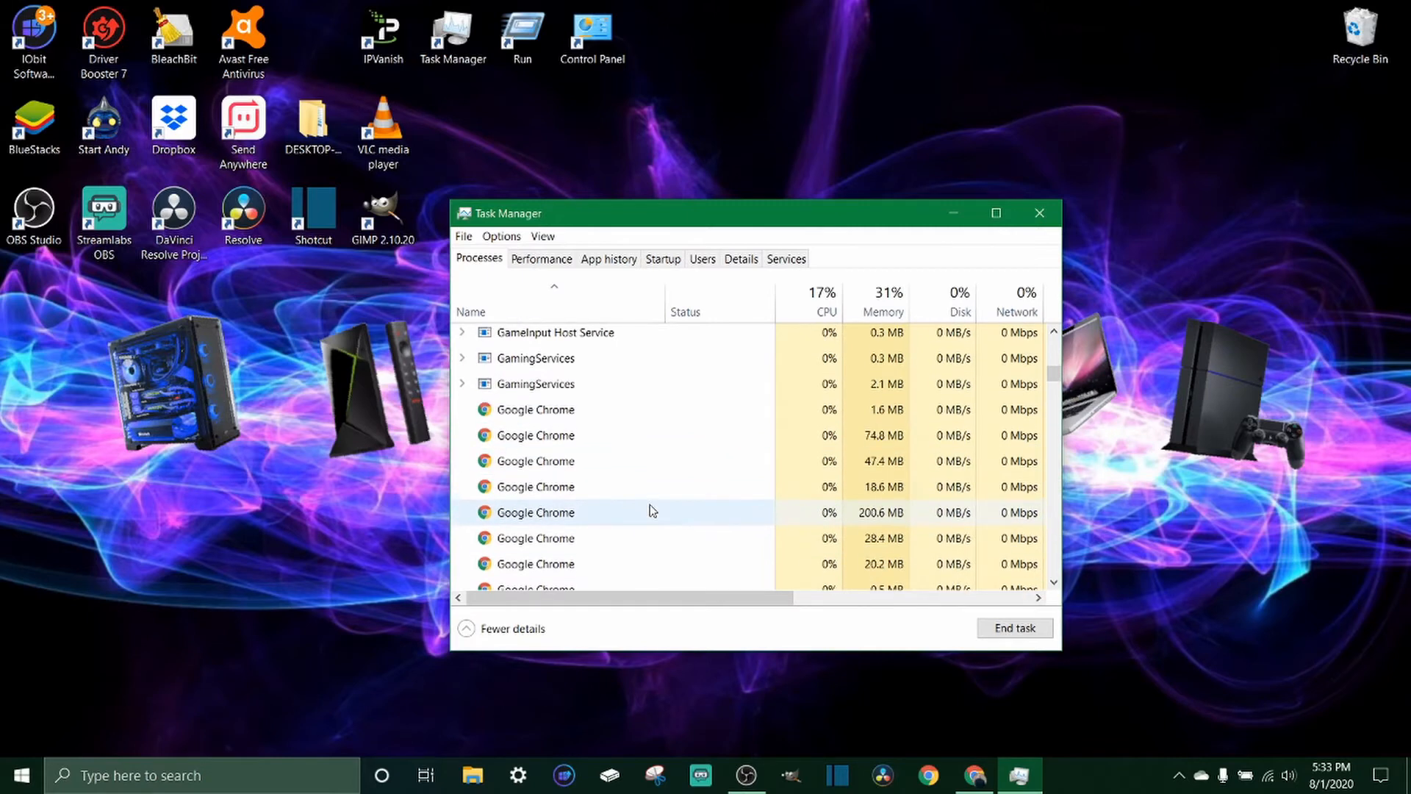
pyautogui.scroll(3)
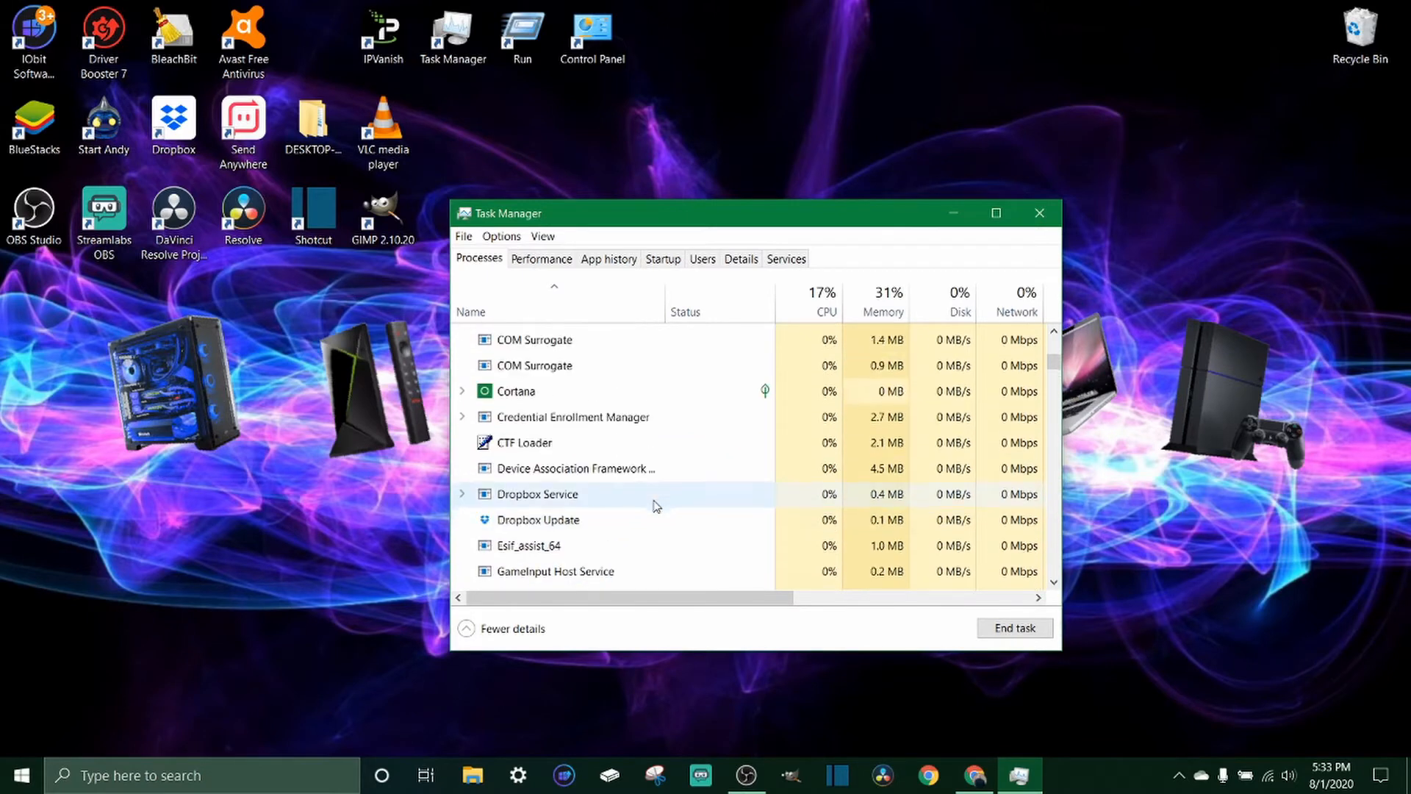
pyautogui.scroll(3)
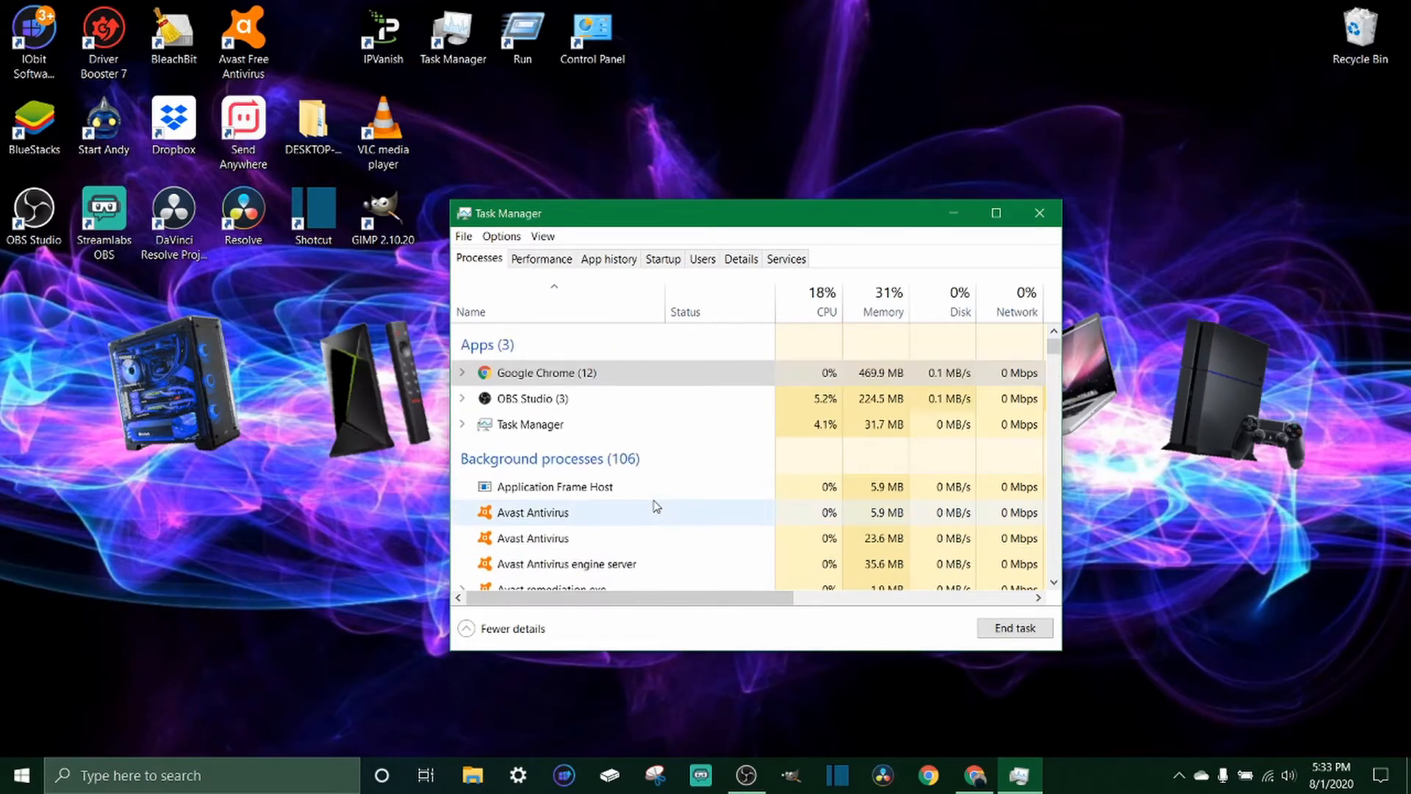
pyautogui.scroll(-3)
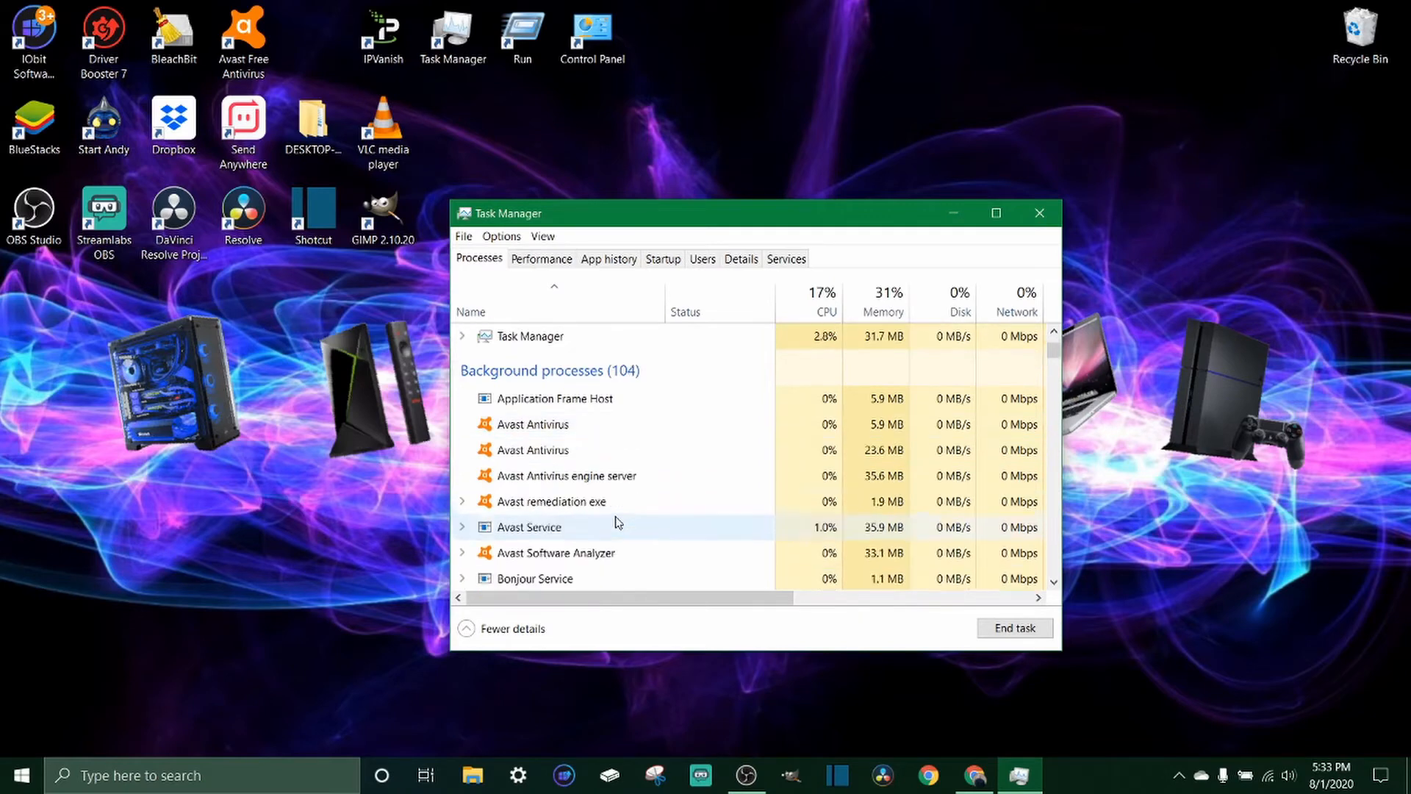
pyautogui.scroll(-3)
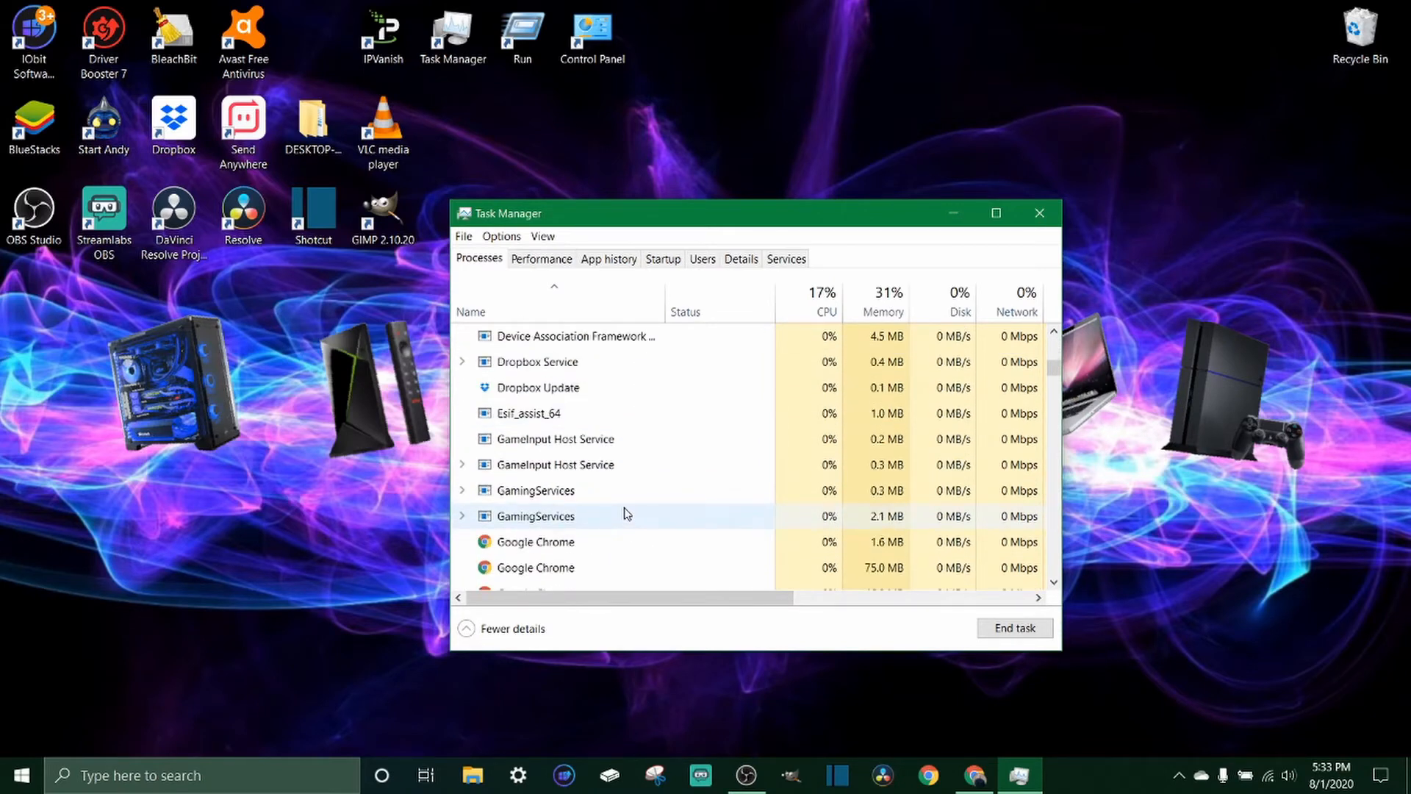
pyautogui.scroll(3)
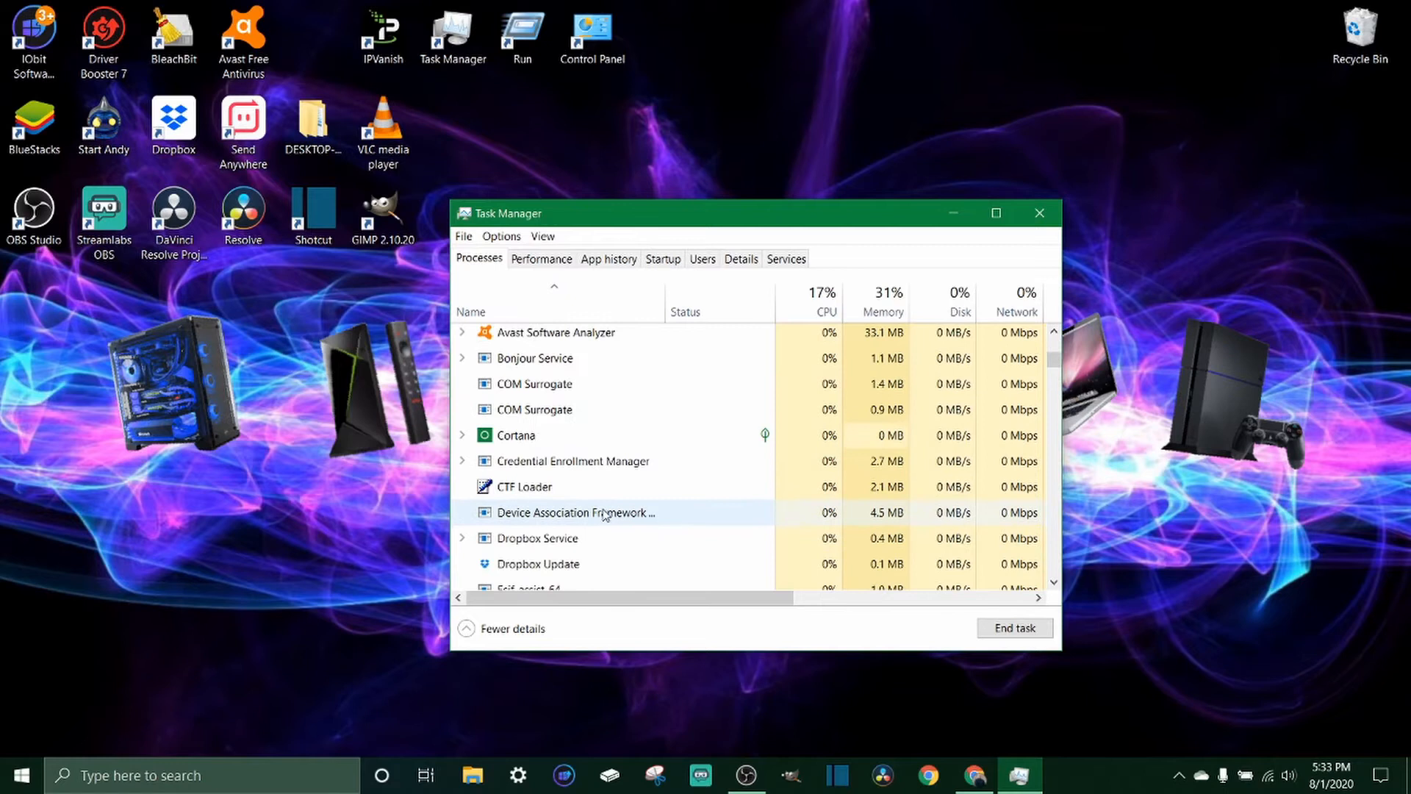
pyautogui.scroll(3)
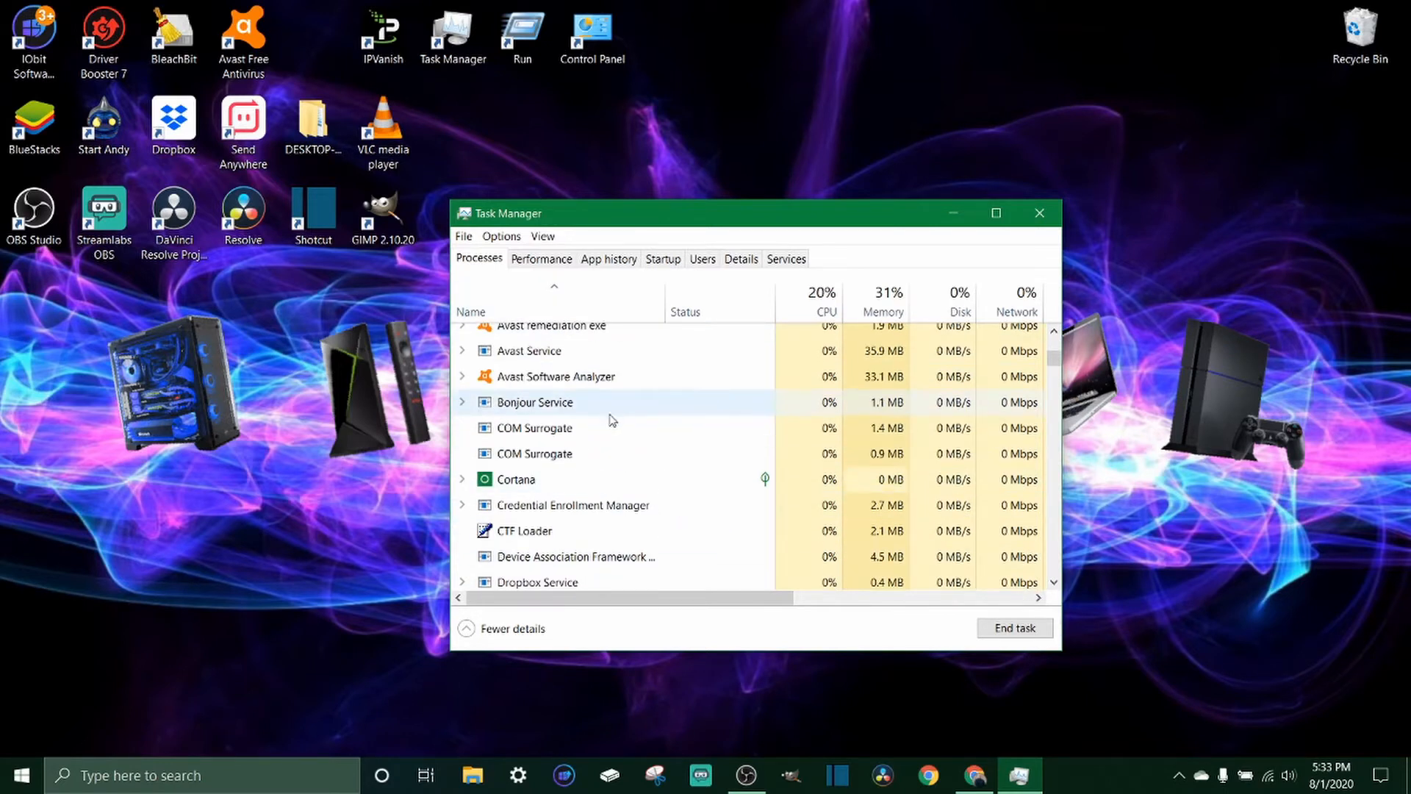
pyautogui.moveTo(631, 531)
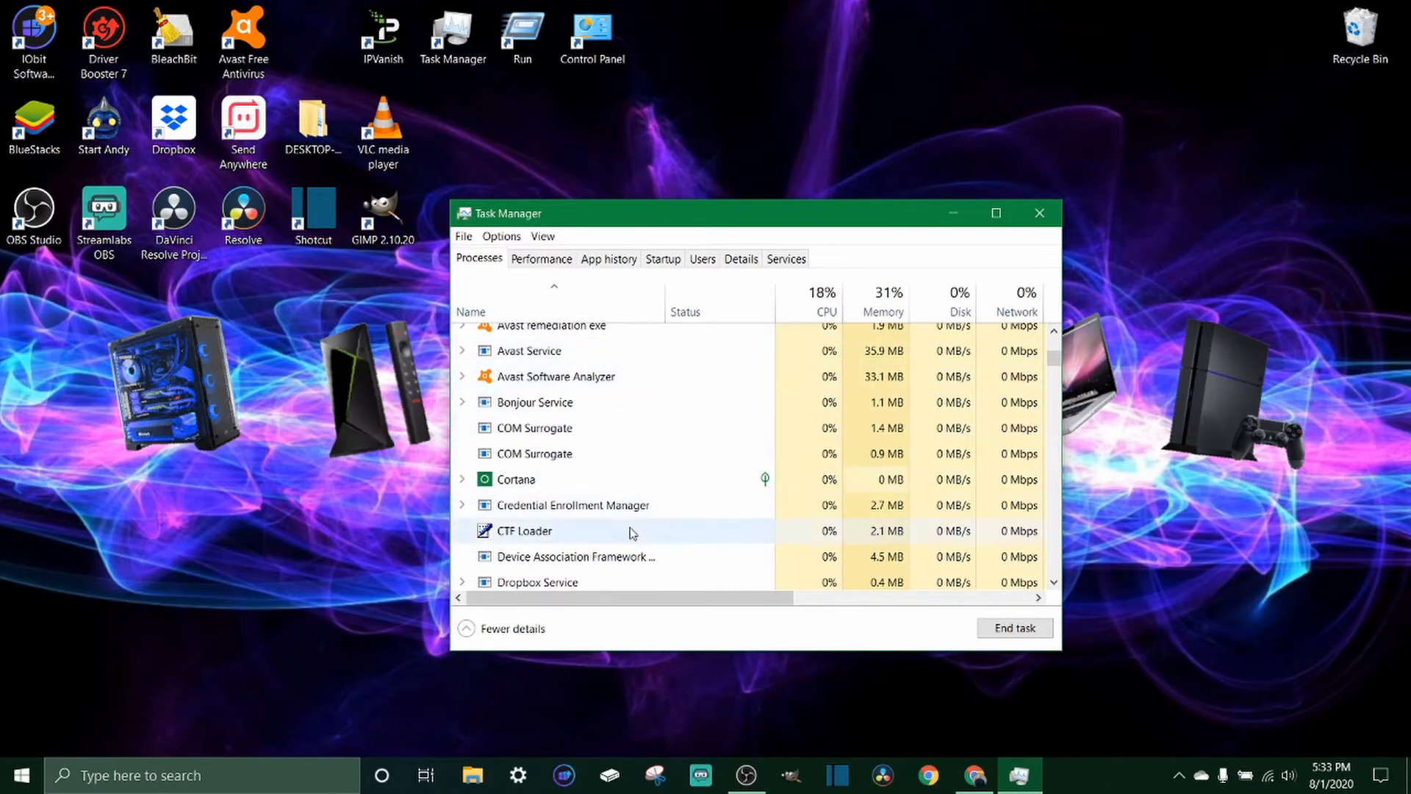
pyautogui.scroll(-3)
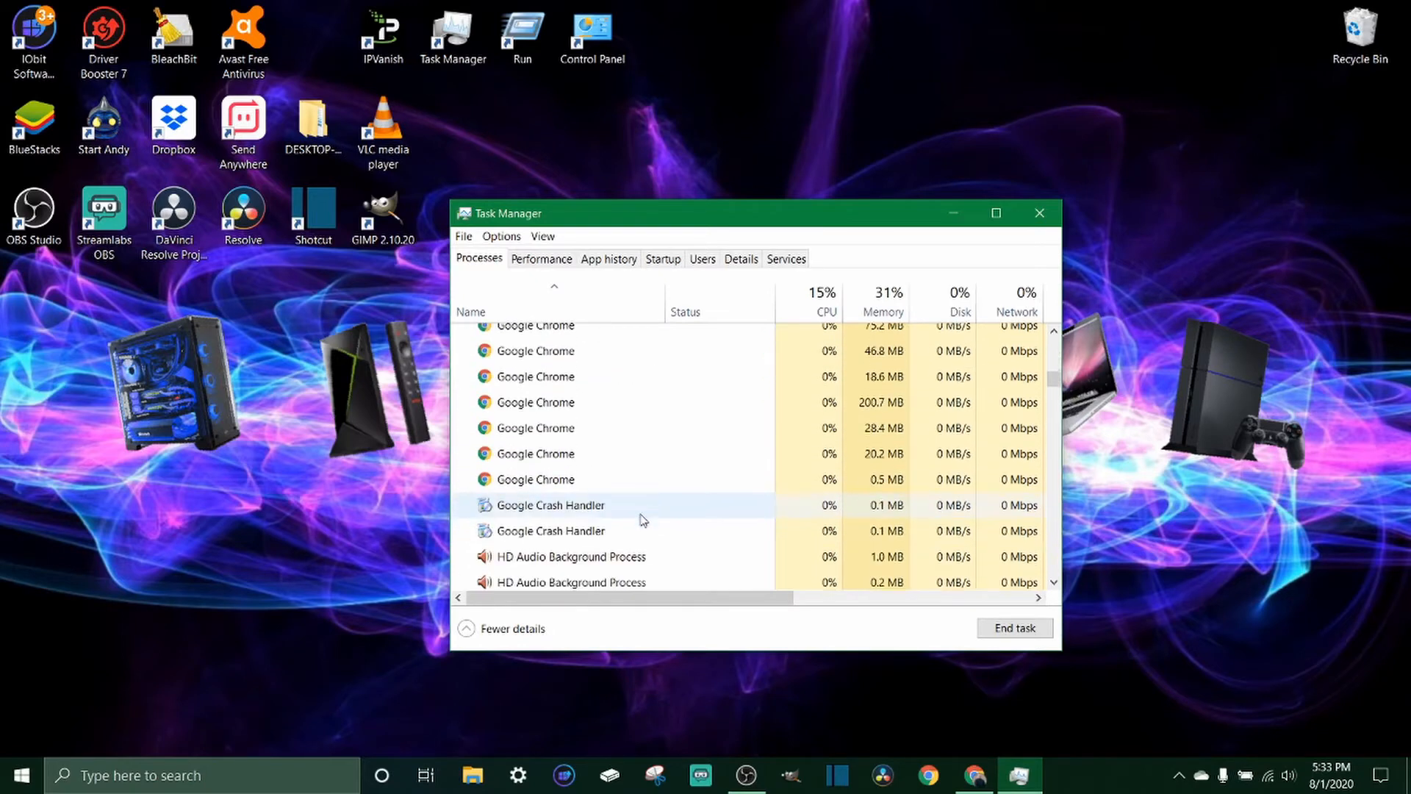
pyautogui.scroll(-3)
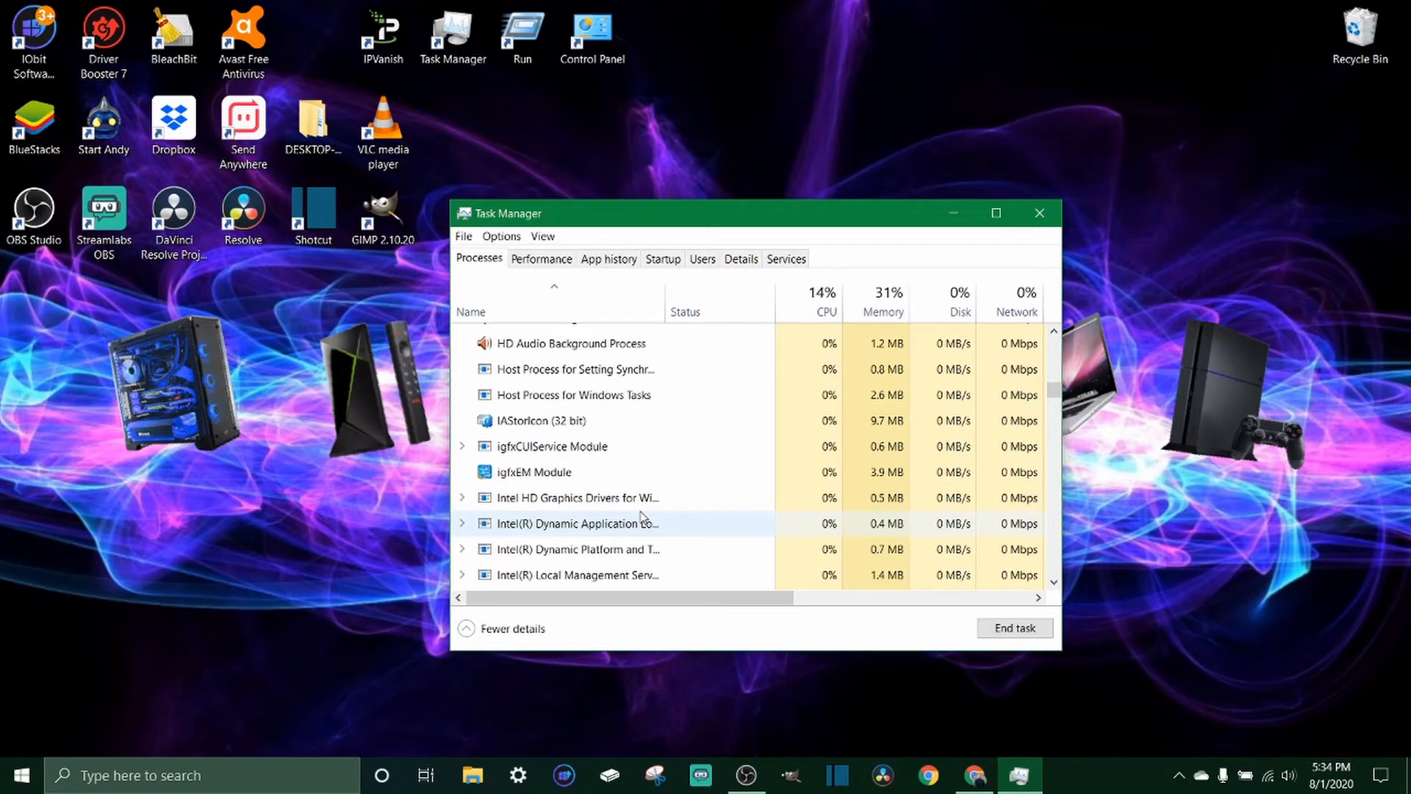
pyautogui.scroll(-3)
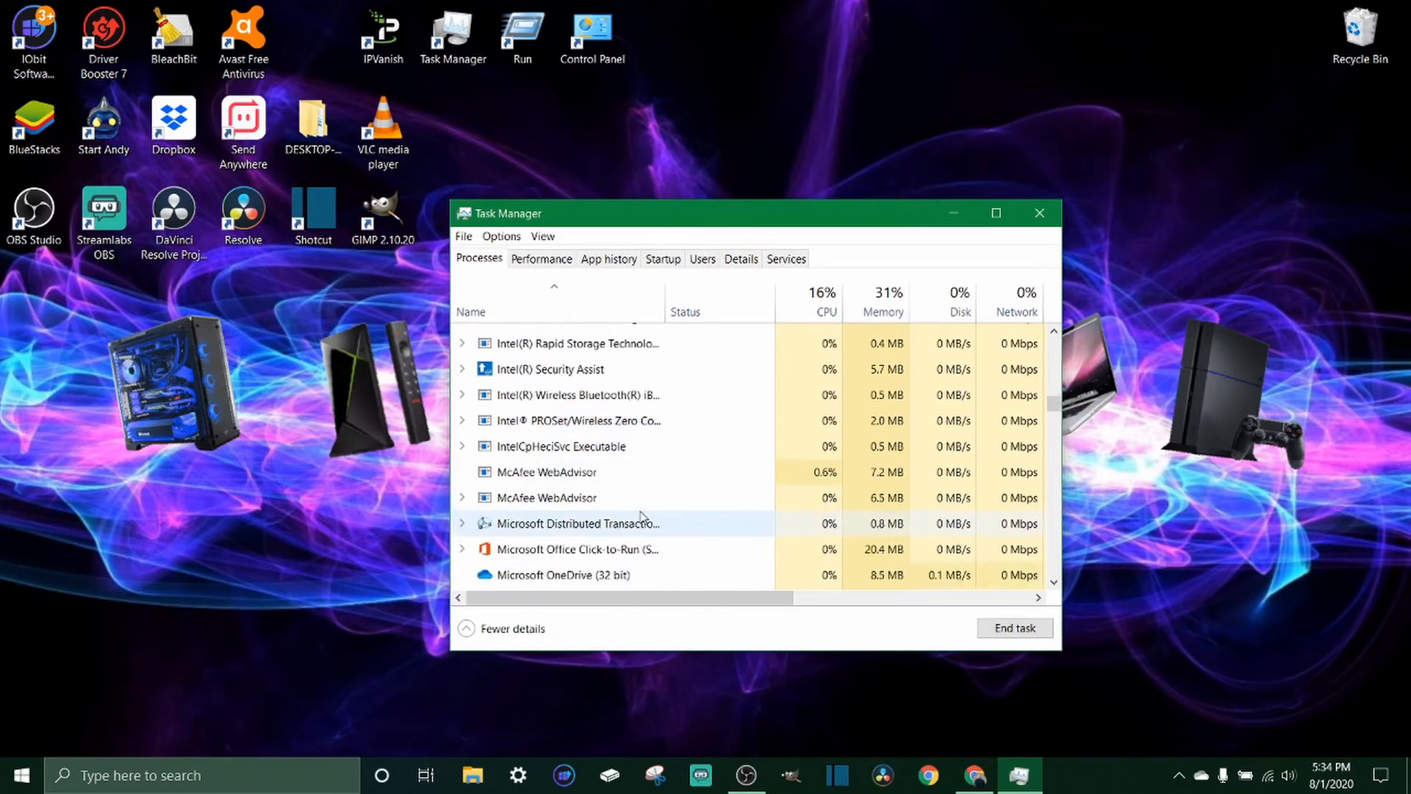
pyautogui.scroll(-3)
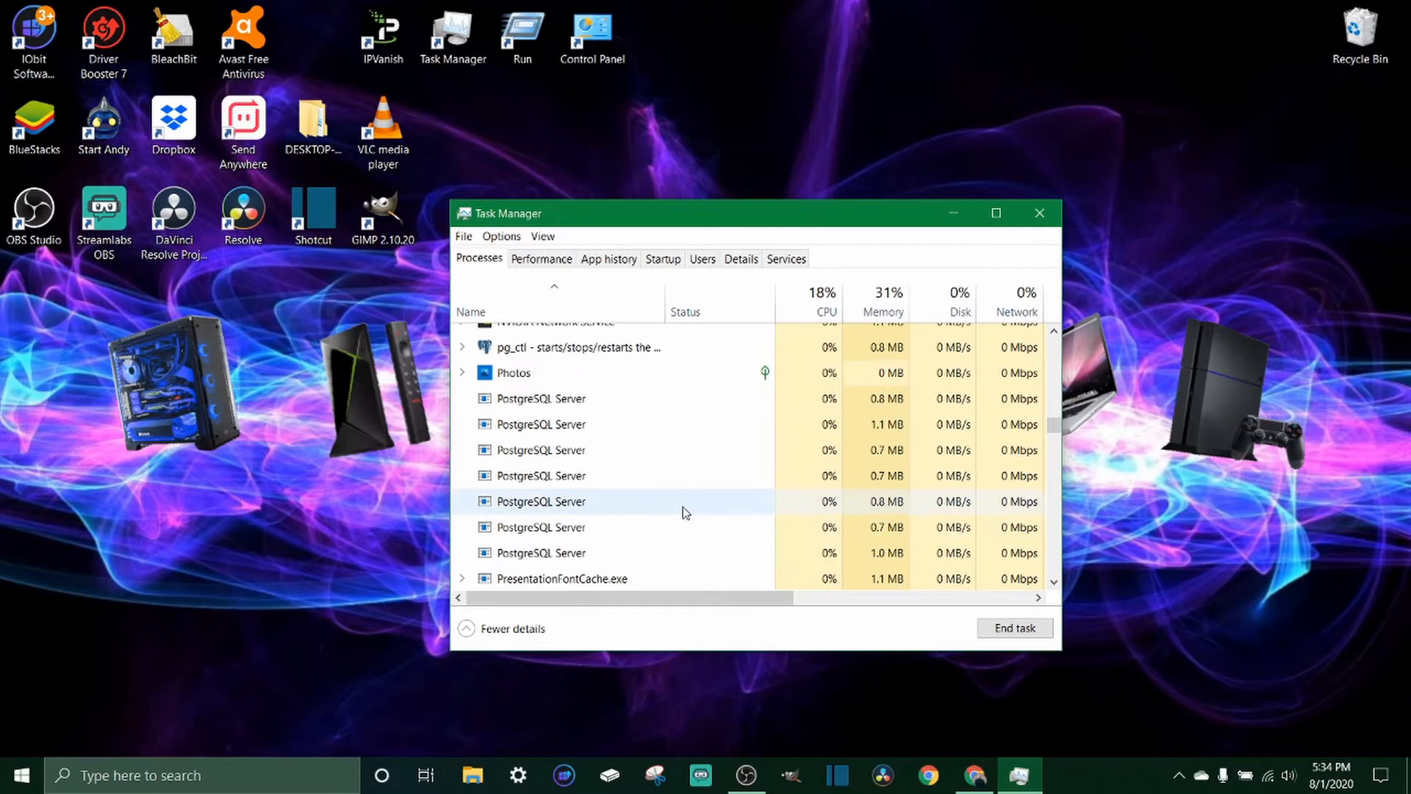
pyautogui.scroll(3)
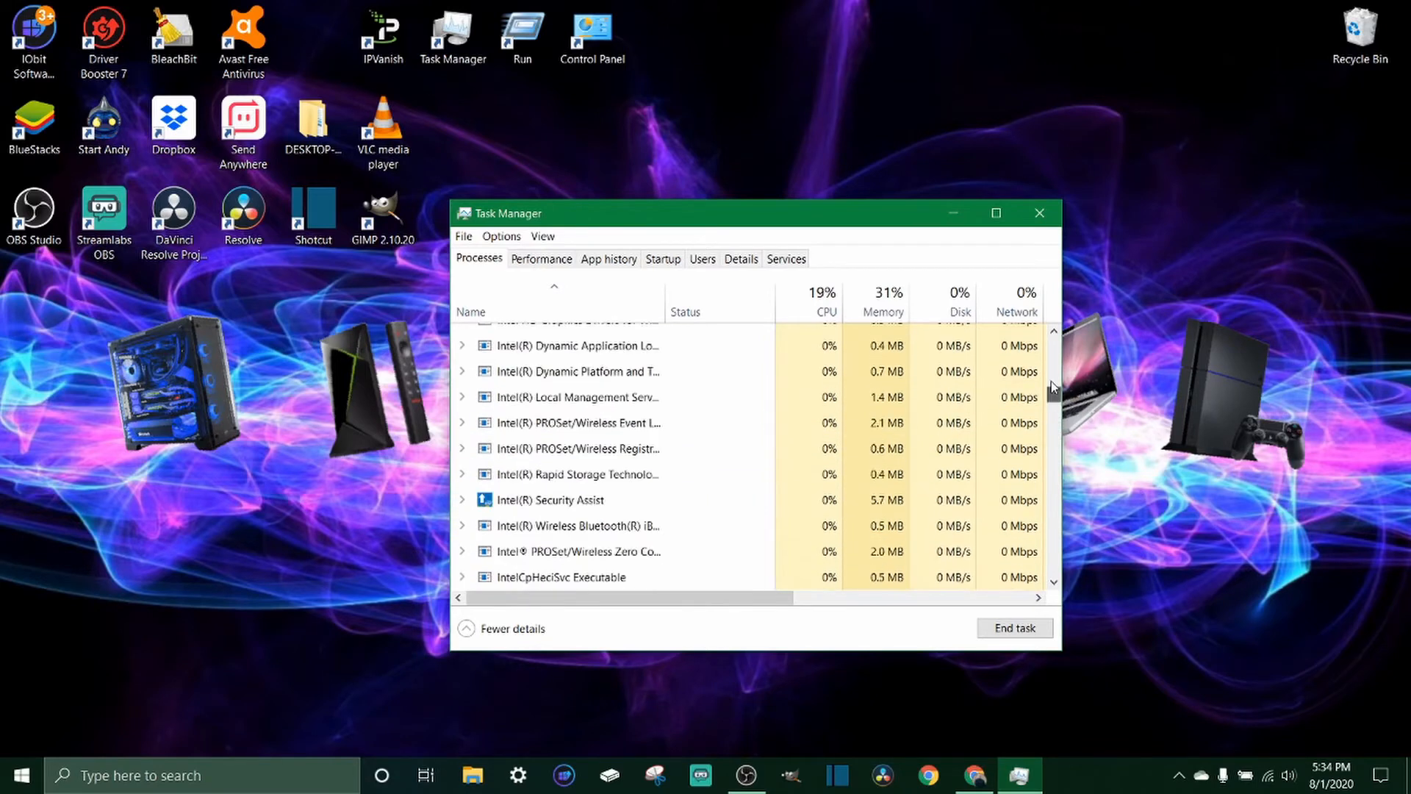
pyautogui.scroll(3)
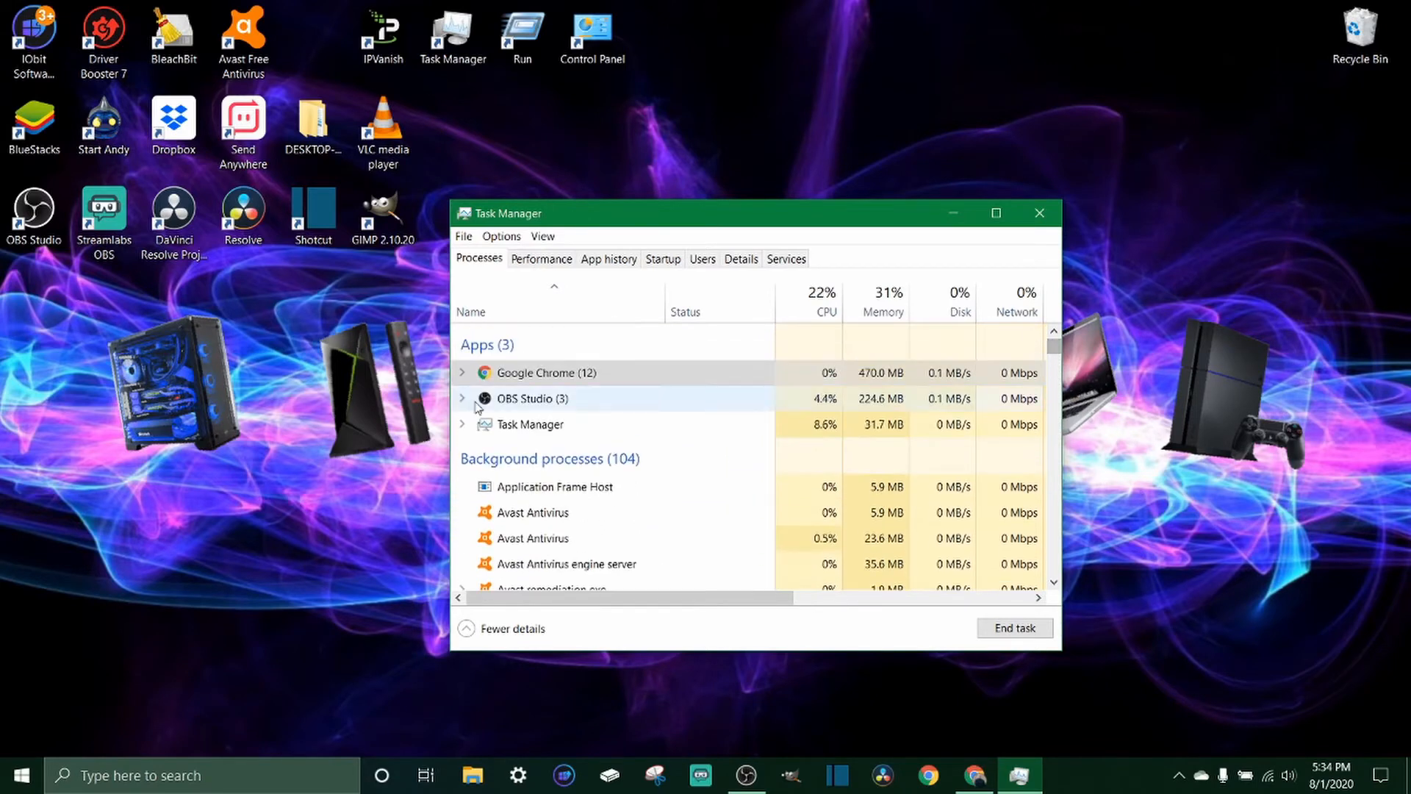
pyautogui.moveTo(508, 267)
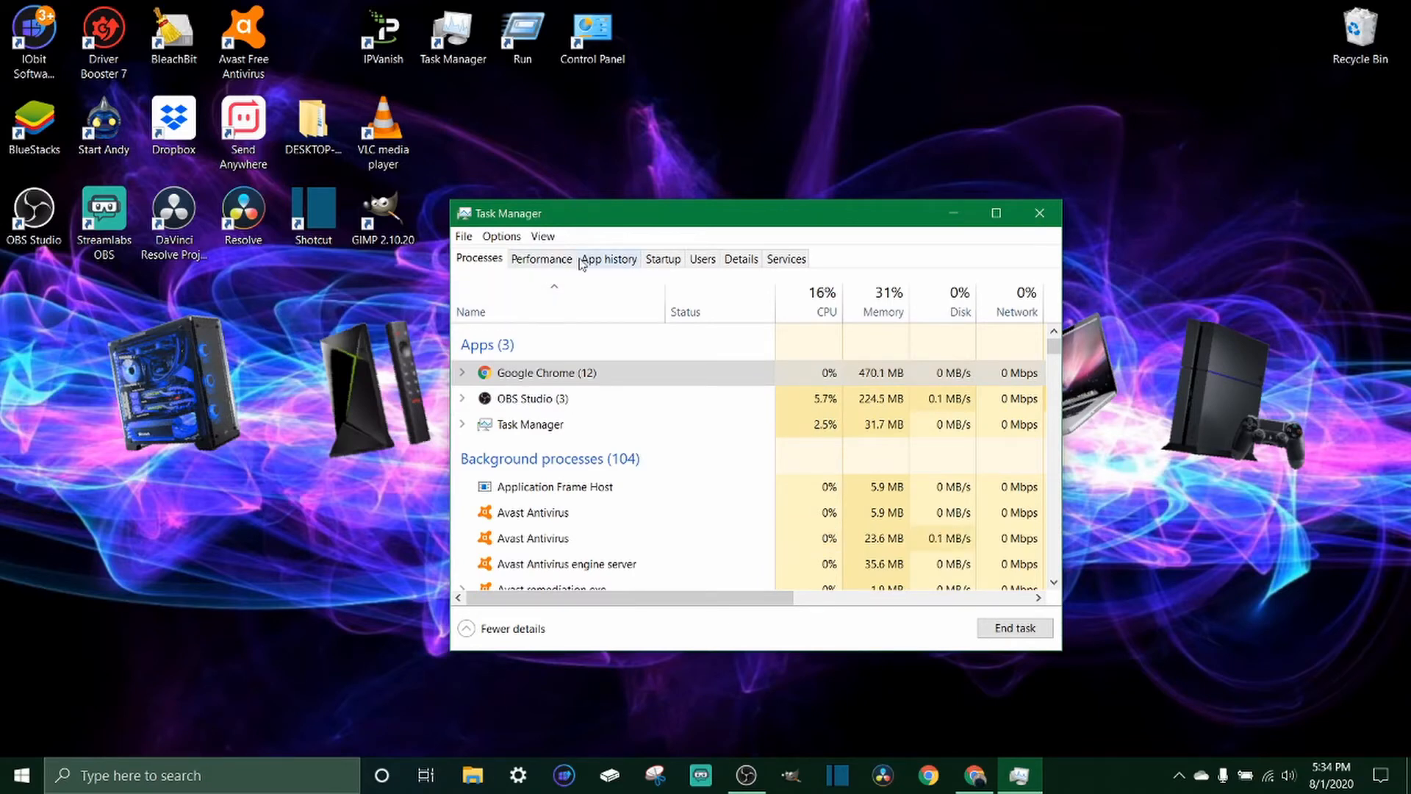
# Show the Performance view with the live CPU graph, process count and uptime.
pyautogui.click(541, 258)
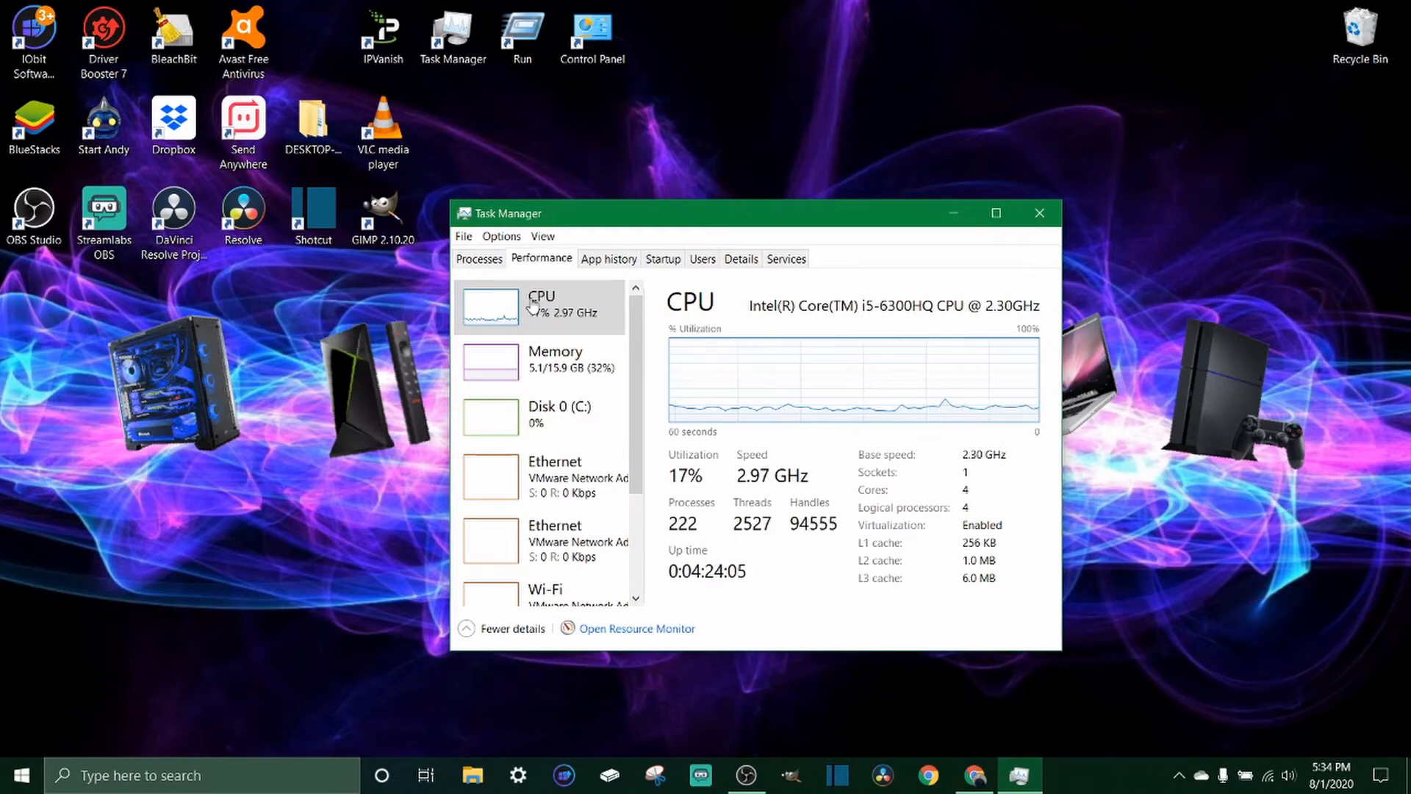
pyautogui.moveTo(509, 411)
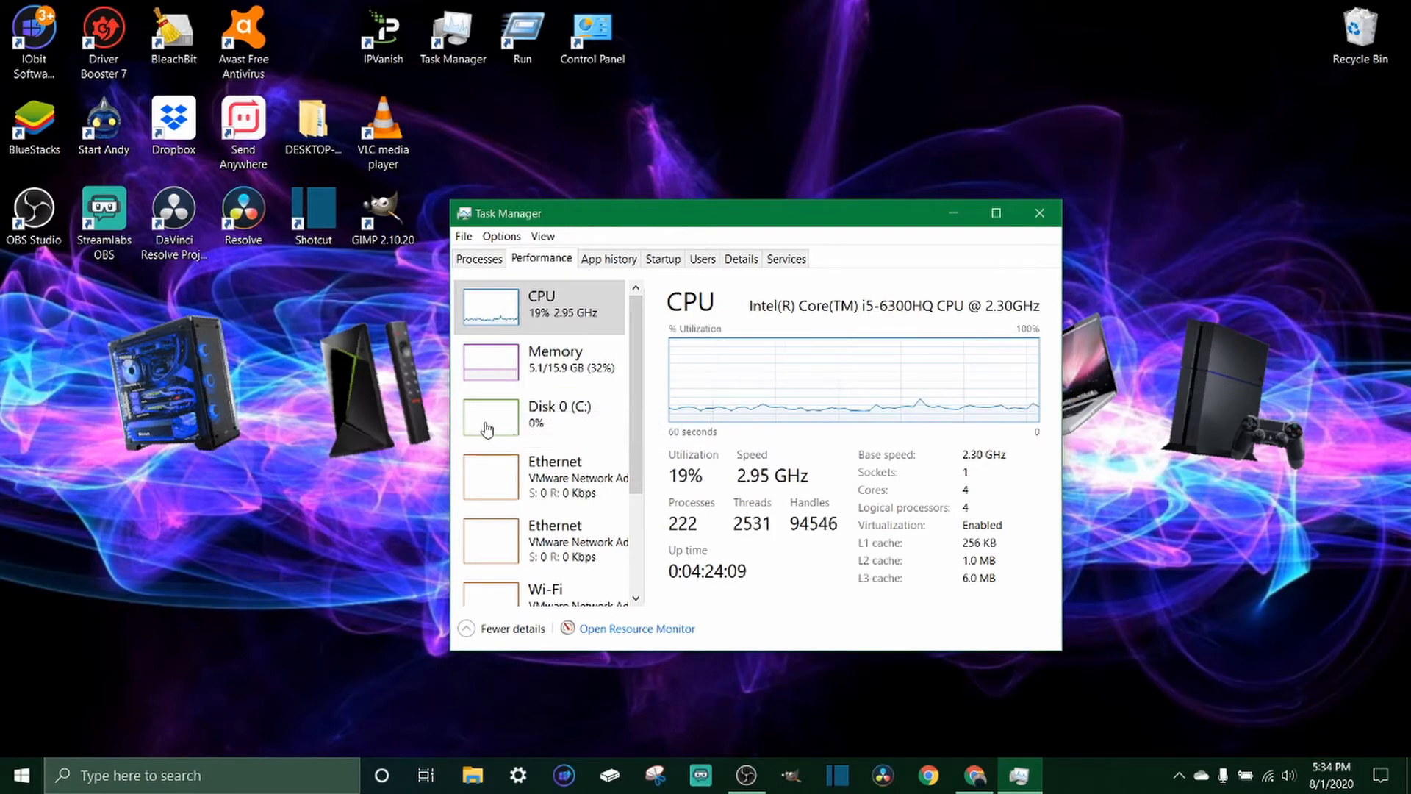
pyautogui.moveTo(581, 565)
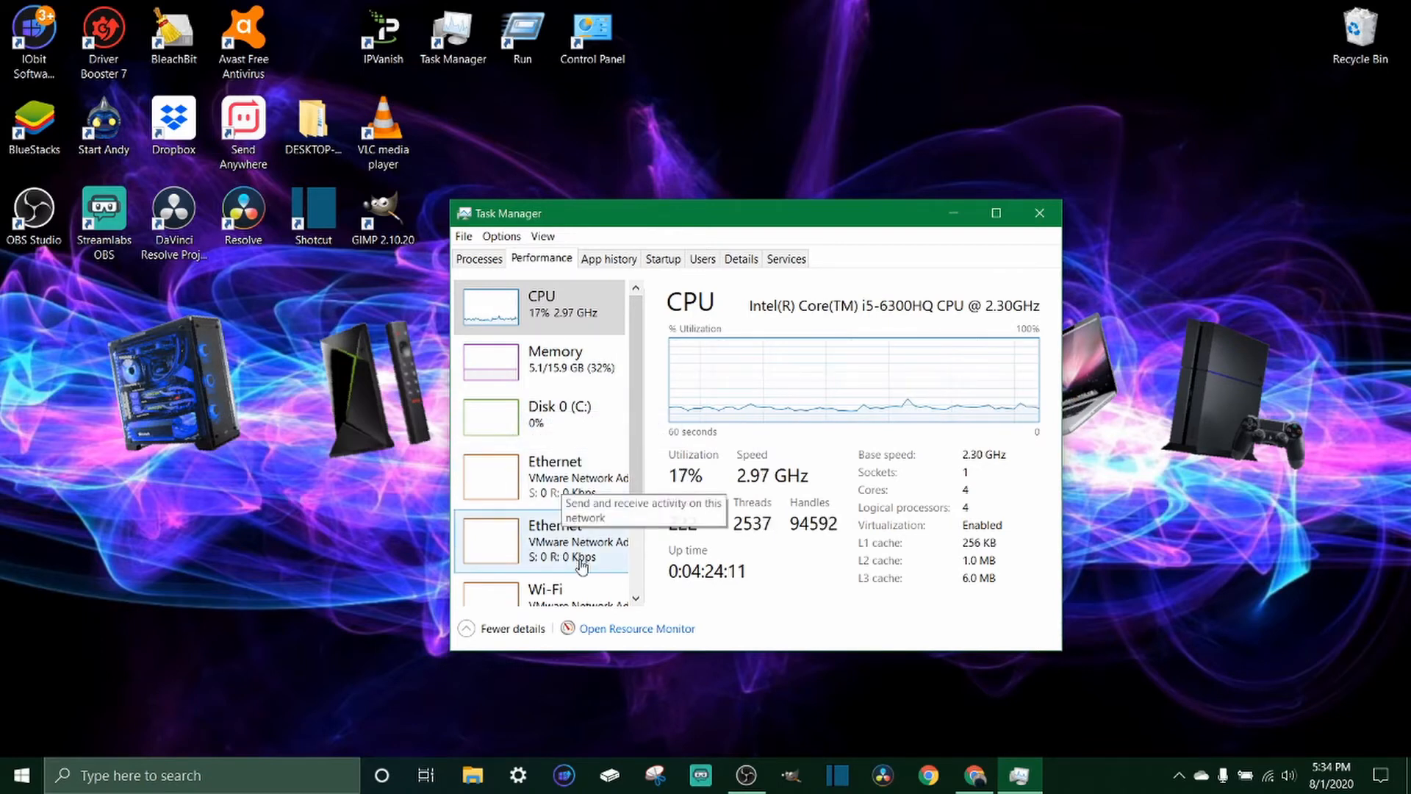
pyautogui.scroll(-3)
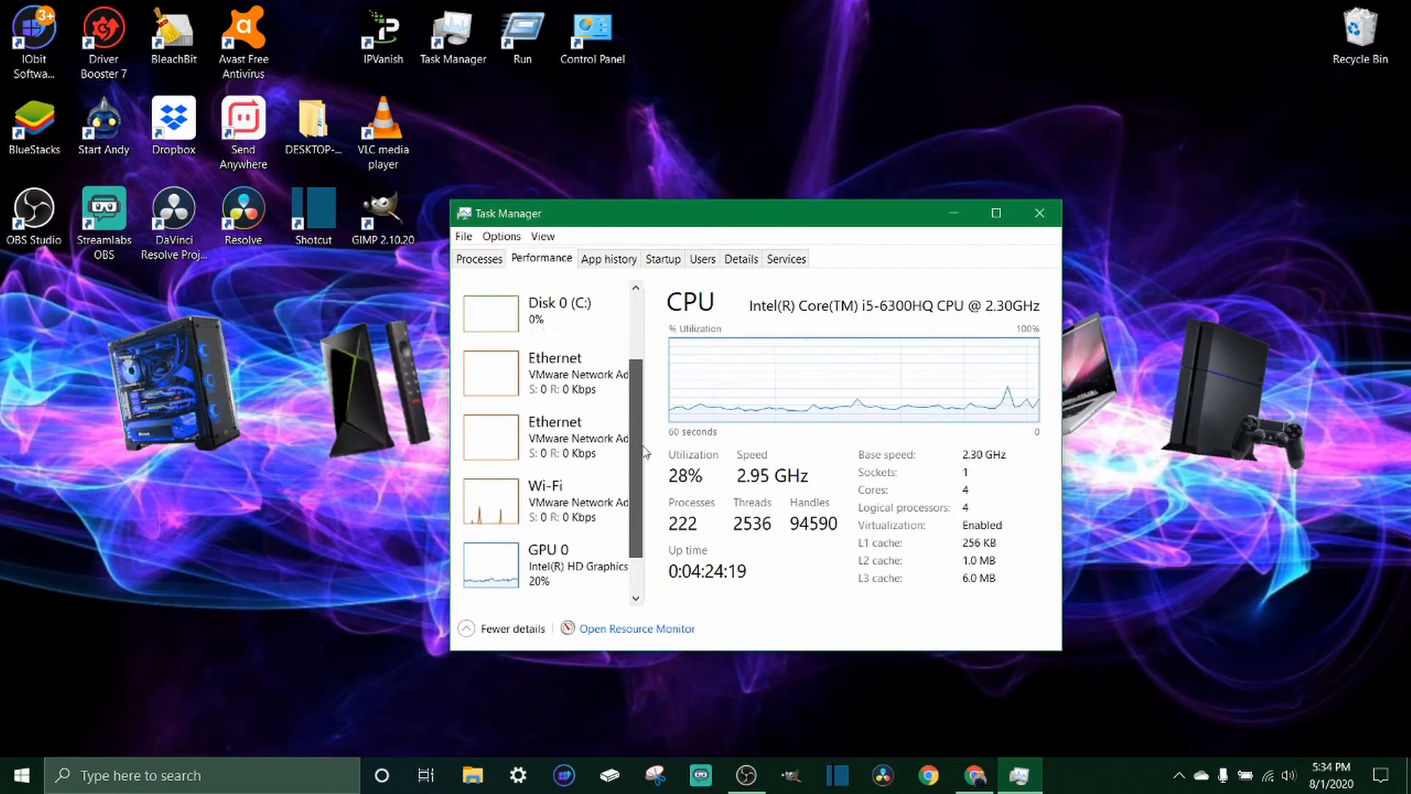
pyautogui.scroll(3)
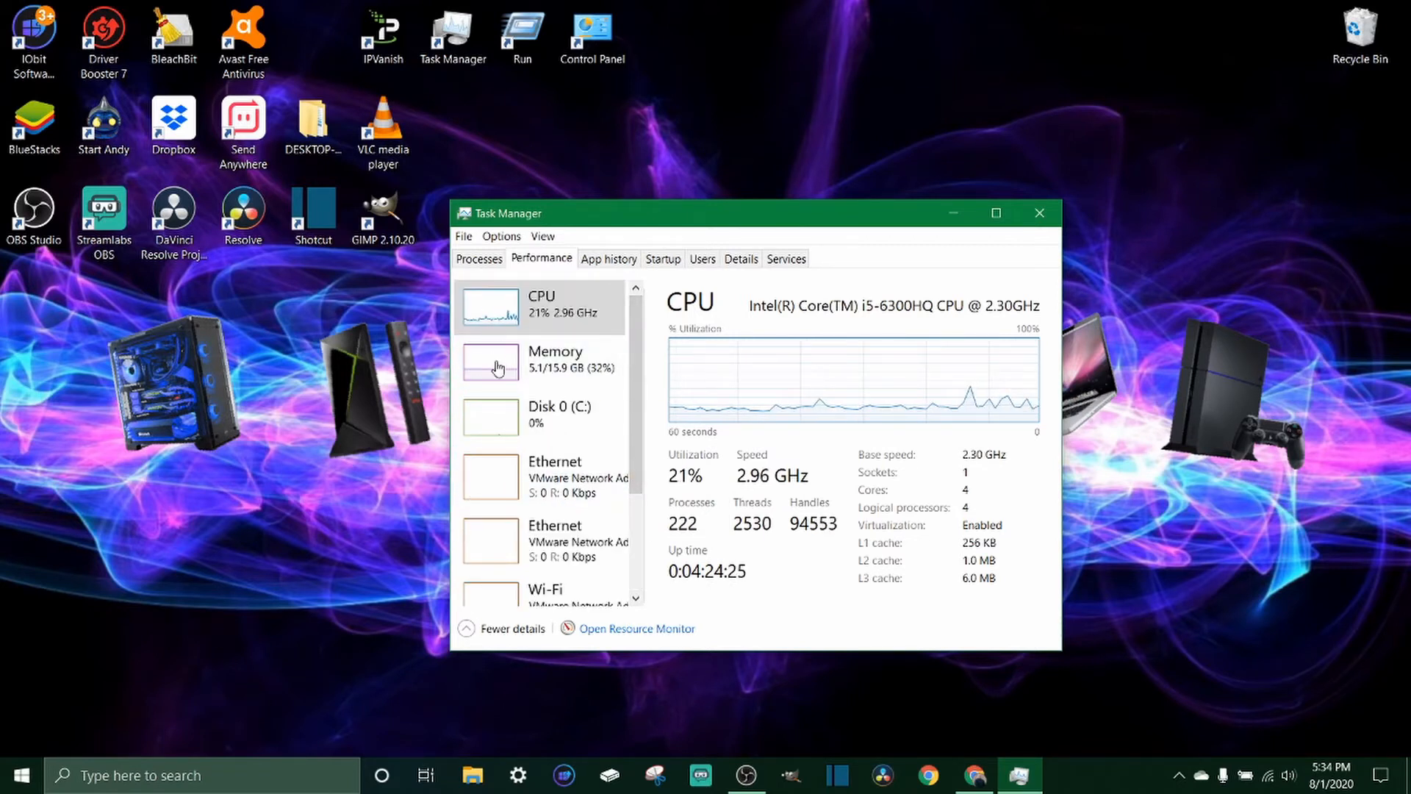
# Select Memory to show 16 GB DDR3 with in-use, available and cached amounts.
pyautogui.click(540, 359)
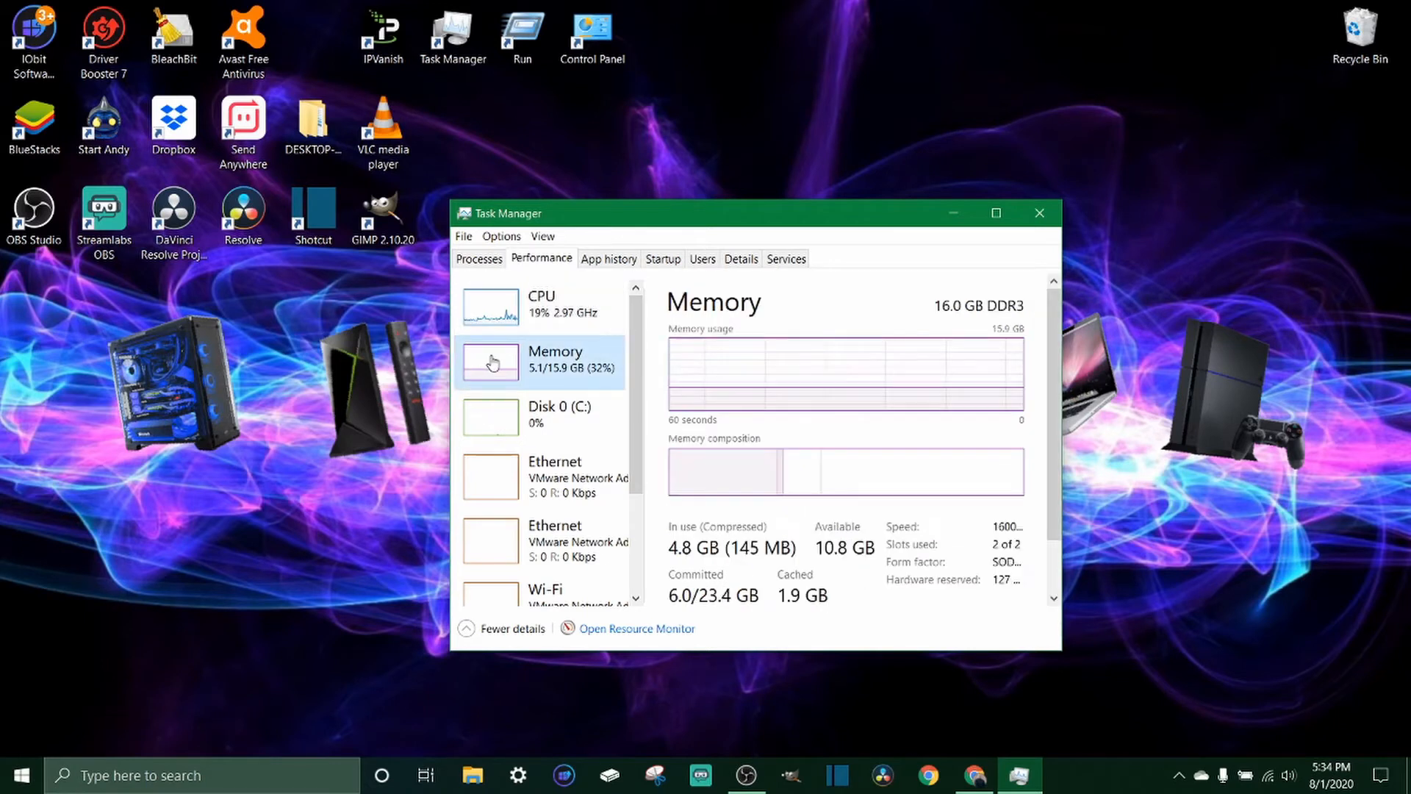
pyautogui.moveTo(811, 635)
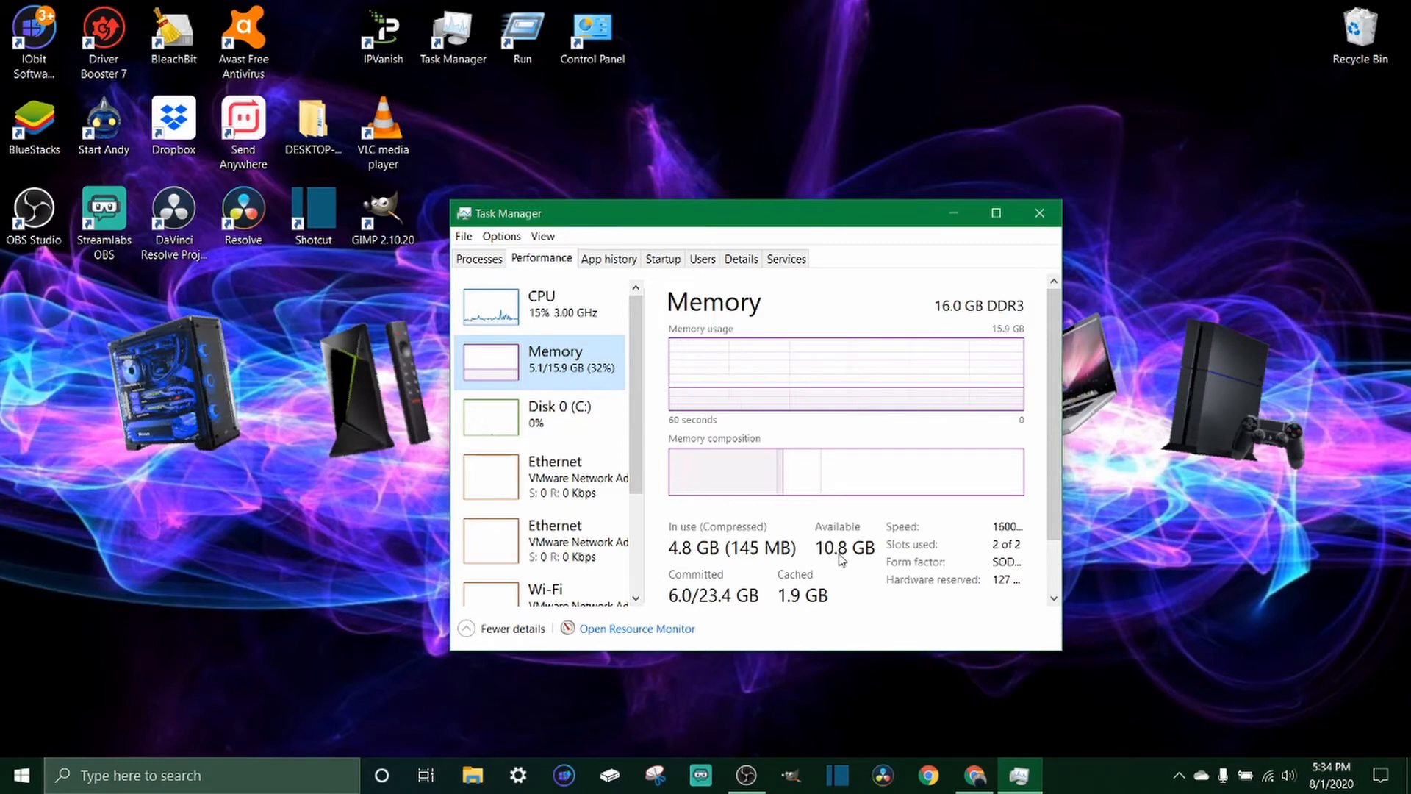
pyautogui.moveTo(832, 579)
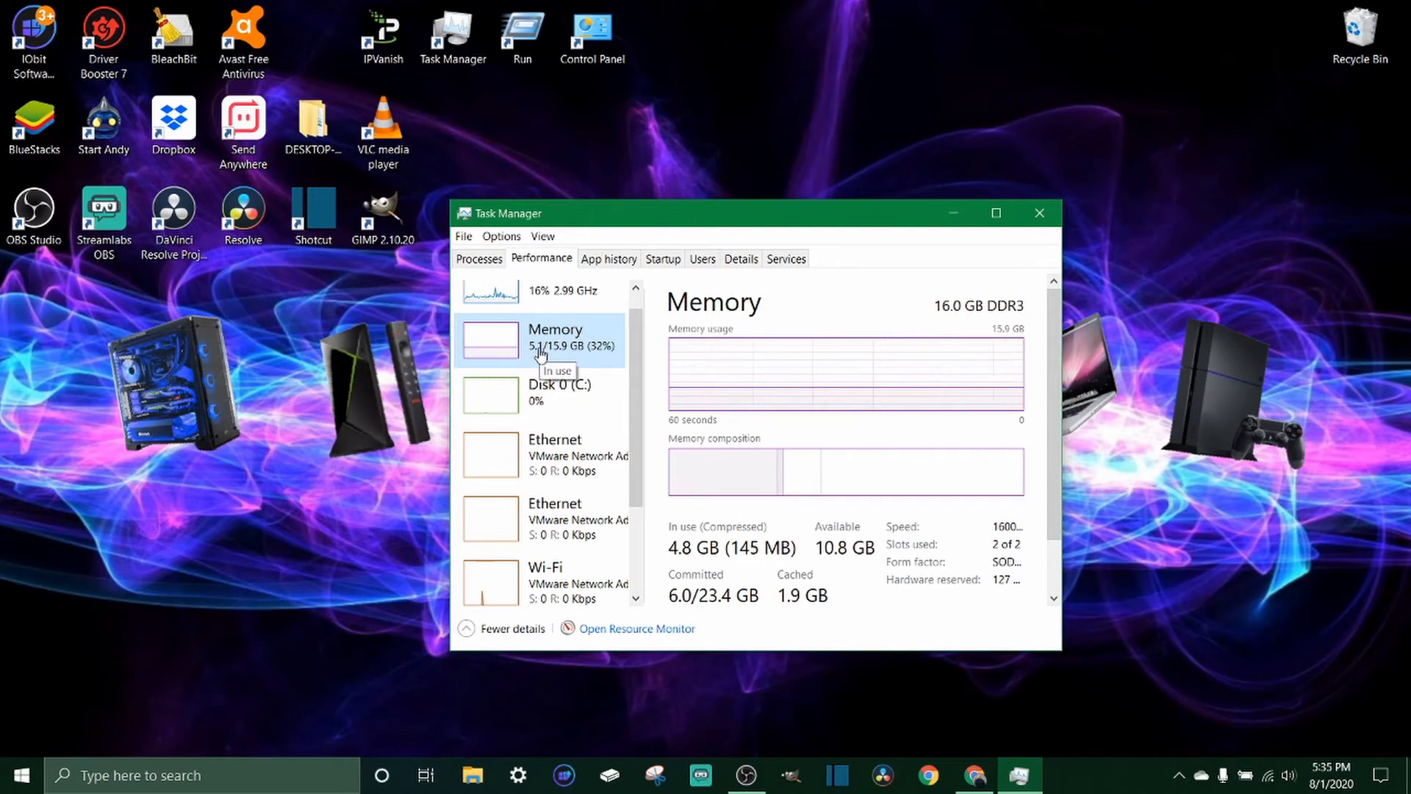
pyautogui.moveTo(793, 610)
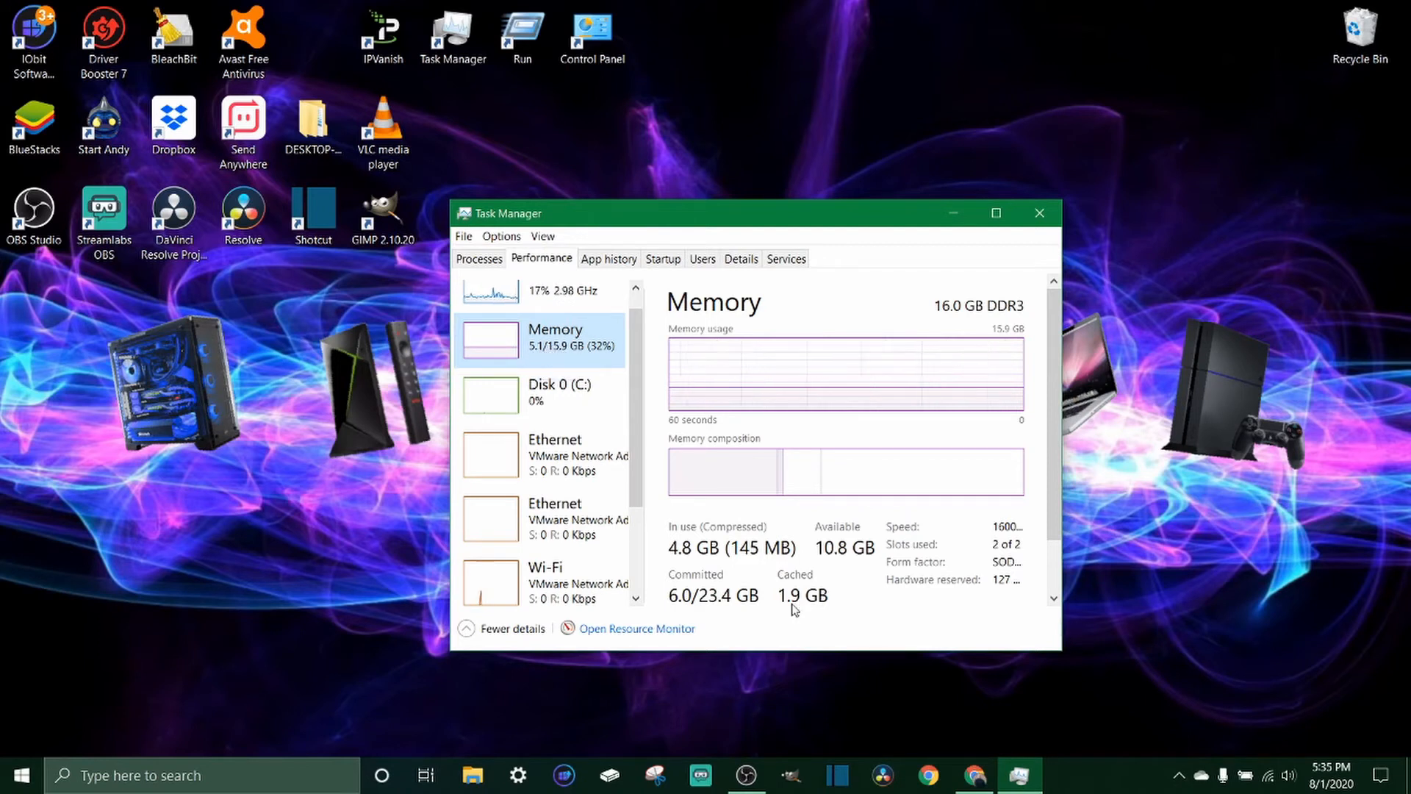
pyautogui.moveTo(554, 360)
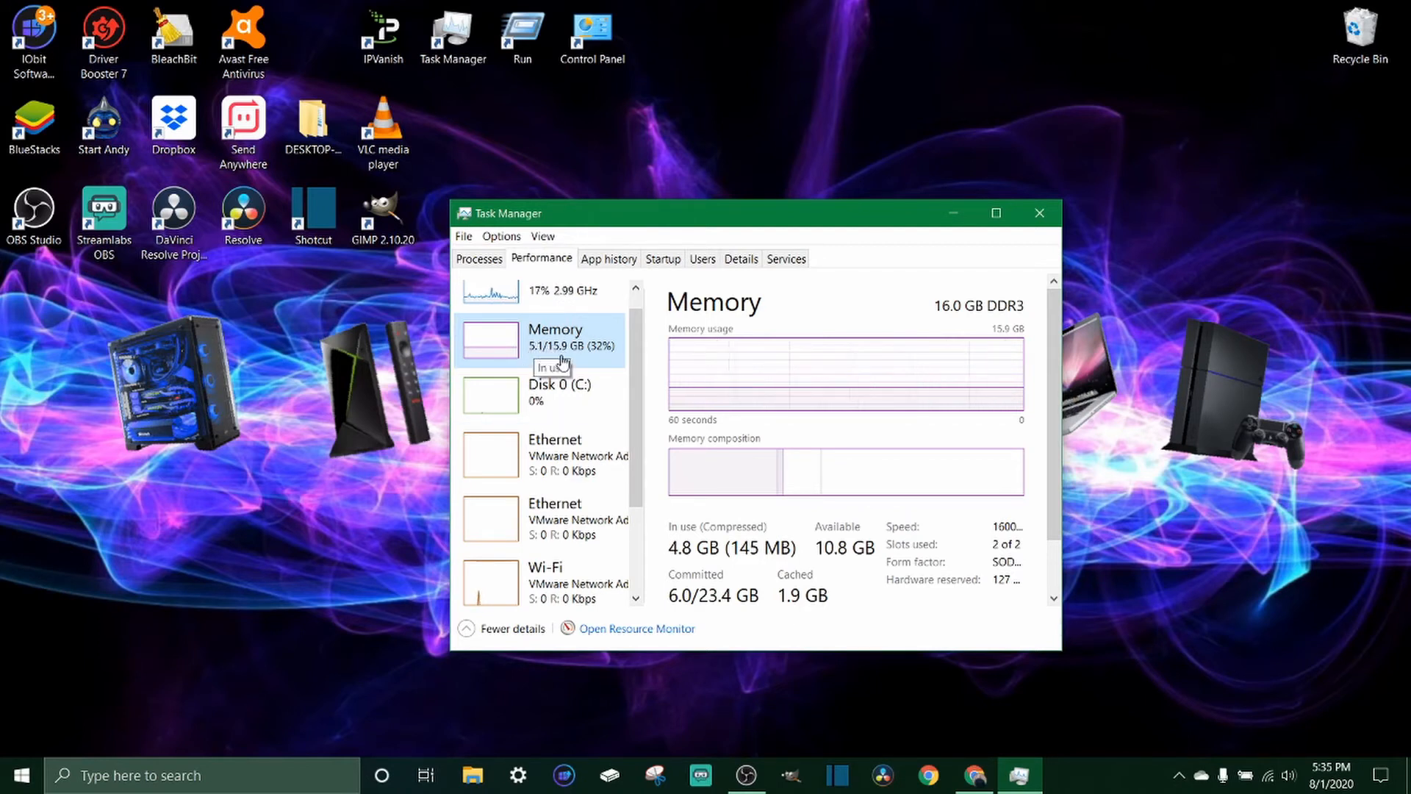
pyautogui.moveTo(558, 359)
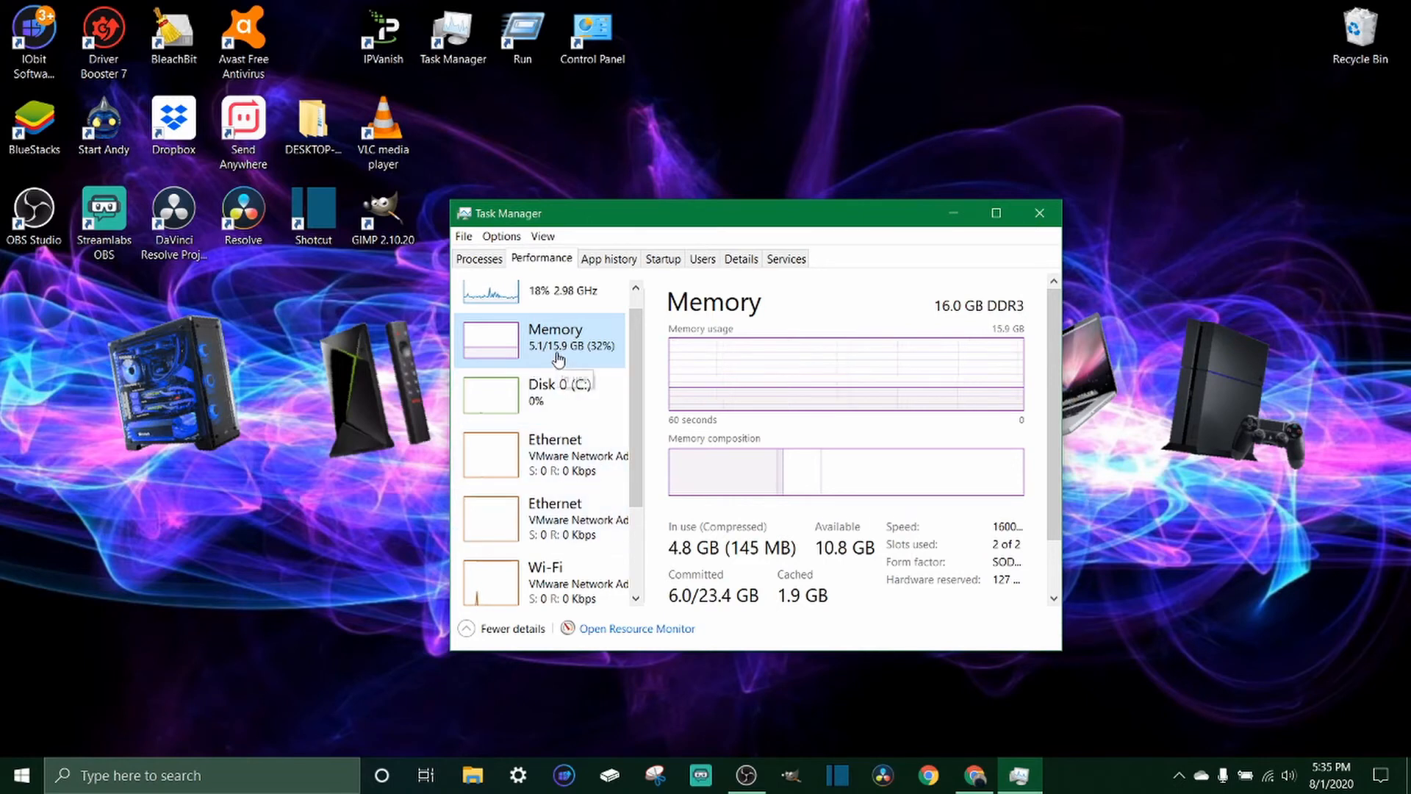
pyautogui.moveTo(564, 361)
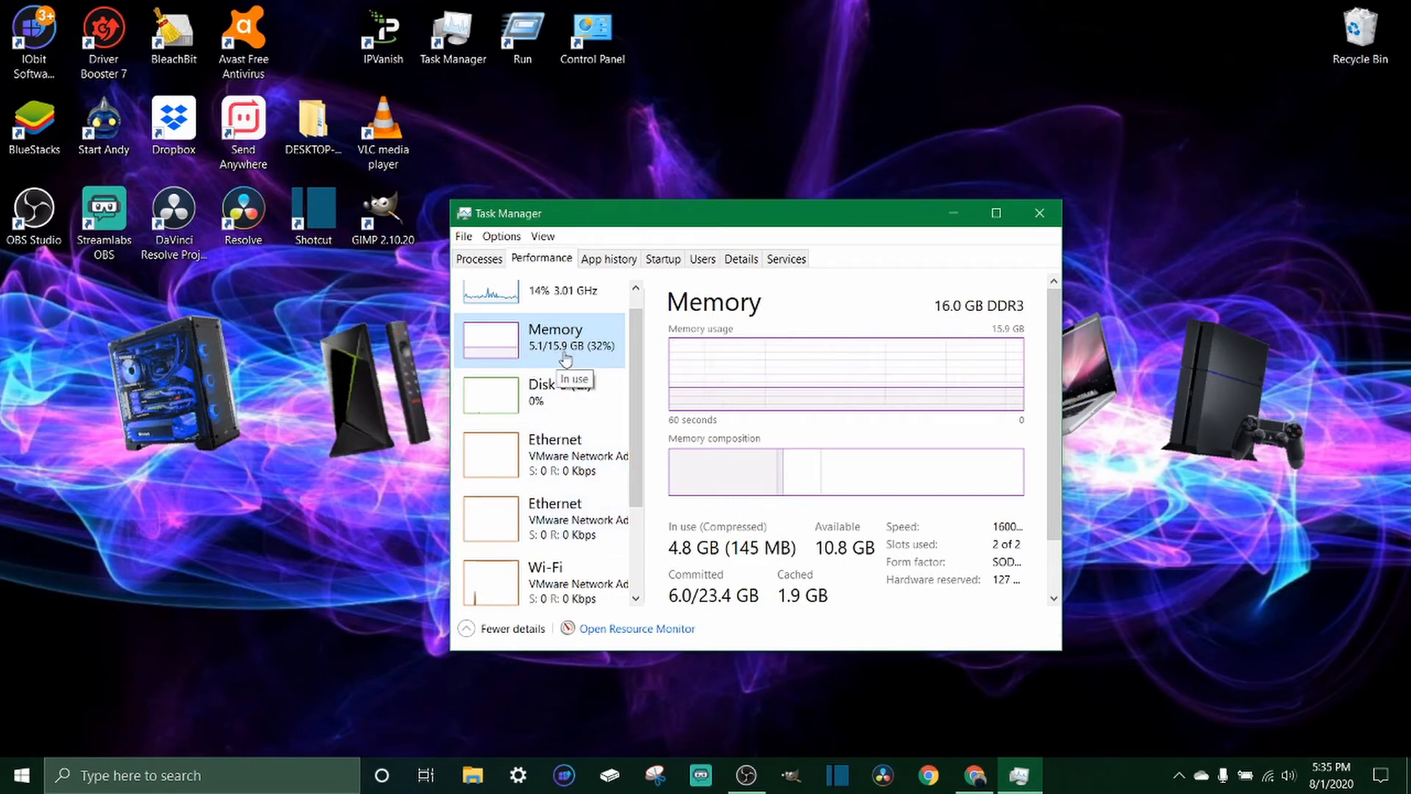
pyautogui.moveTo(882, 567)
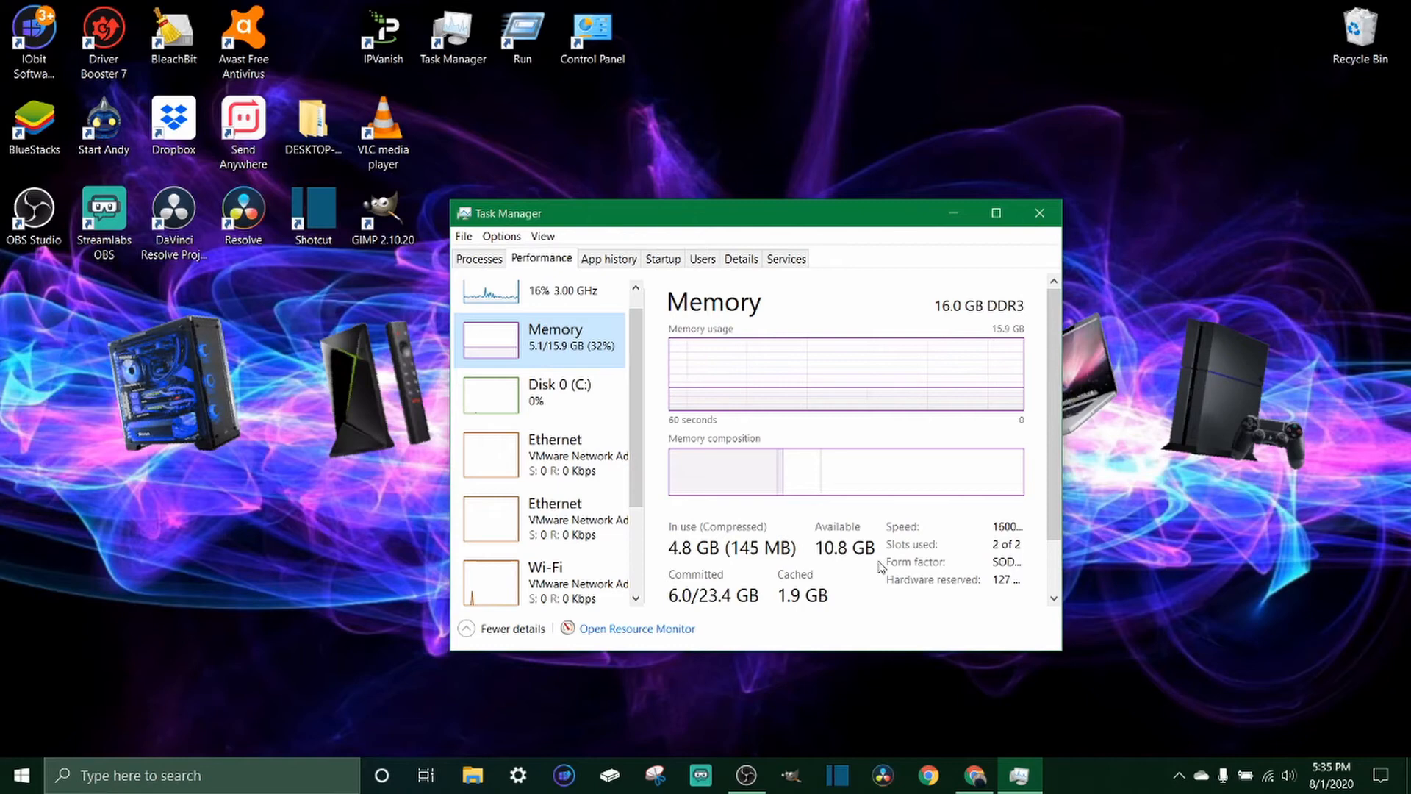
pyautogui.scroll(-3)
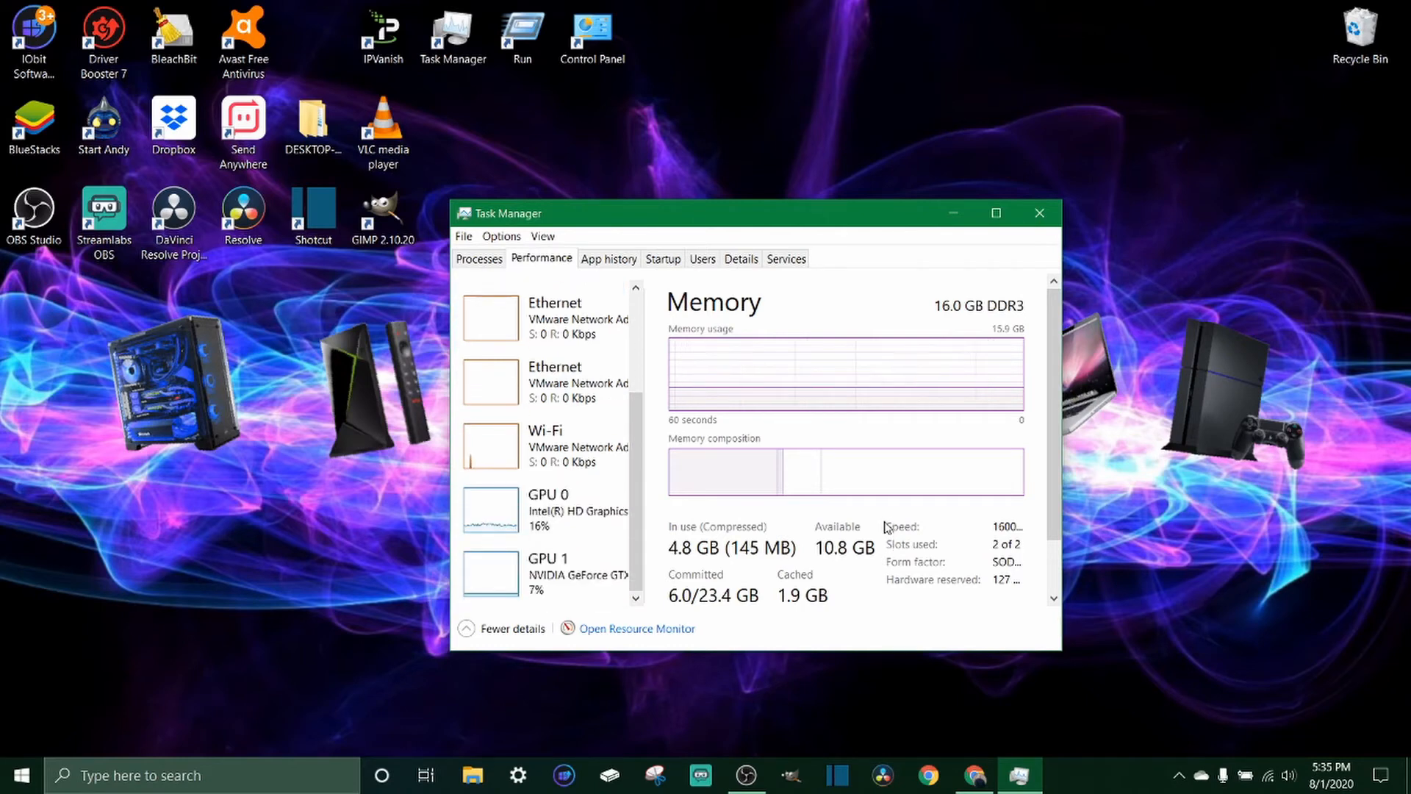
# Return to the CPU details, then show the App history list of per-app resource usage.
pyautogui.click(539, 306)
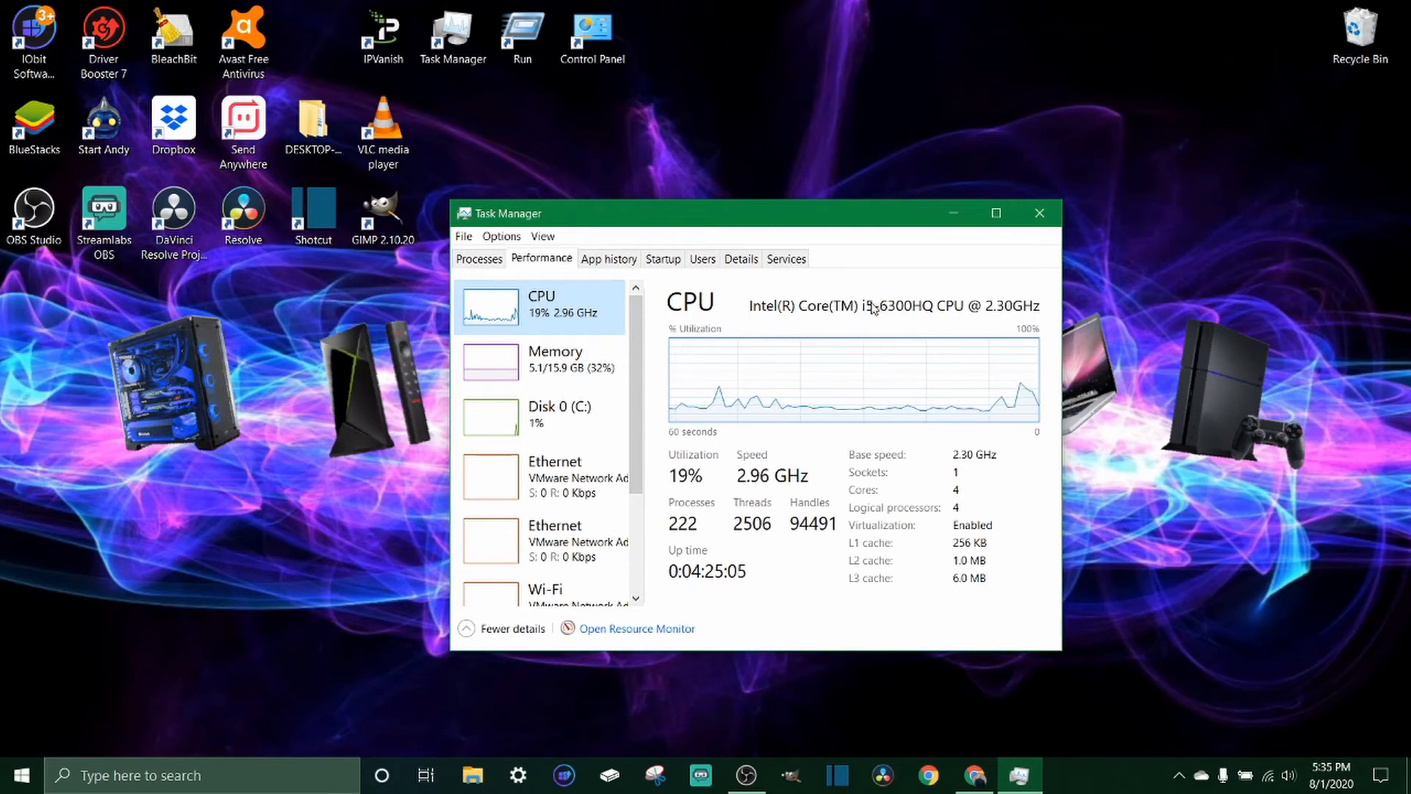
pyautogui.moveTo(1006, 331)
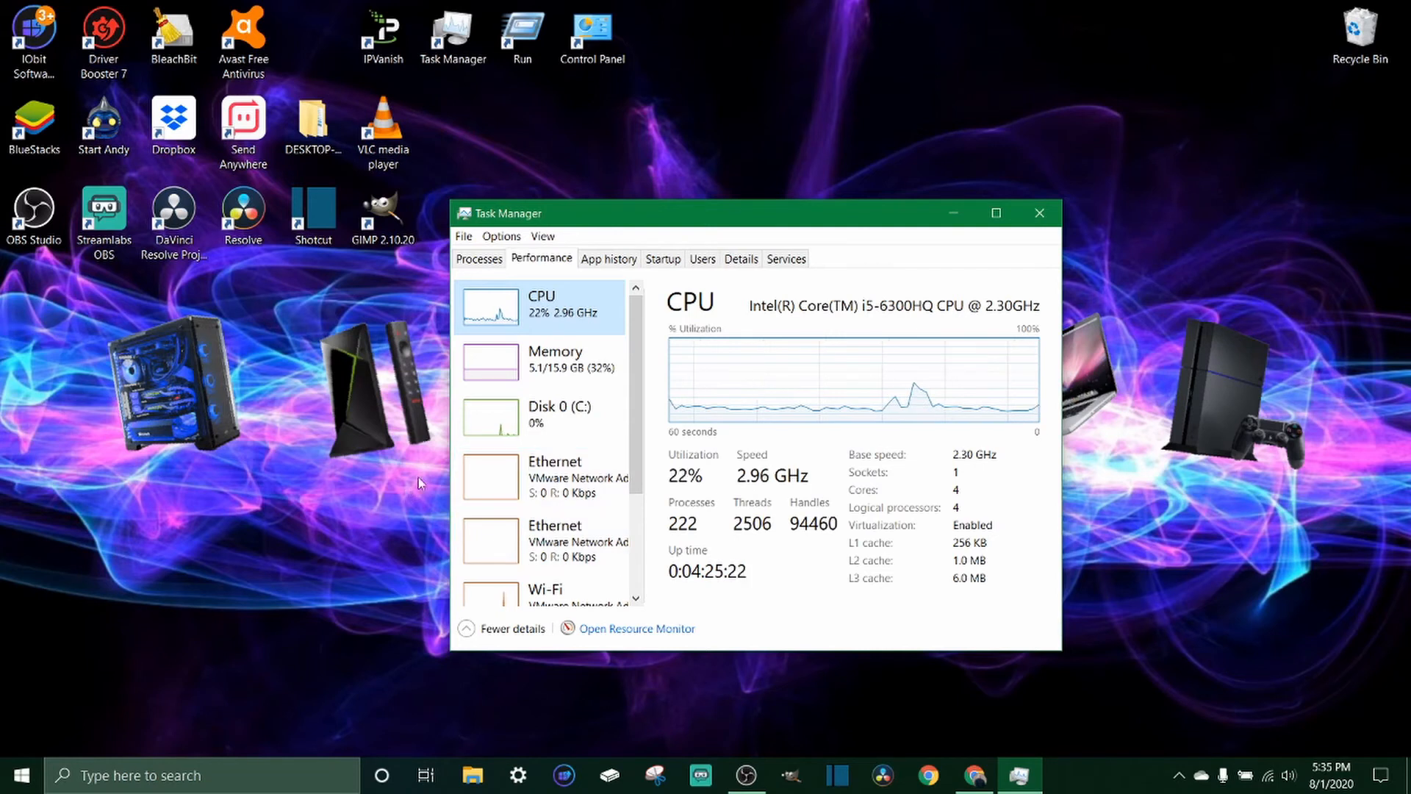
pyautogui.moveTo(539, 425)
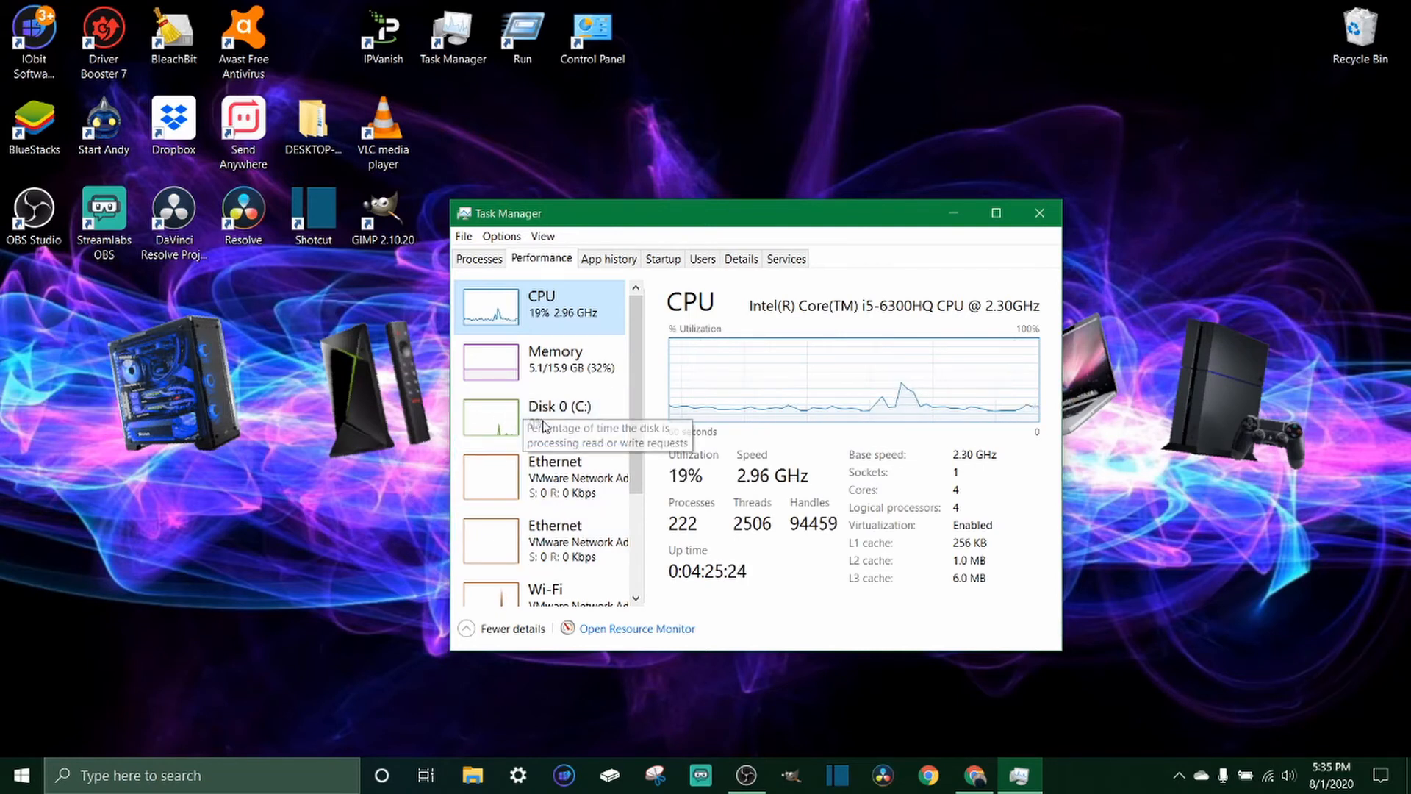
pyautogui.moveTo(539, 416)
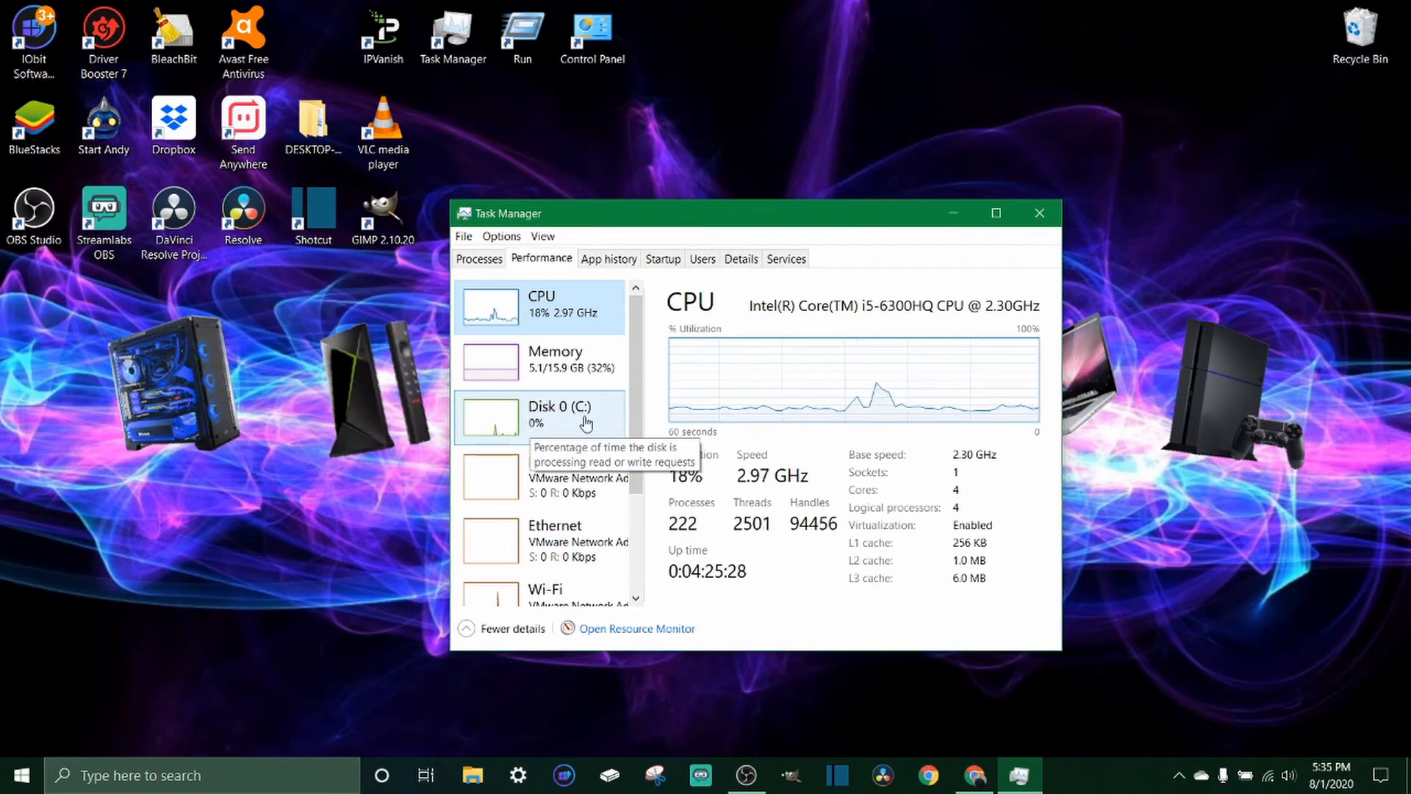
pyautogui.moveTo(585, 349)
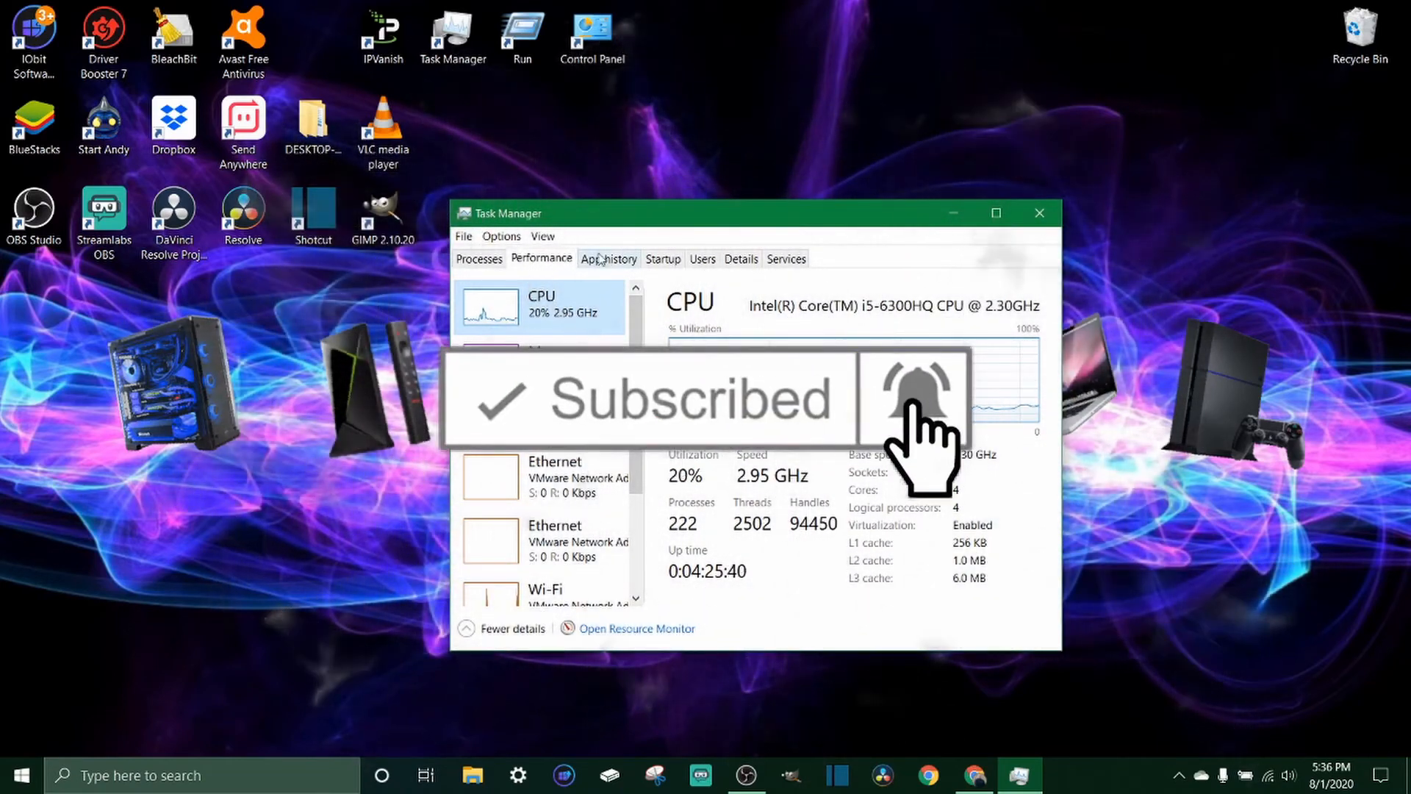
pyautogui.click(609, 259)
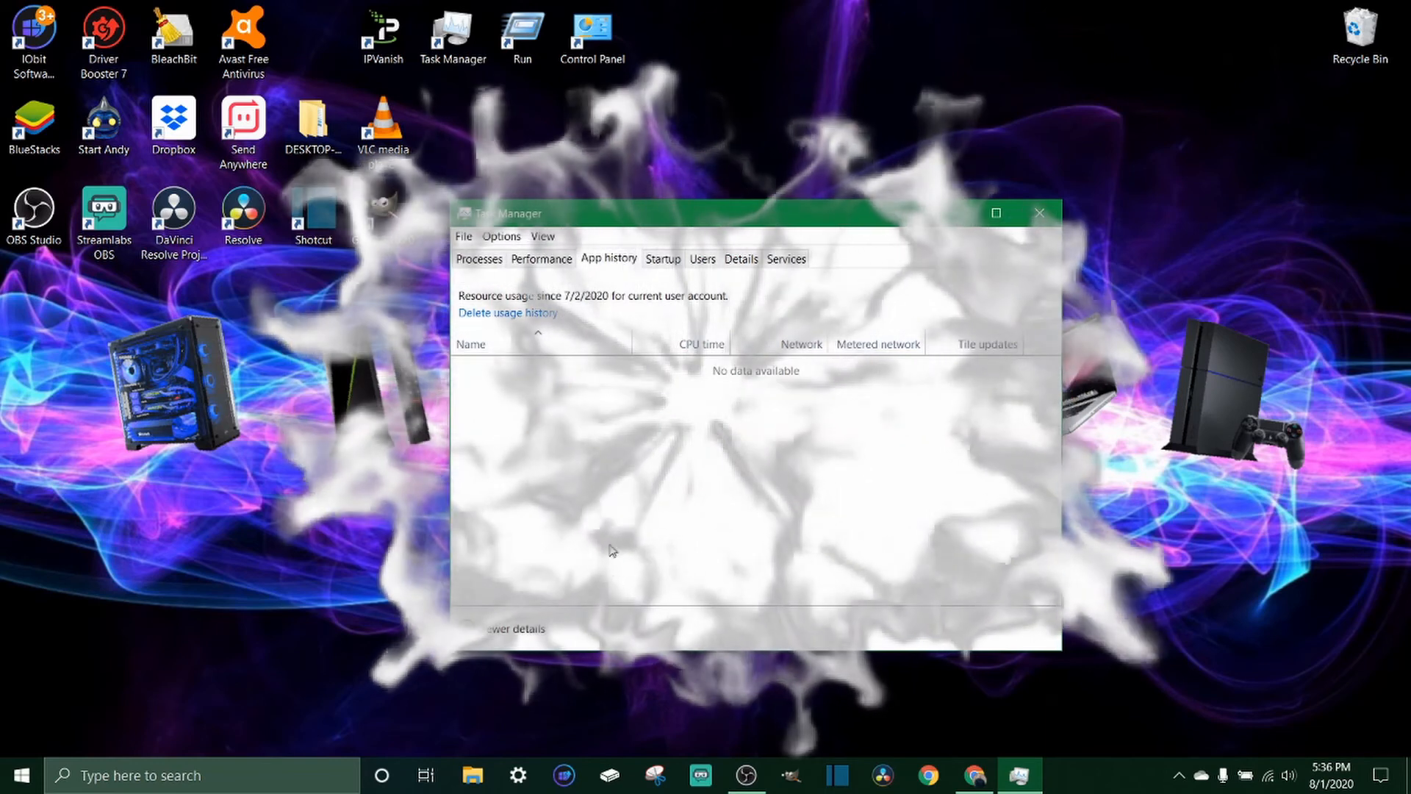
pyautogui.click(608, 259)
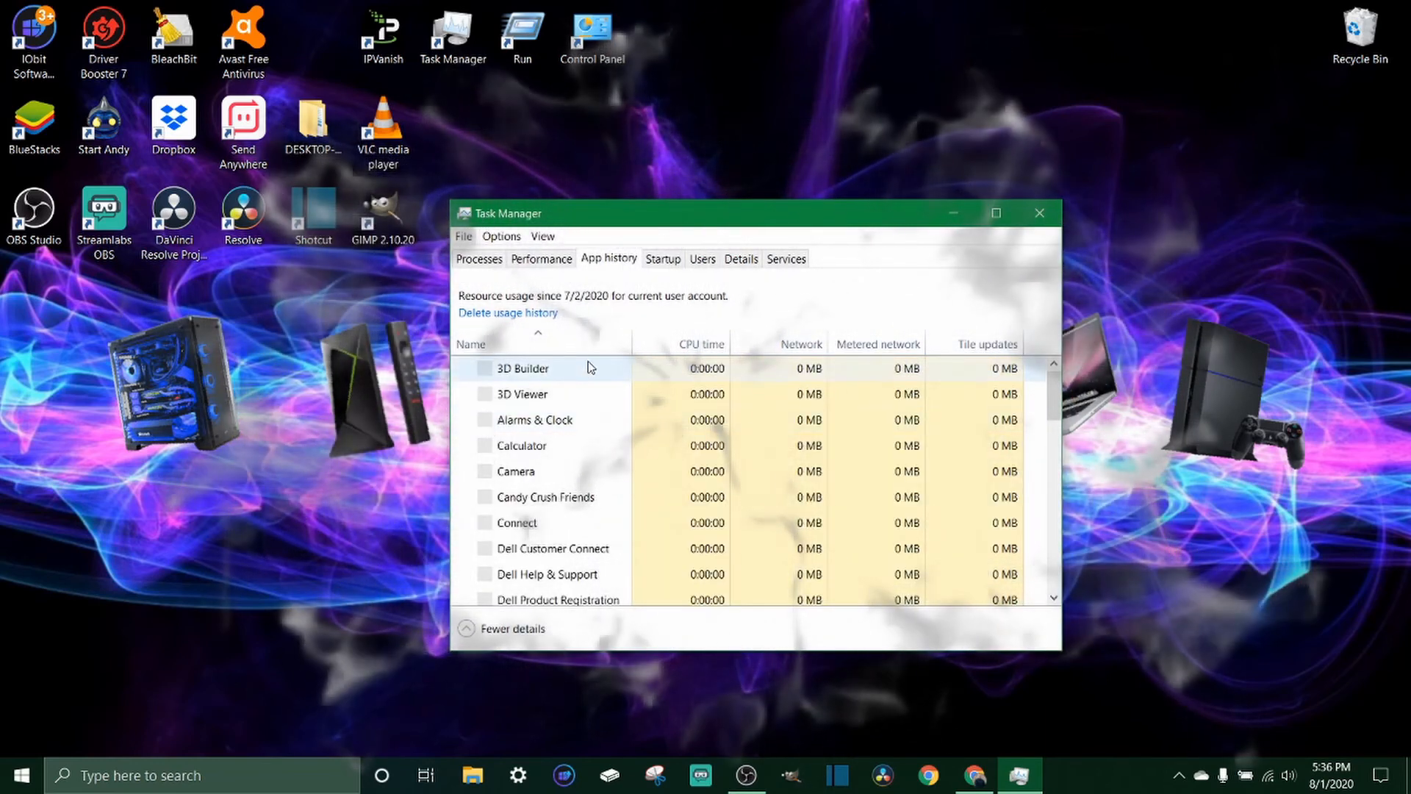
# Show the Startup list, selecting the Realtek audio entries and browsing Avast, Dropbox and NVIDIA items.
pyautogui.click(663, 258)
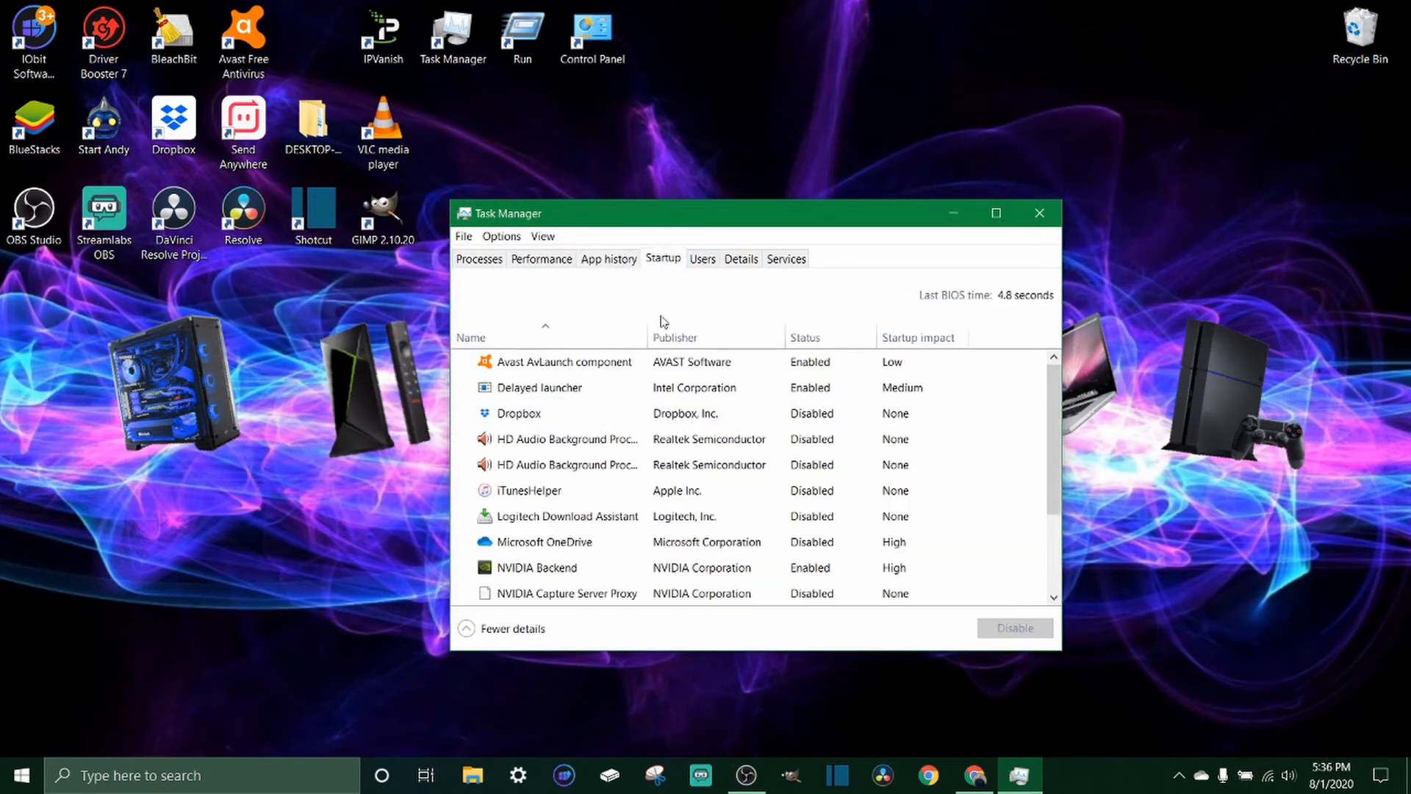
pyautogui.click(567, 439)
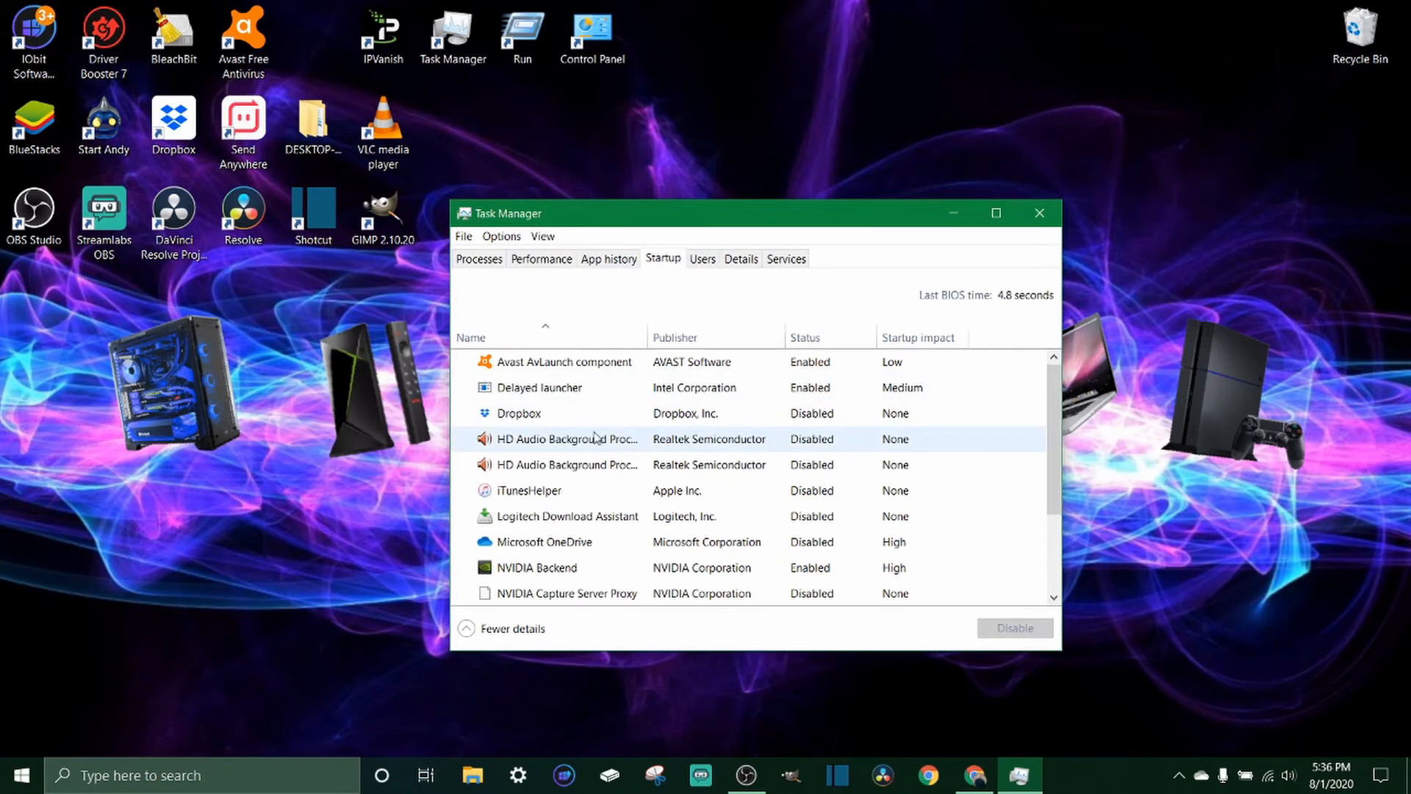
pyautogui.click(567, 465)
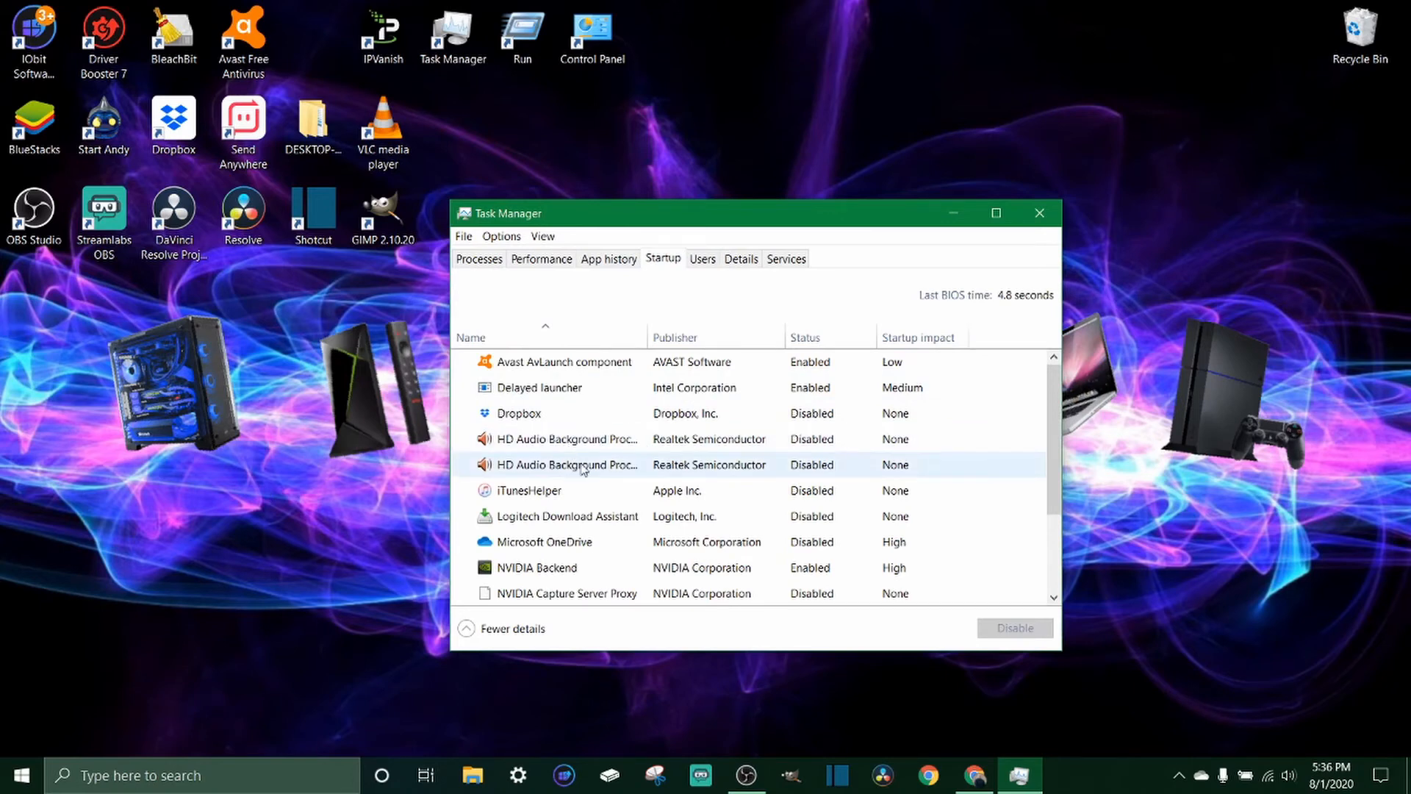
pyautogui.scroll(-3)
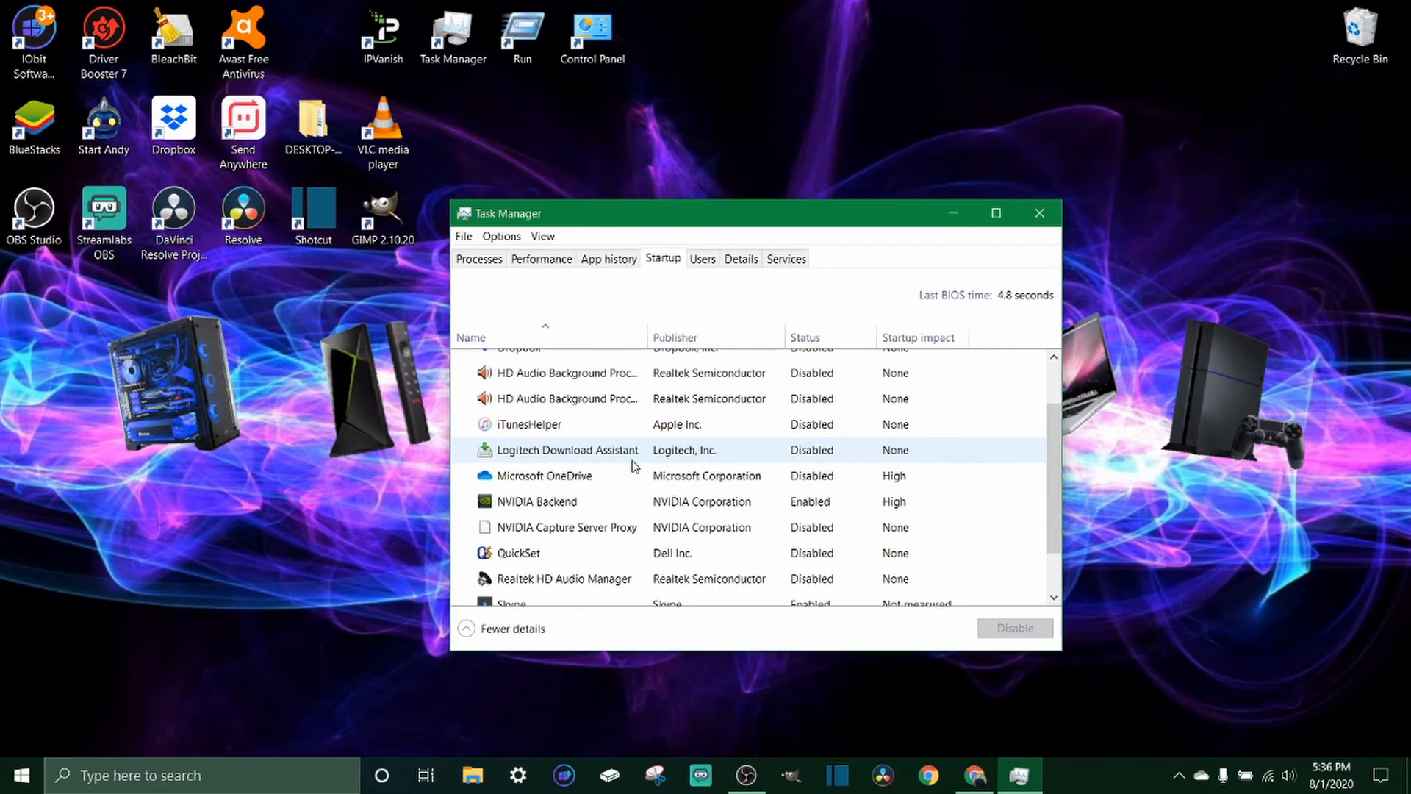
pyautogui.moveTo(631, 458)
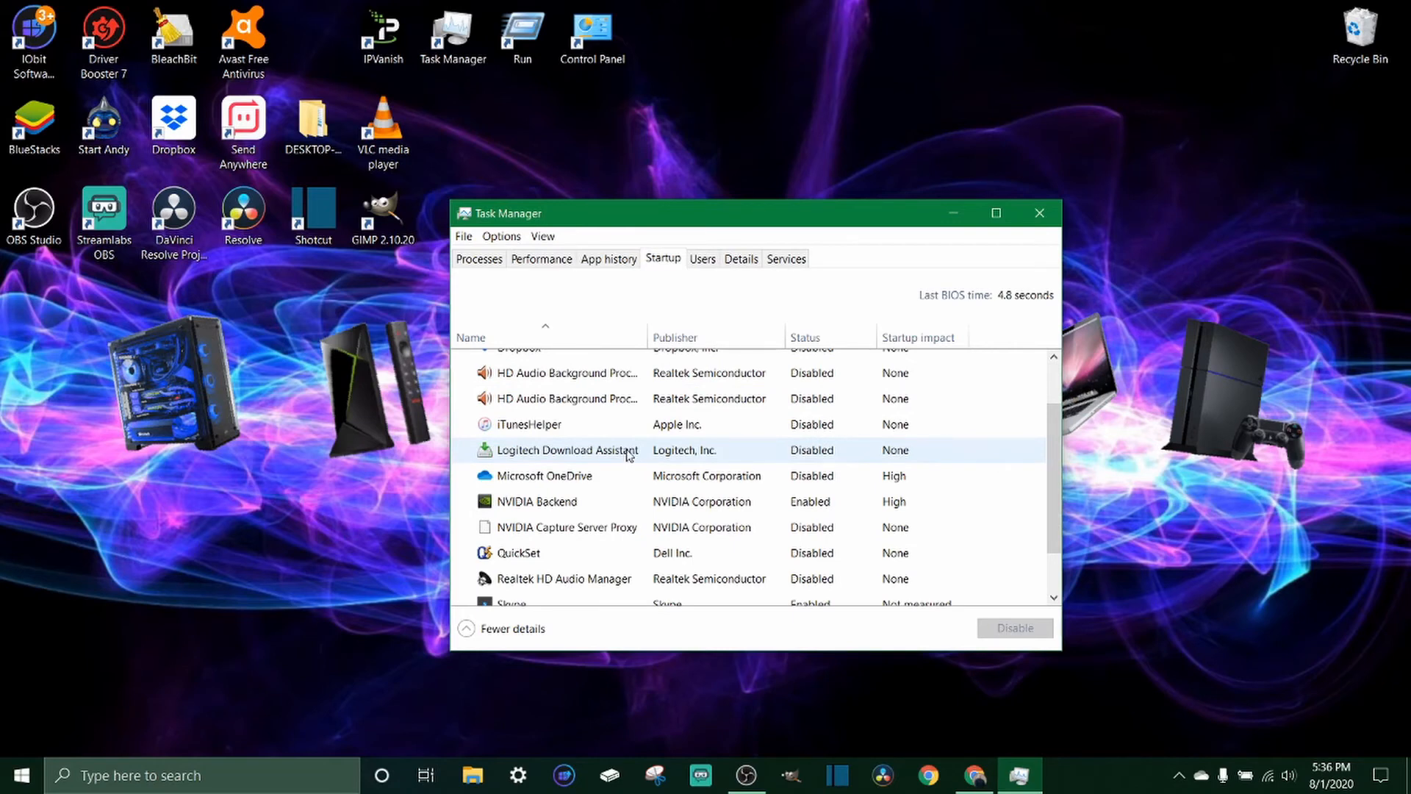
pyautogui.scroll(3)
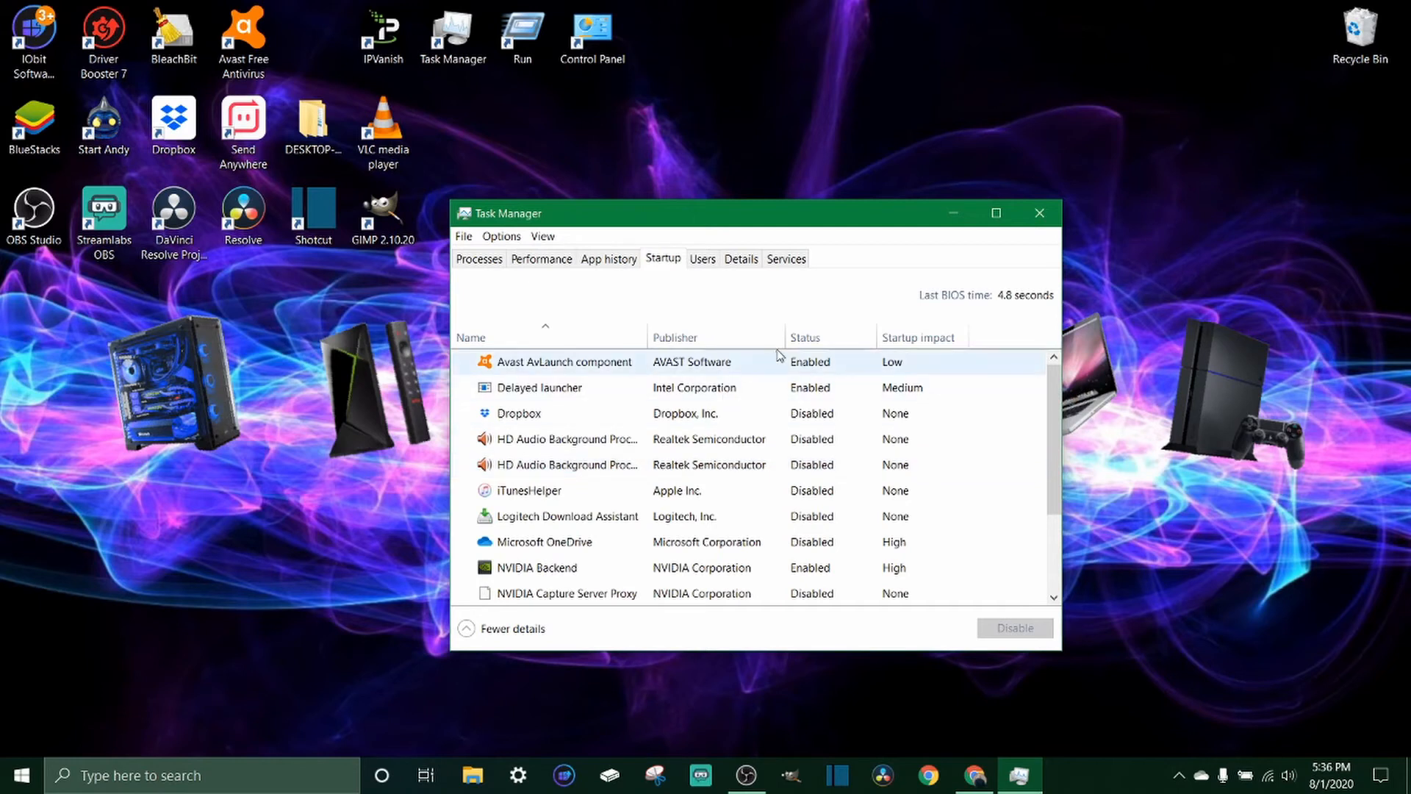
pyautogui.moveTo(810, 363)
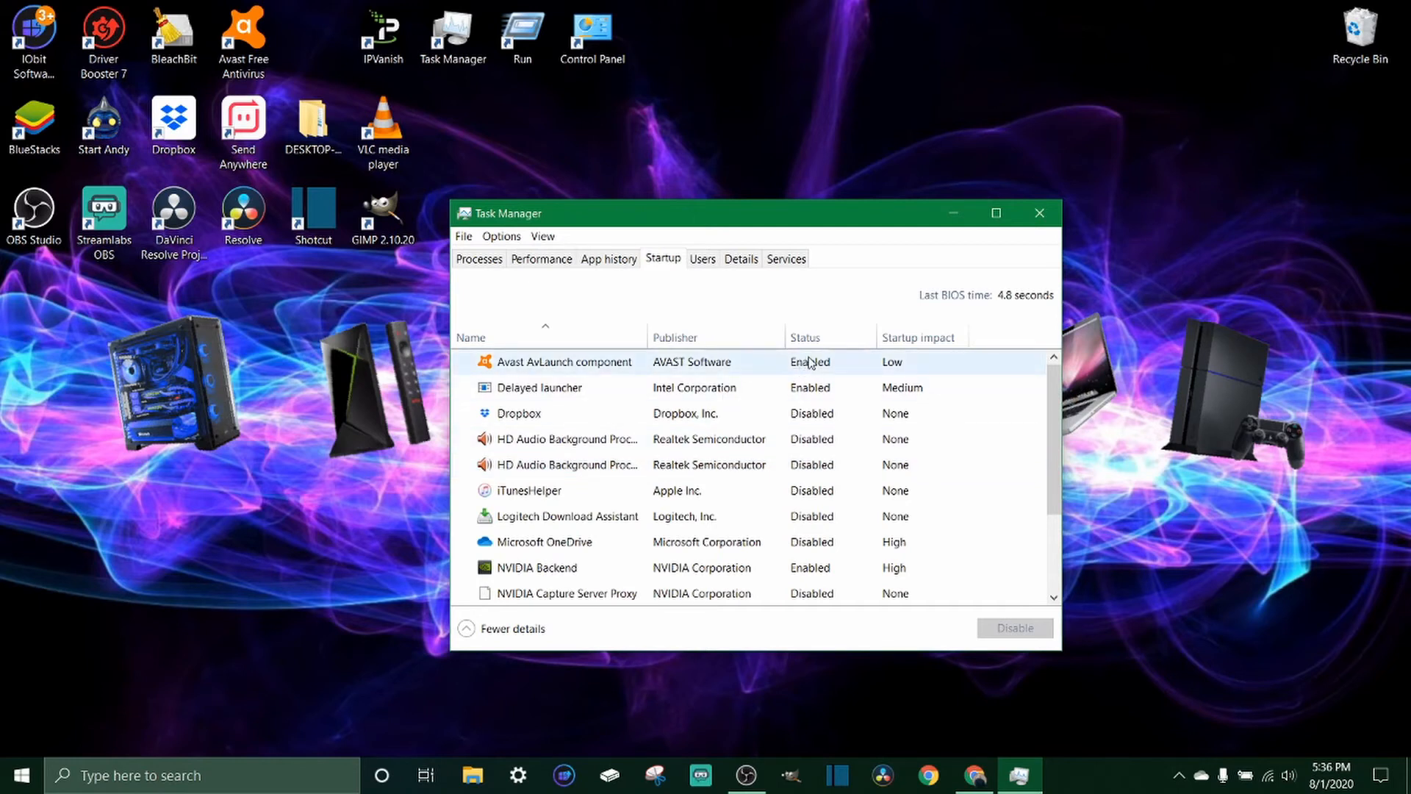
pyautogui.moveTo(841, 377)
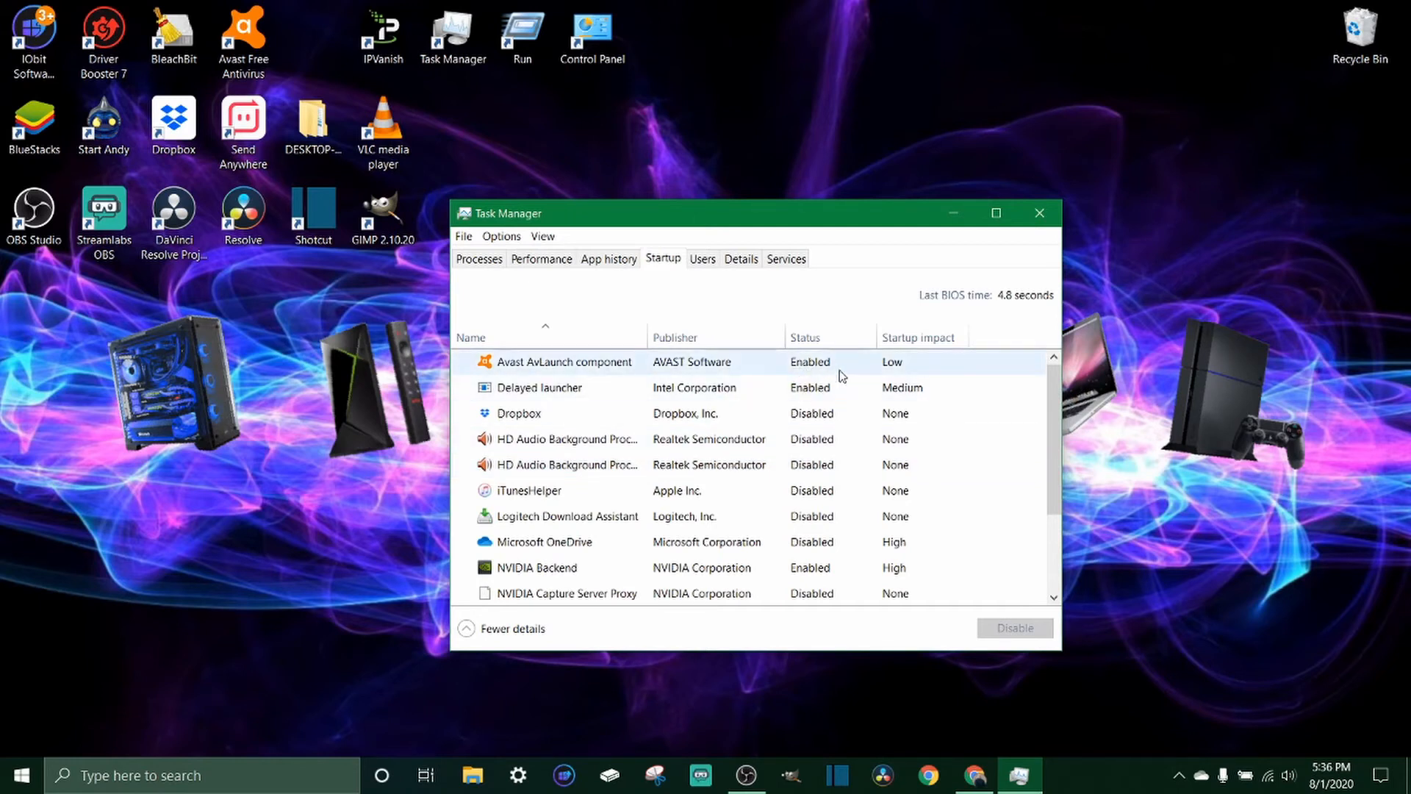
pyautogui.moveTo(920, 337)
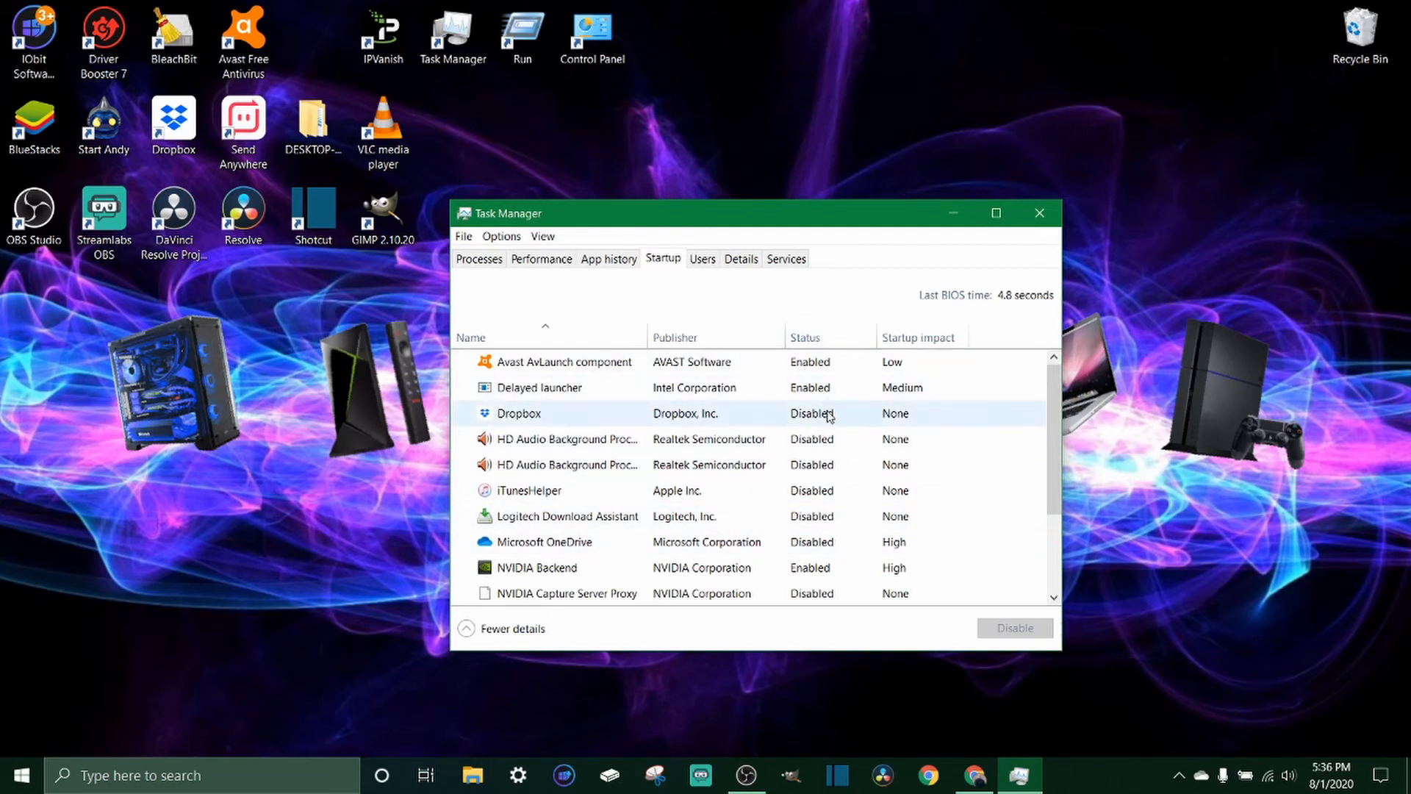
pyautogui.scroll(-3)
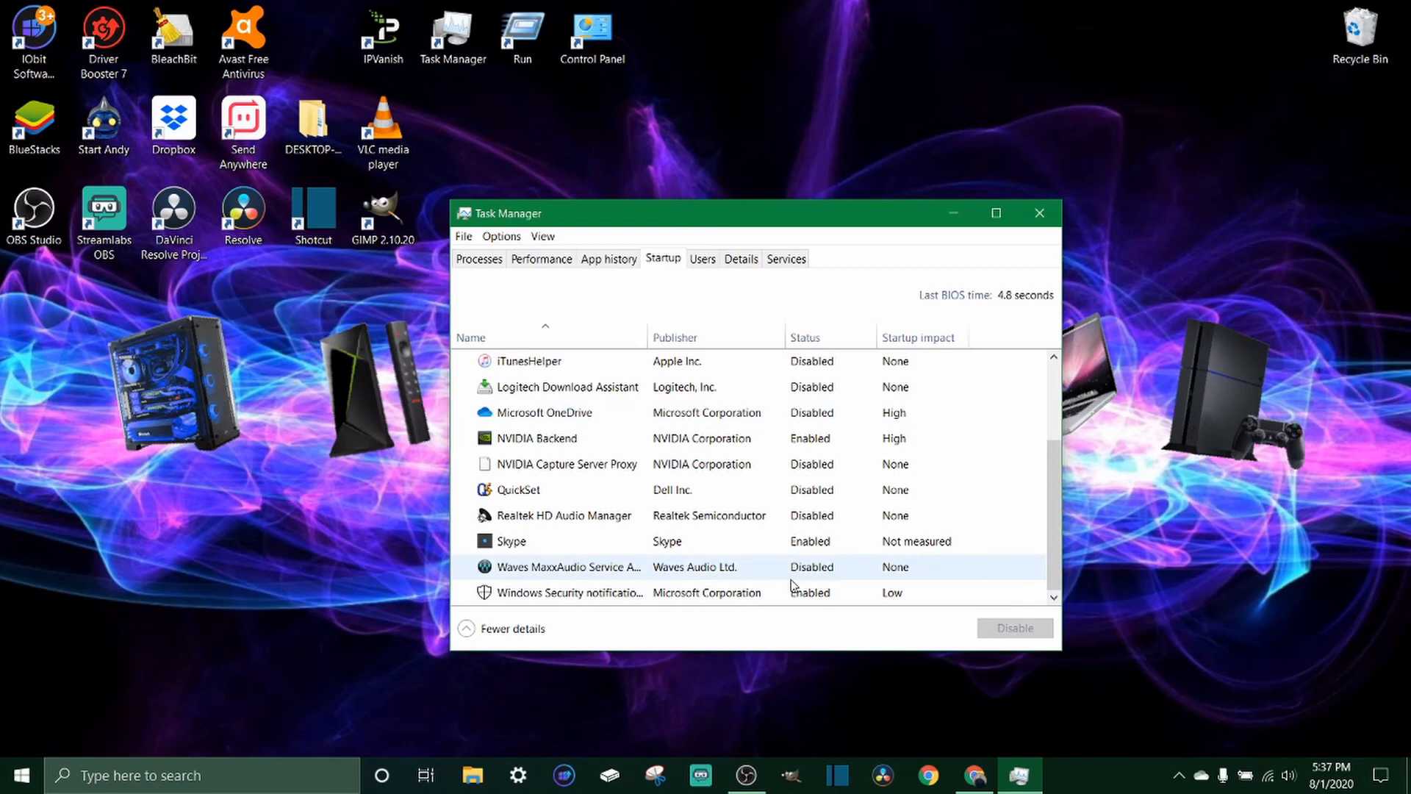
pyautogui.scroll(3)
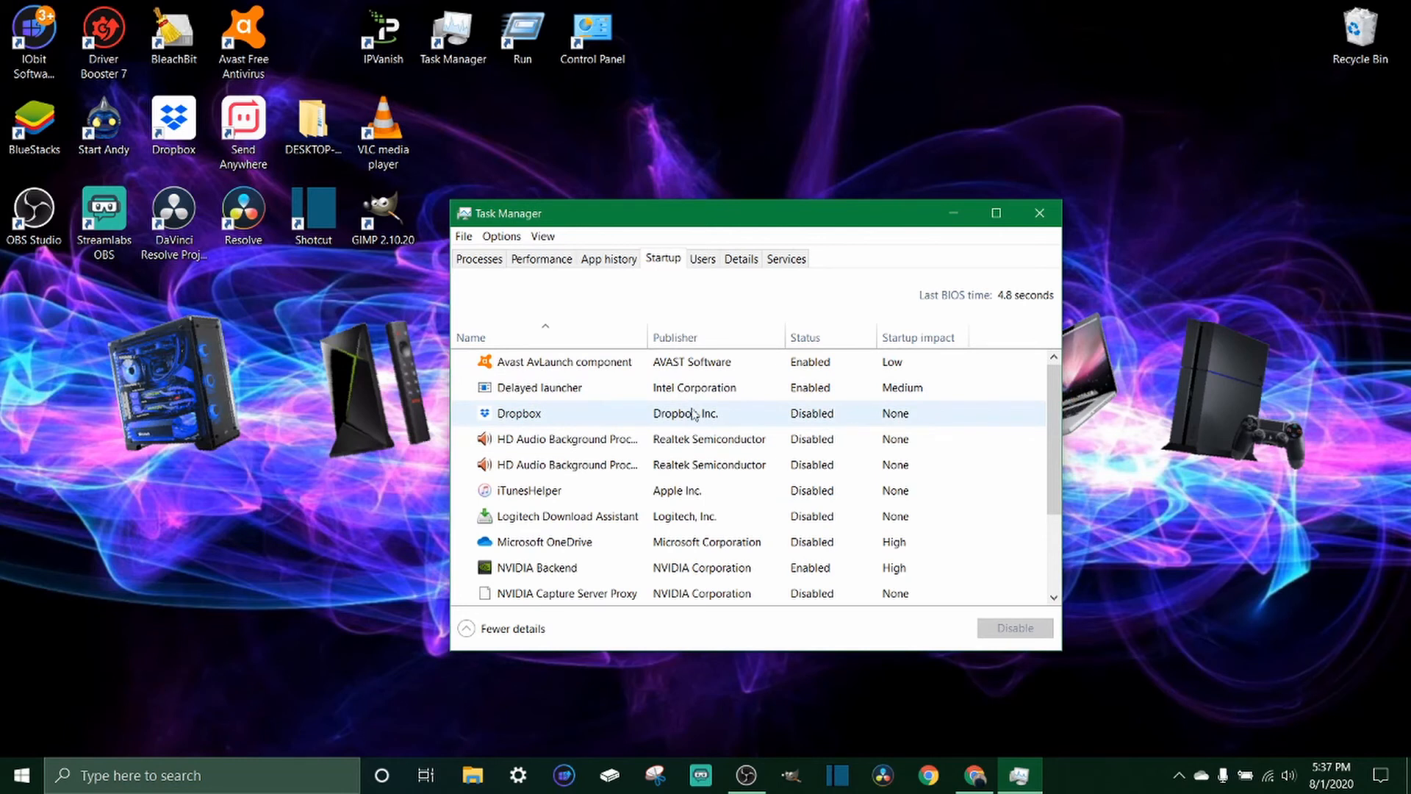
pyautogui.moveTo(792, 329)
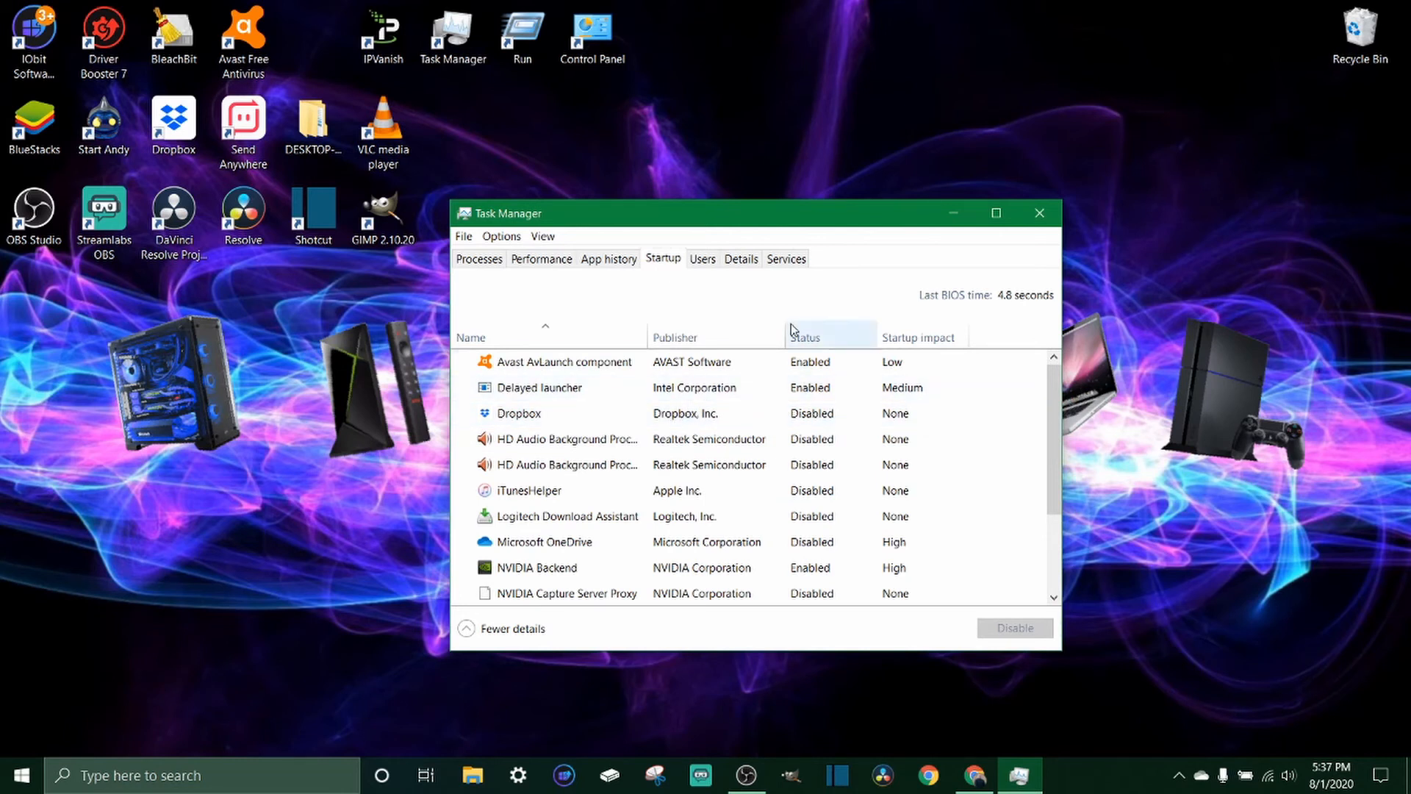
pyautogui.moveTo(716, 304)
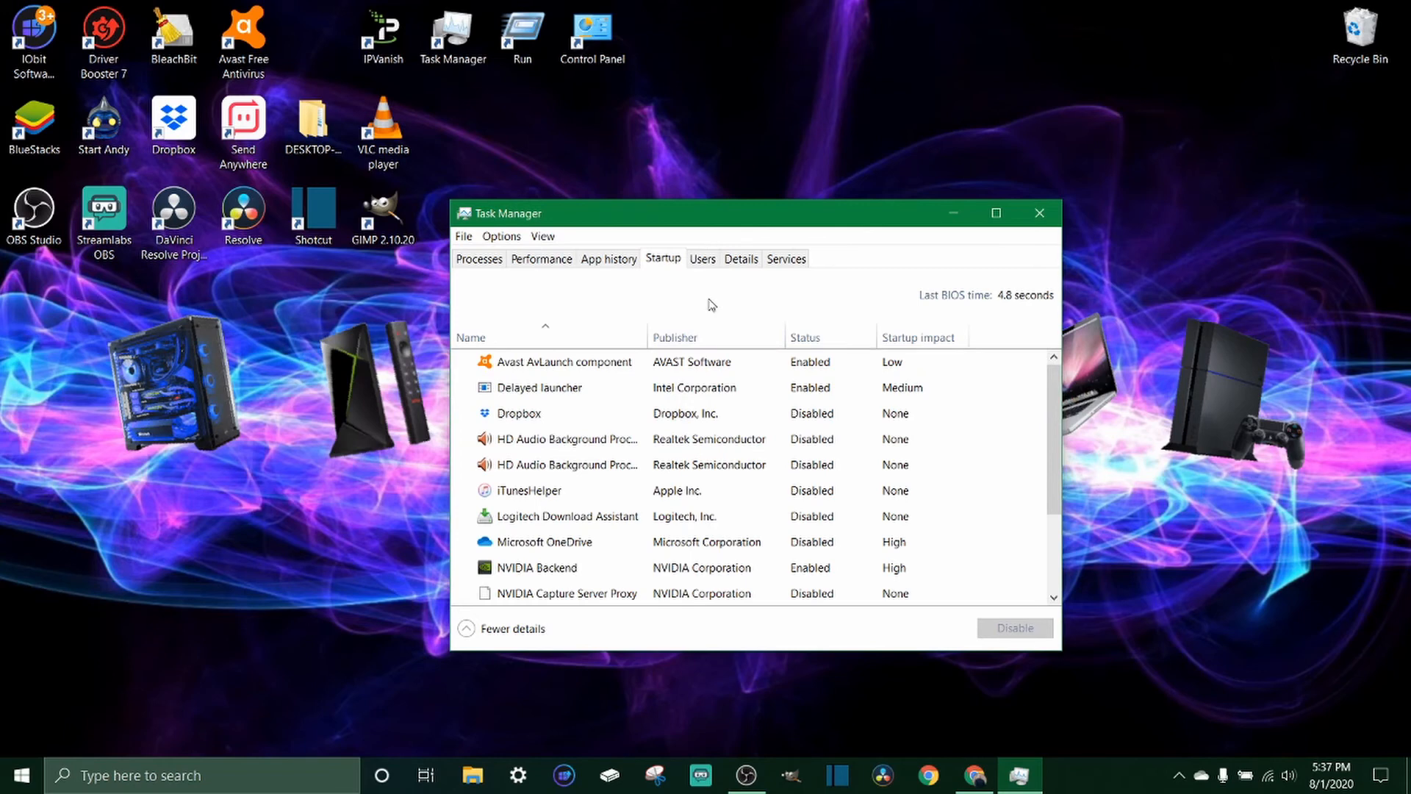
pyautogui.moveTo(727, 316)
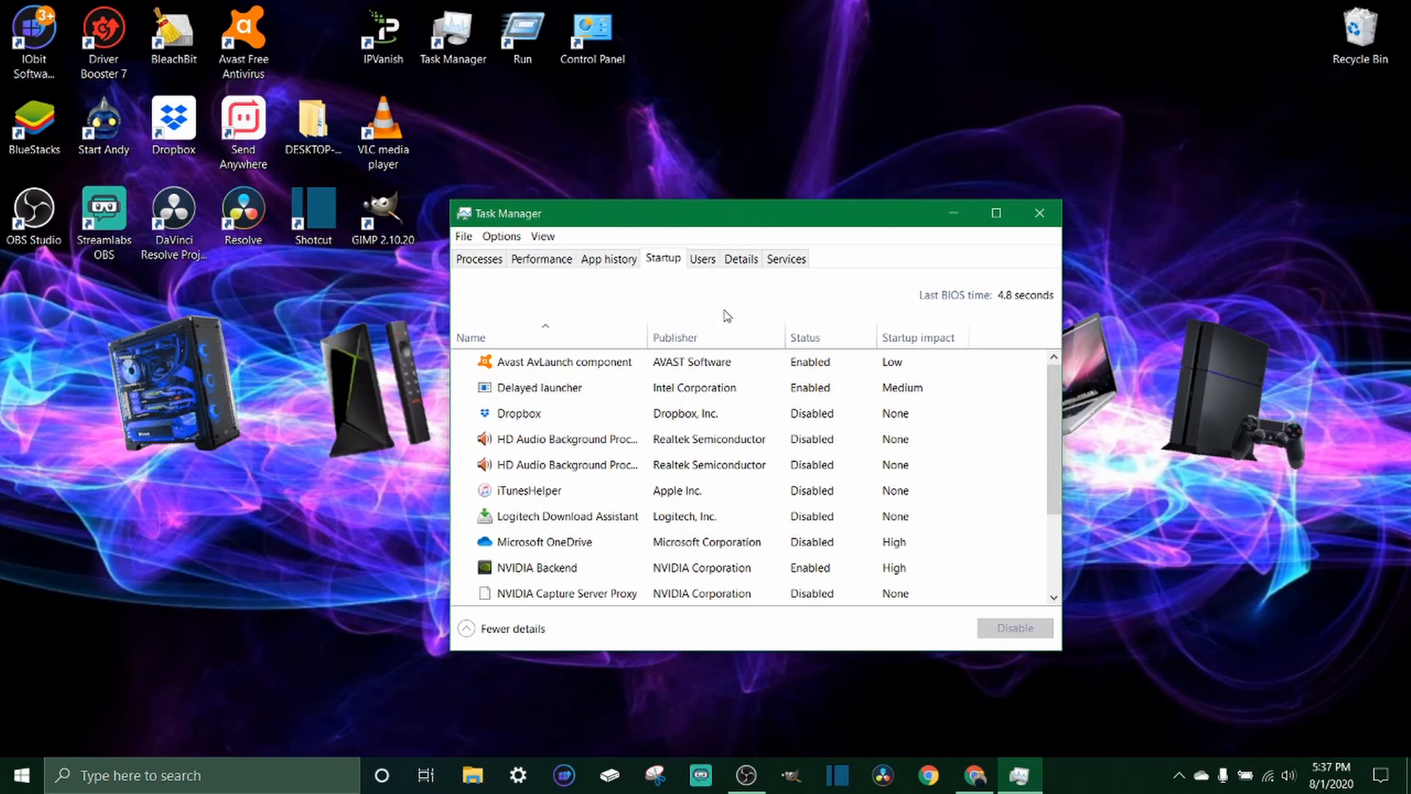
# Show the Details process list, then the Services list with AarSvc, AppInfo and Avast Antivirus.
pyautogui.click(741, 259)
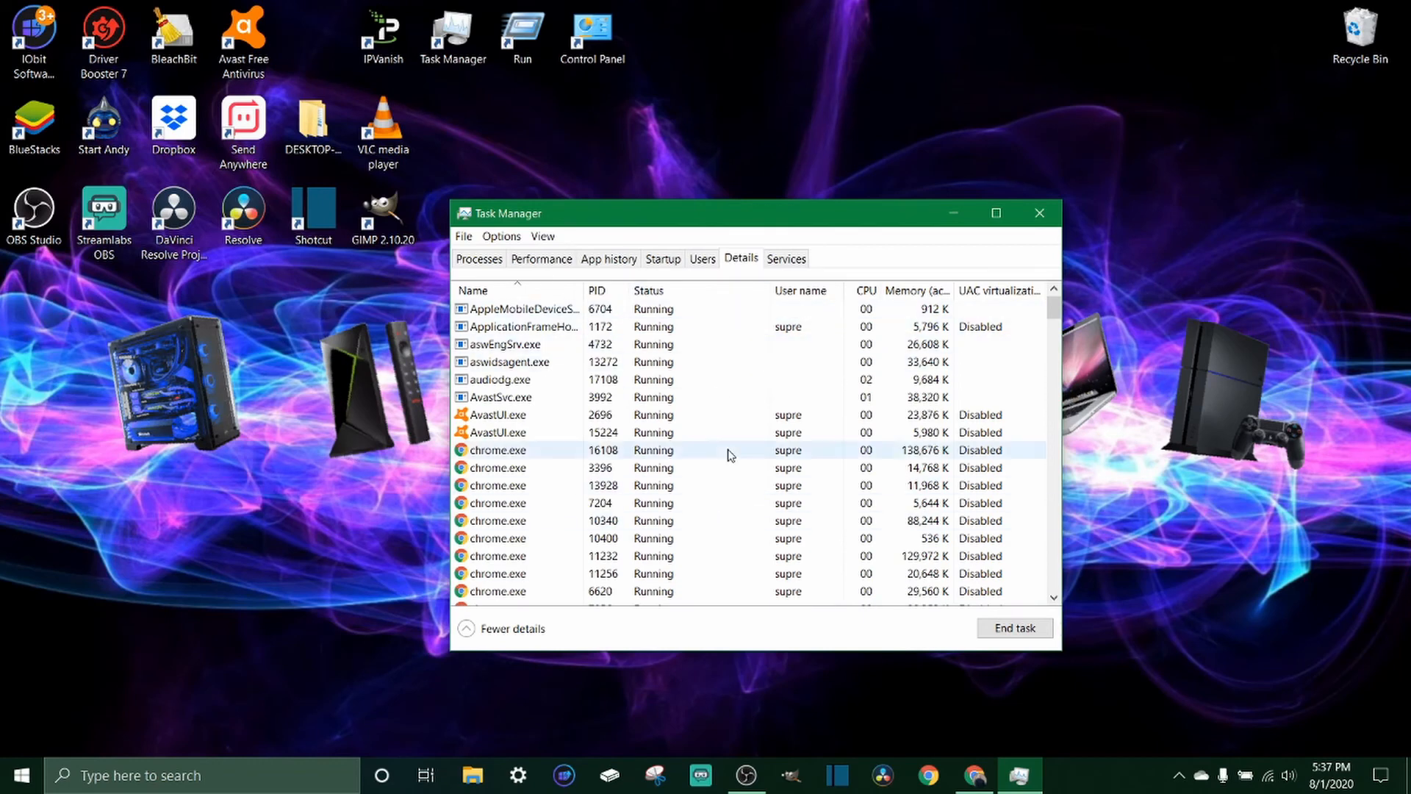
pyautogui.click(784, 259)
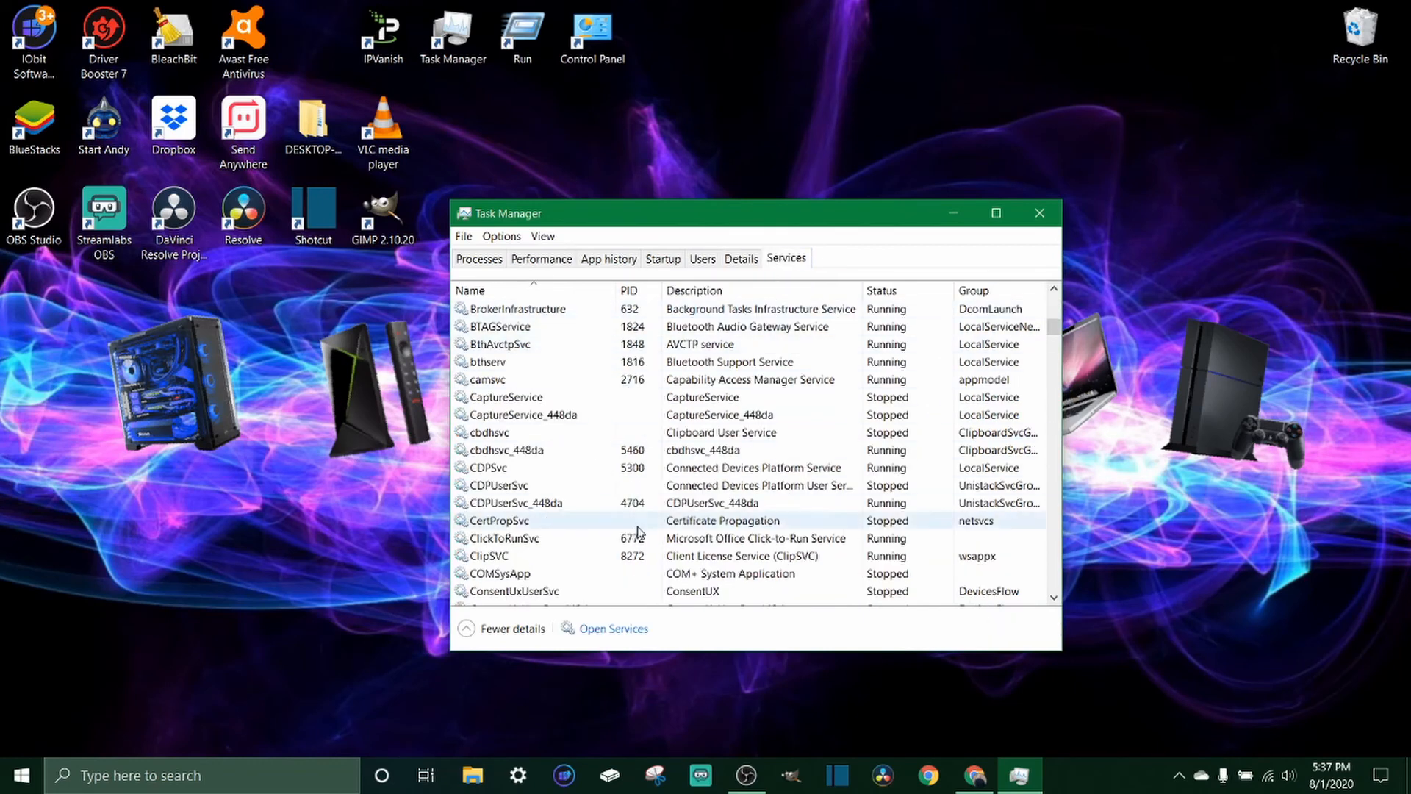
pyautogui.scroll(3)
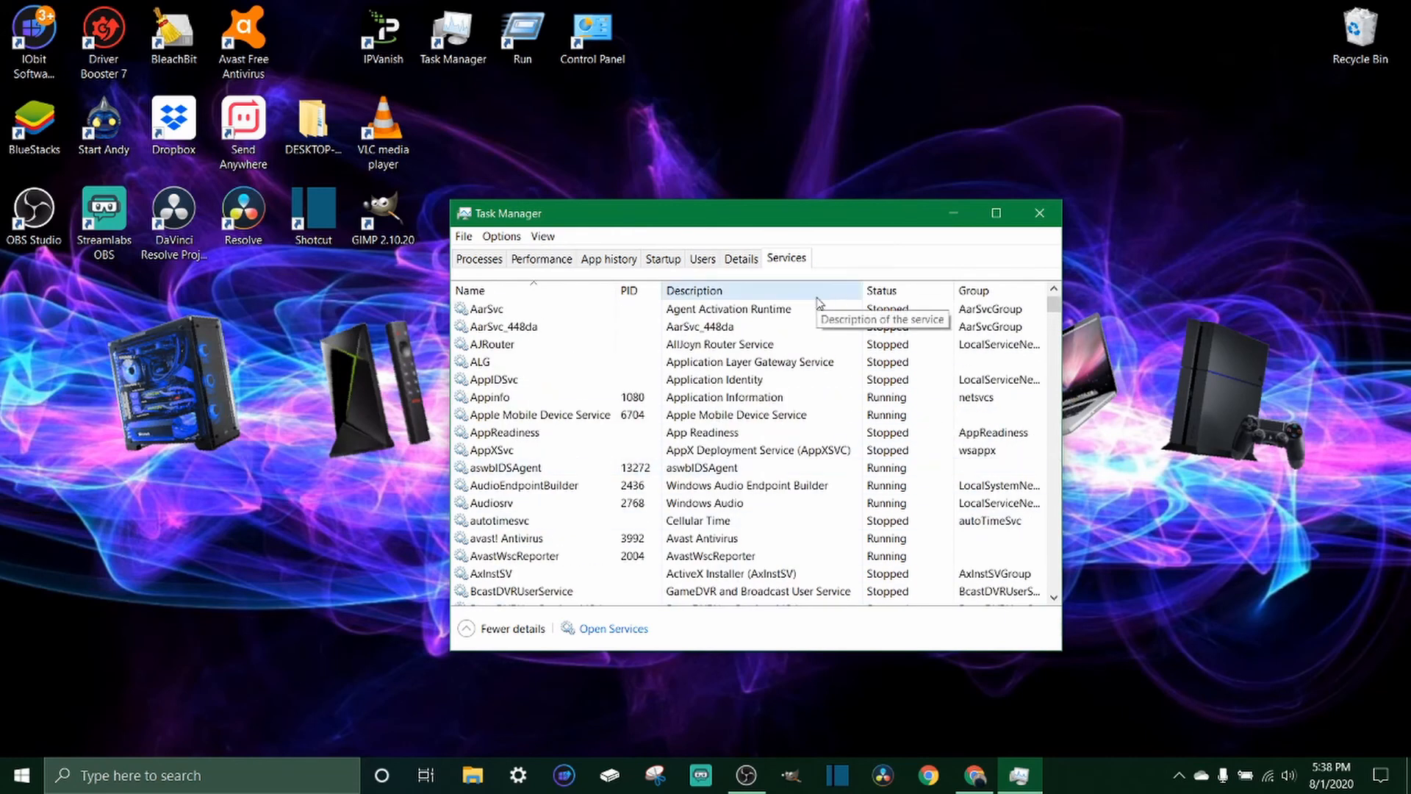
pyautogui.moveTo(817, 302)
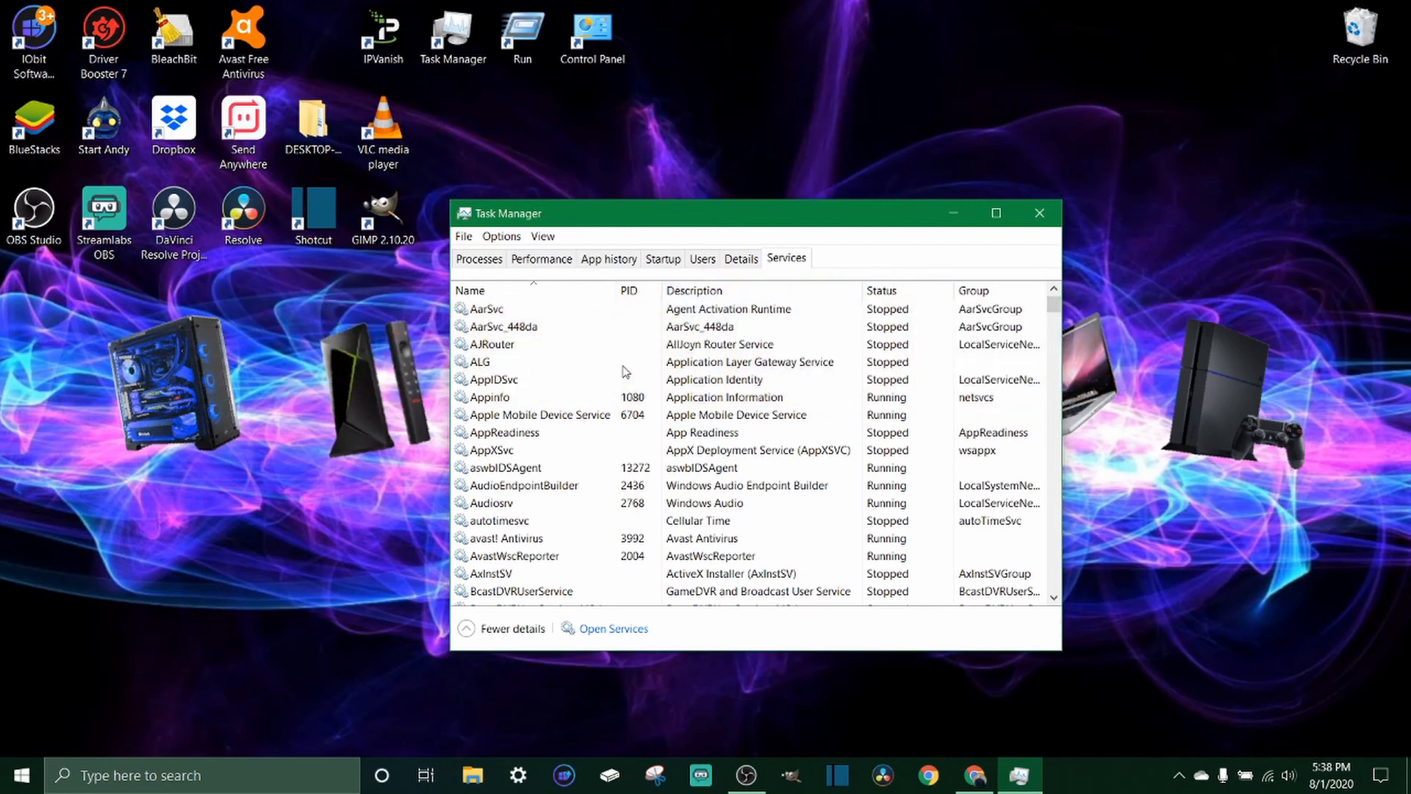
pyautogui.moveTo(1073, 310)
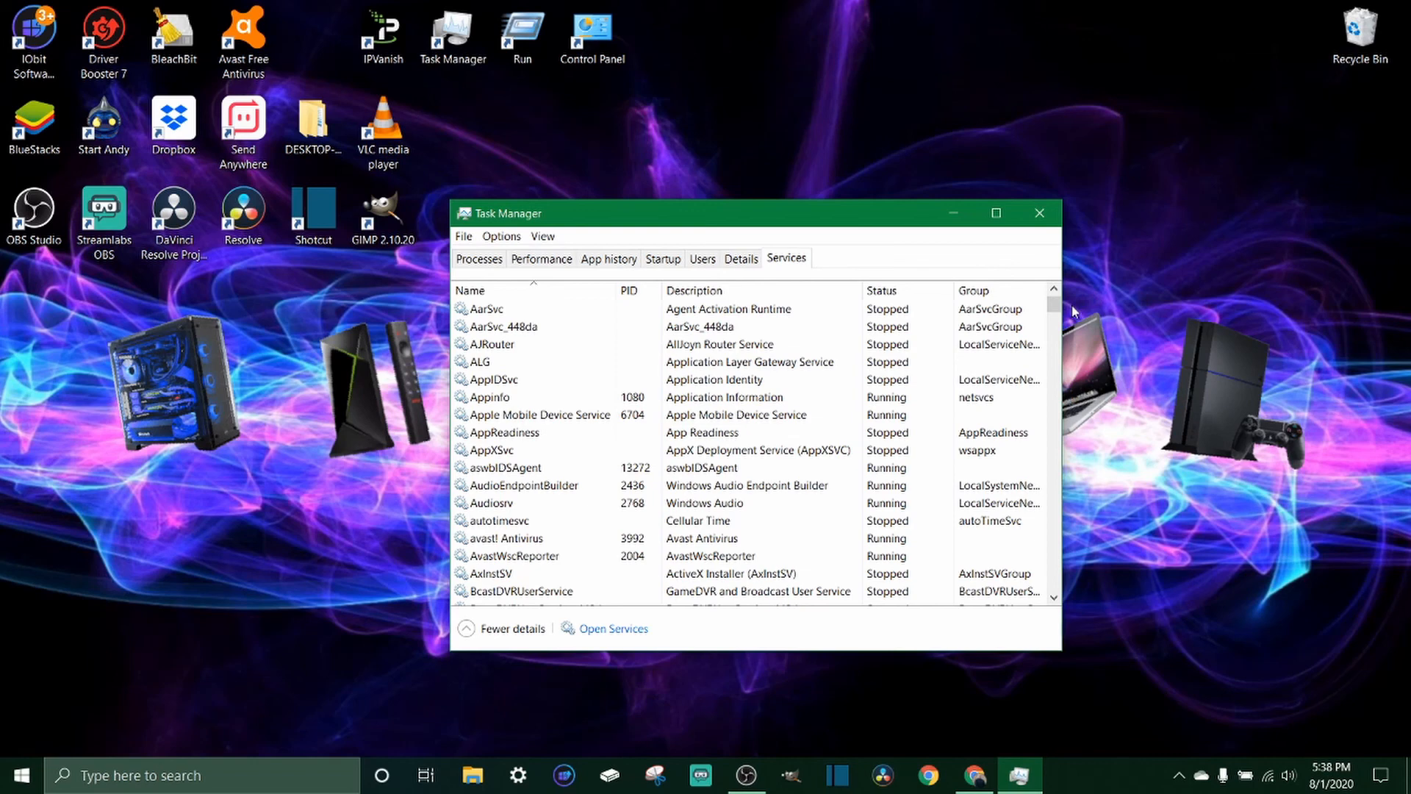
pyautogui.moveTo(953, 213)
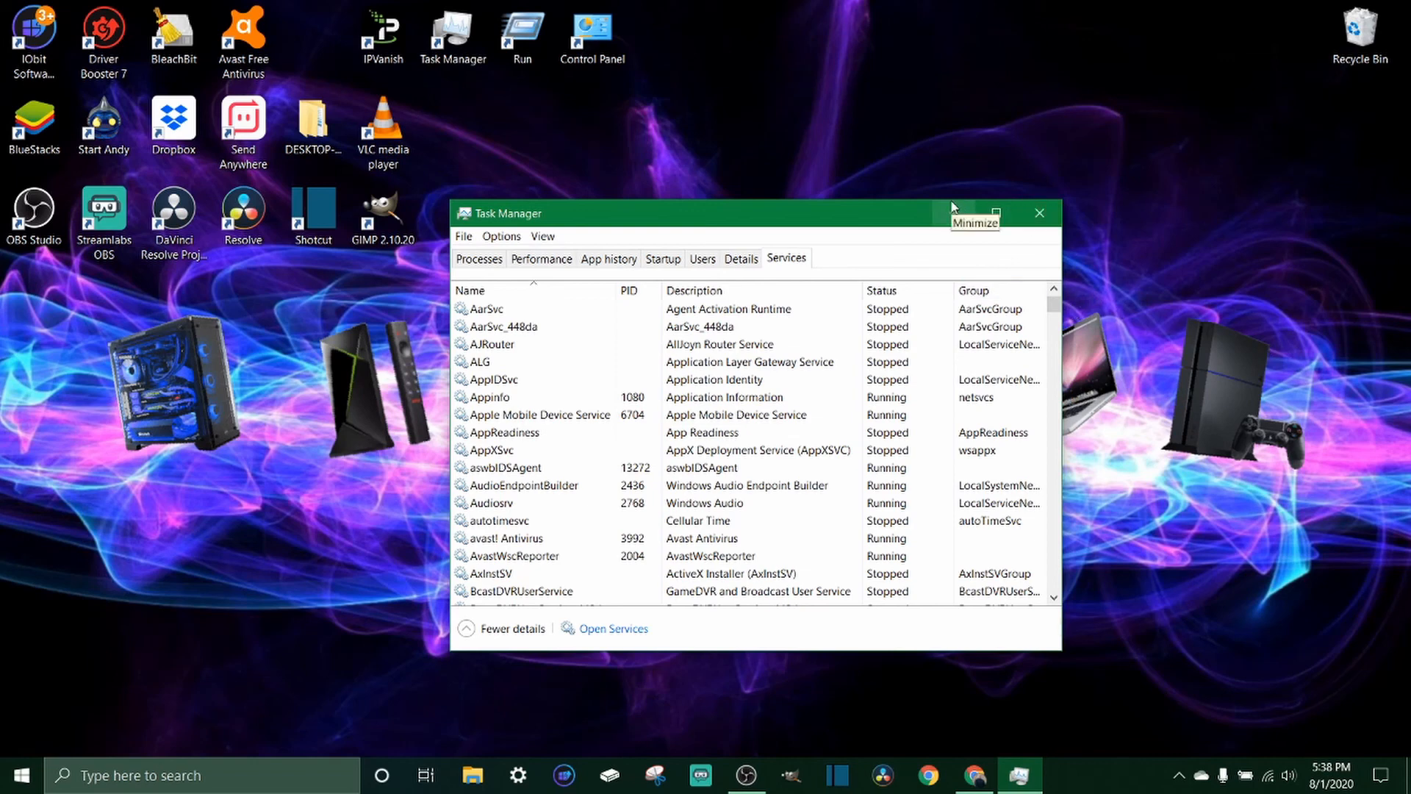